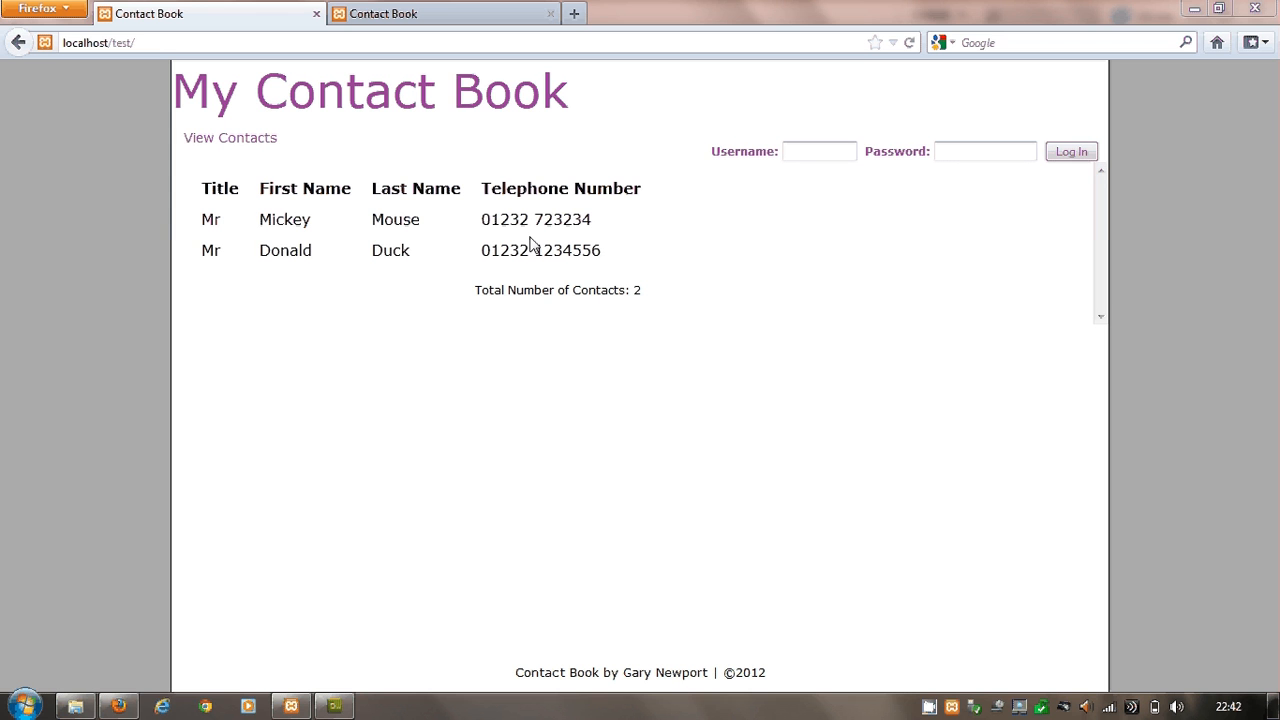
# Reload View Contacts, enter username 'test' with the password and submit the login
pyautogui.click(230, 136)
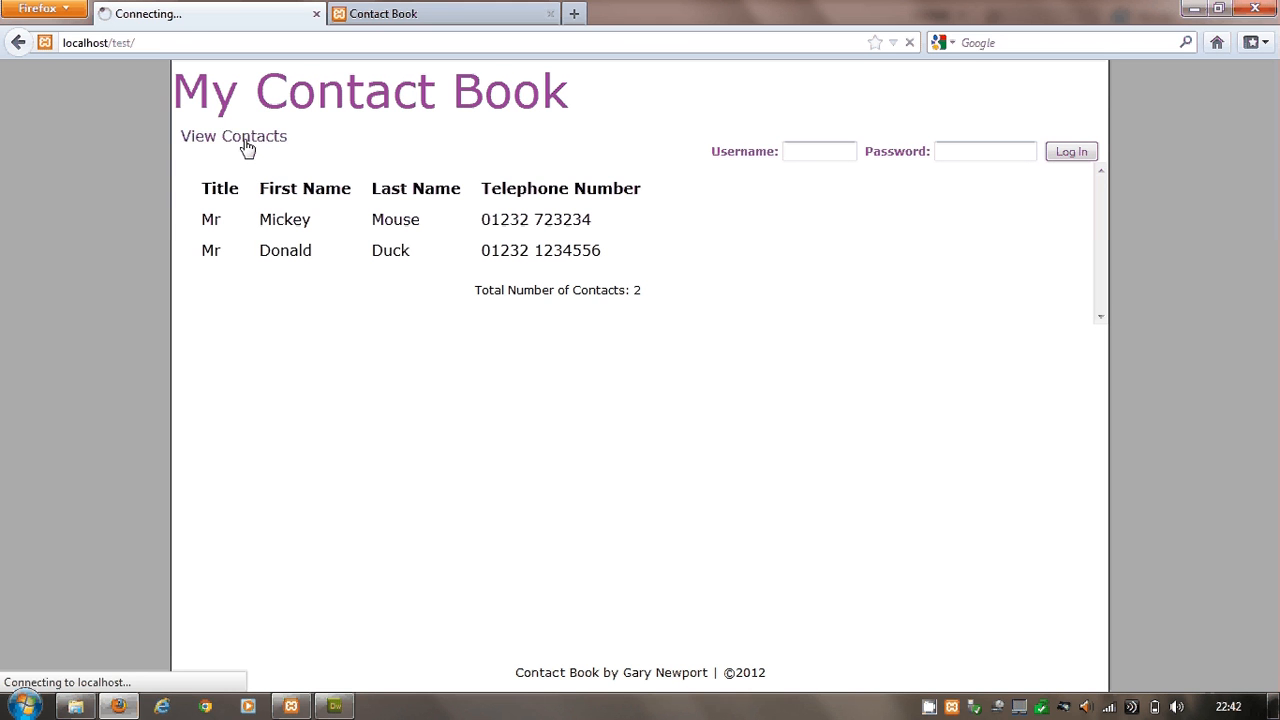
pyautogui.click(232, 136)
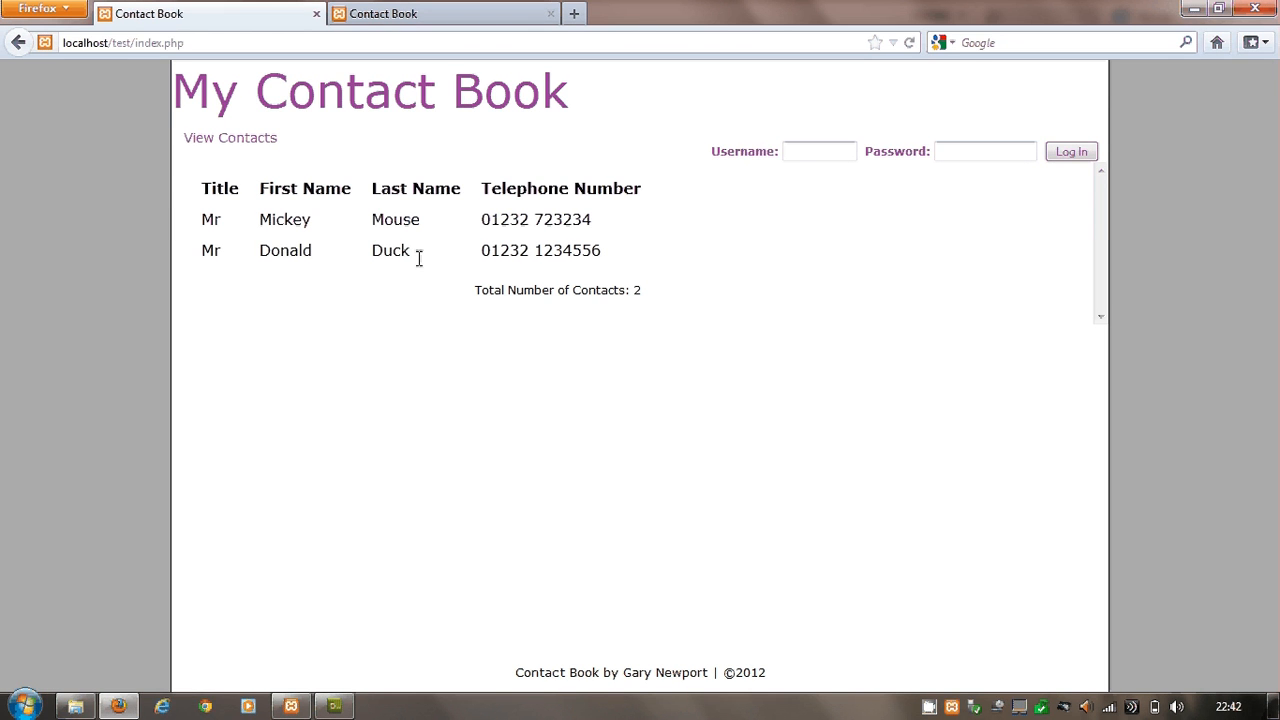
pyautogui.click(818, 152)
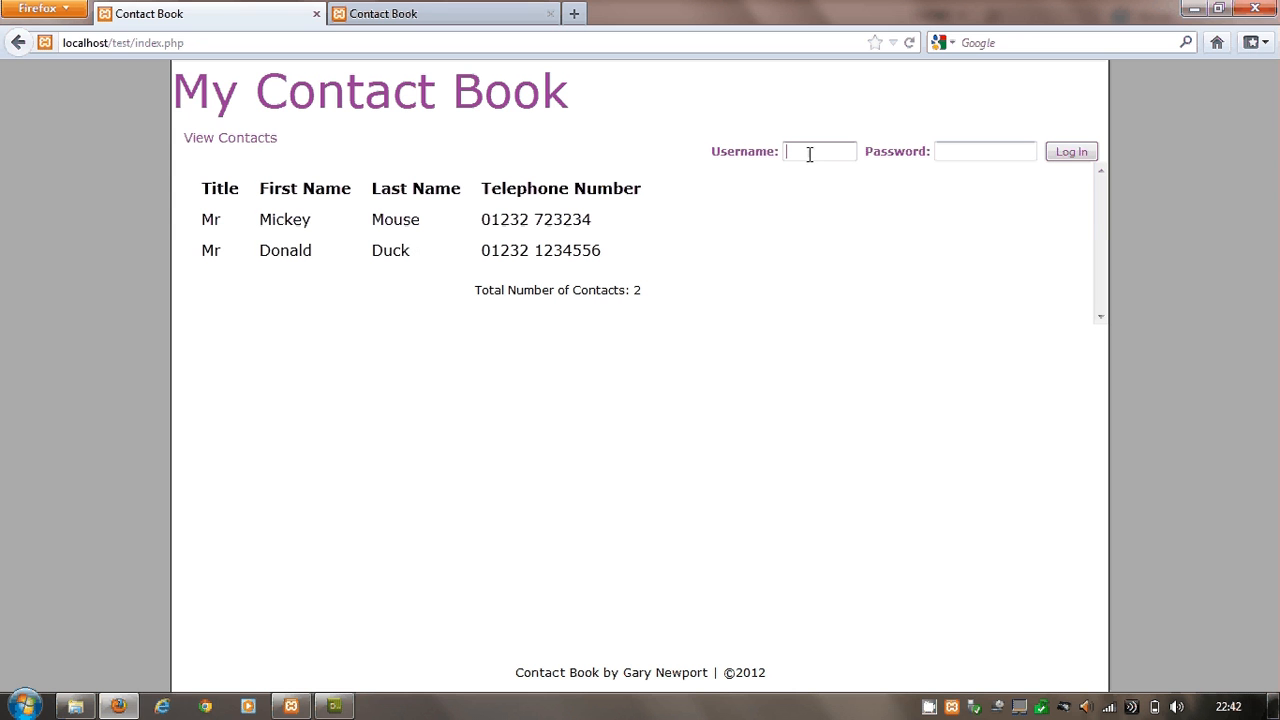
pyautogui.write('test_user')
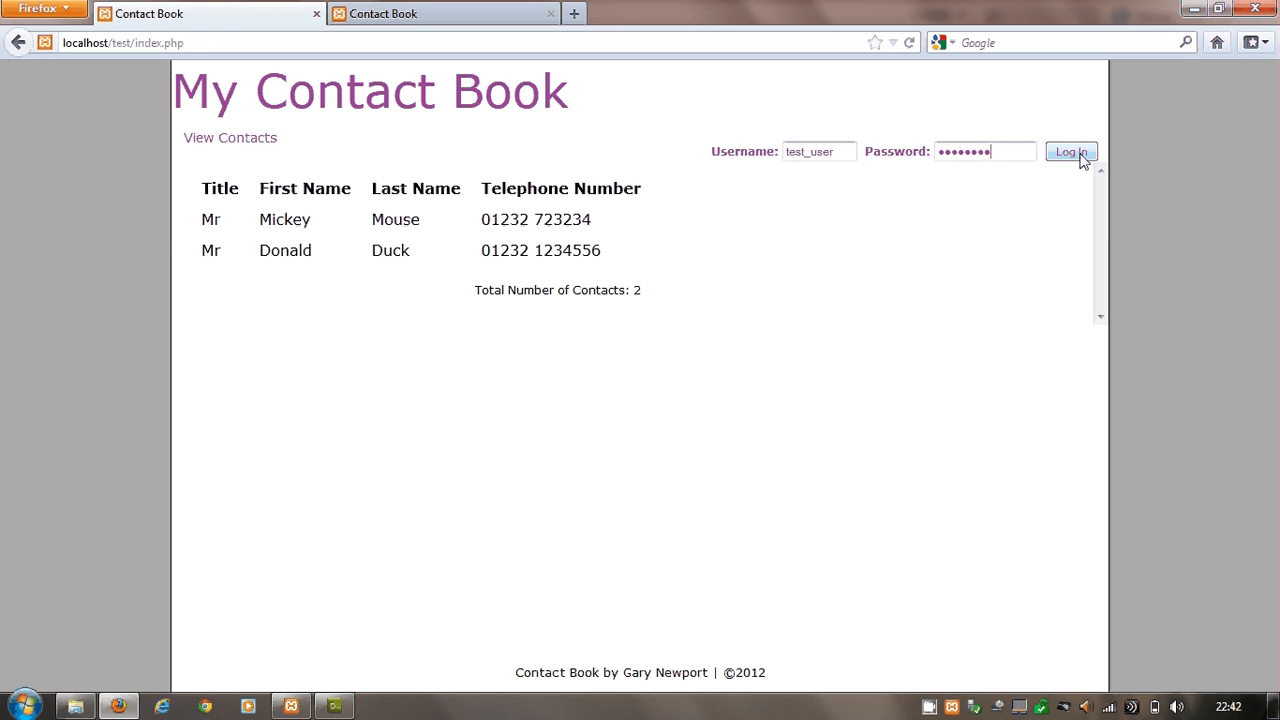
pyautogui.click(1072, 152)
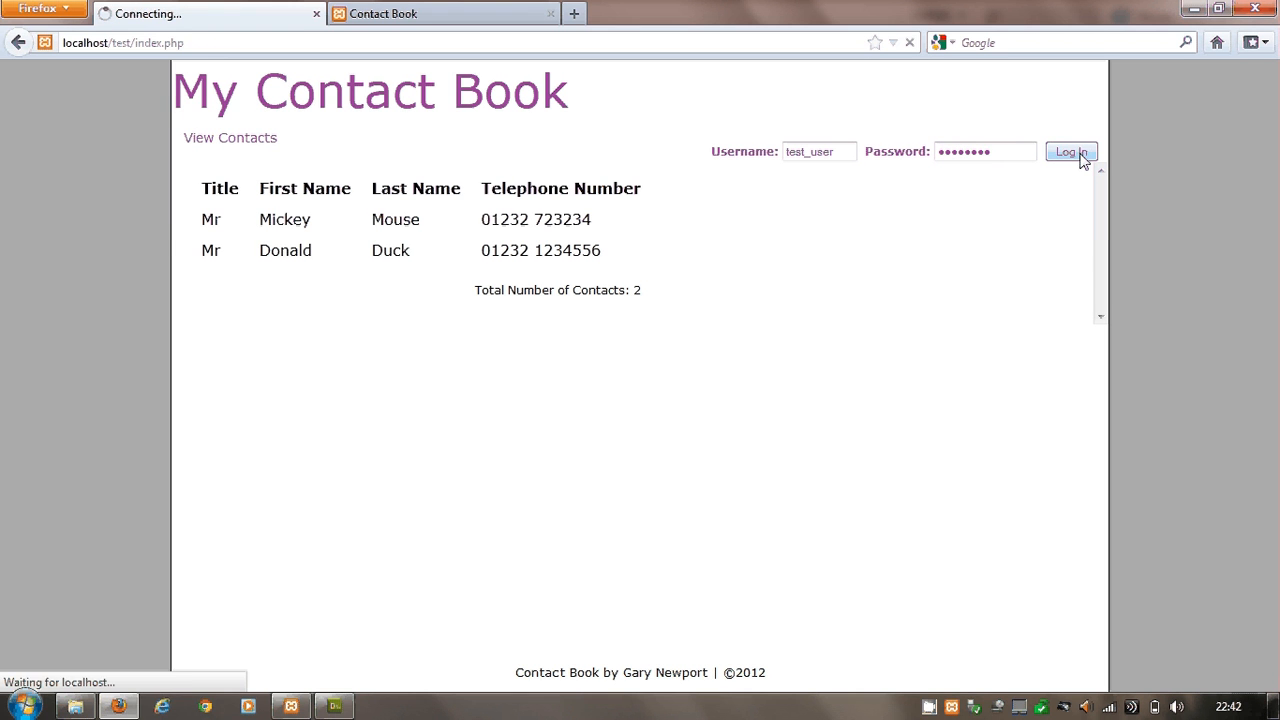
# Finish logging in so add, edit and delete options appear for the contacts
pyautogui.click(1072, 152)
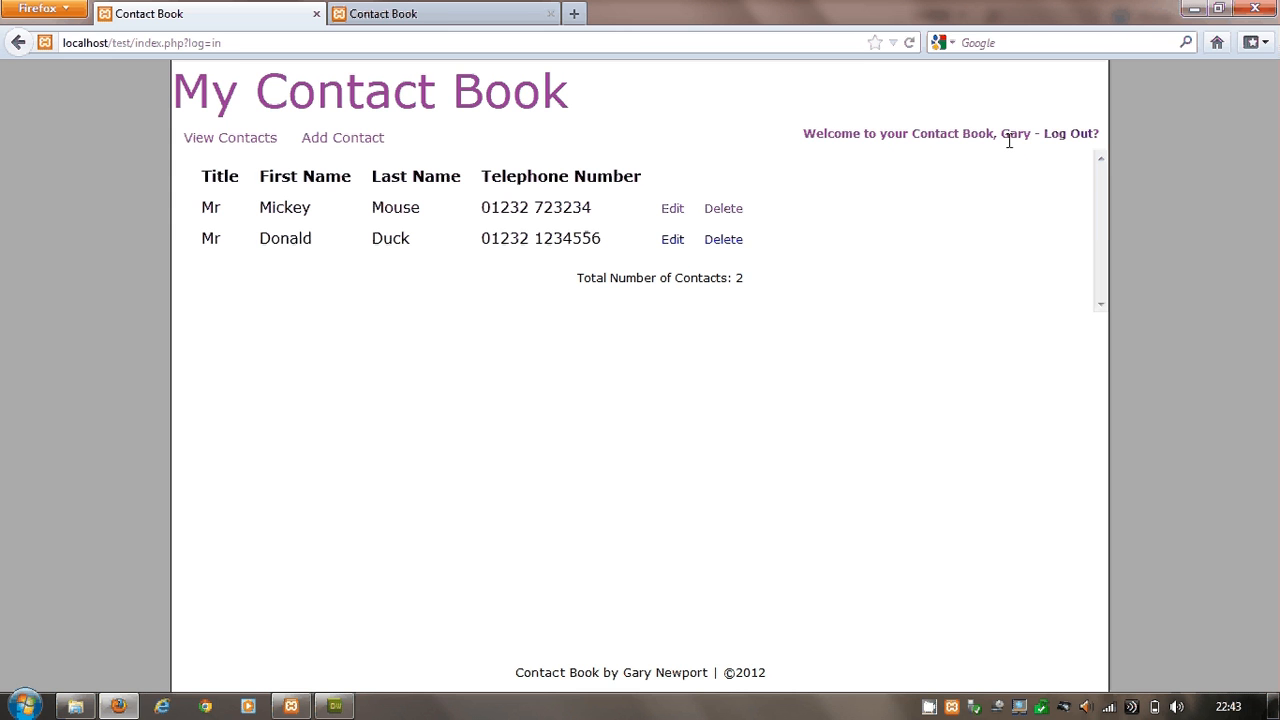
pyautogui.moveTo(1070, 132)
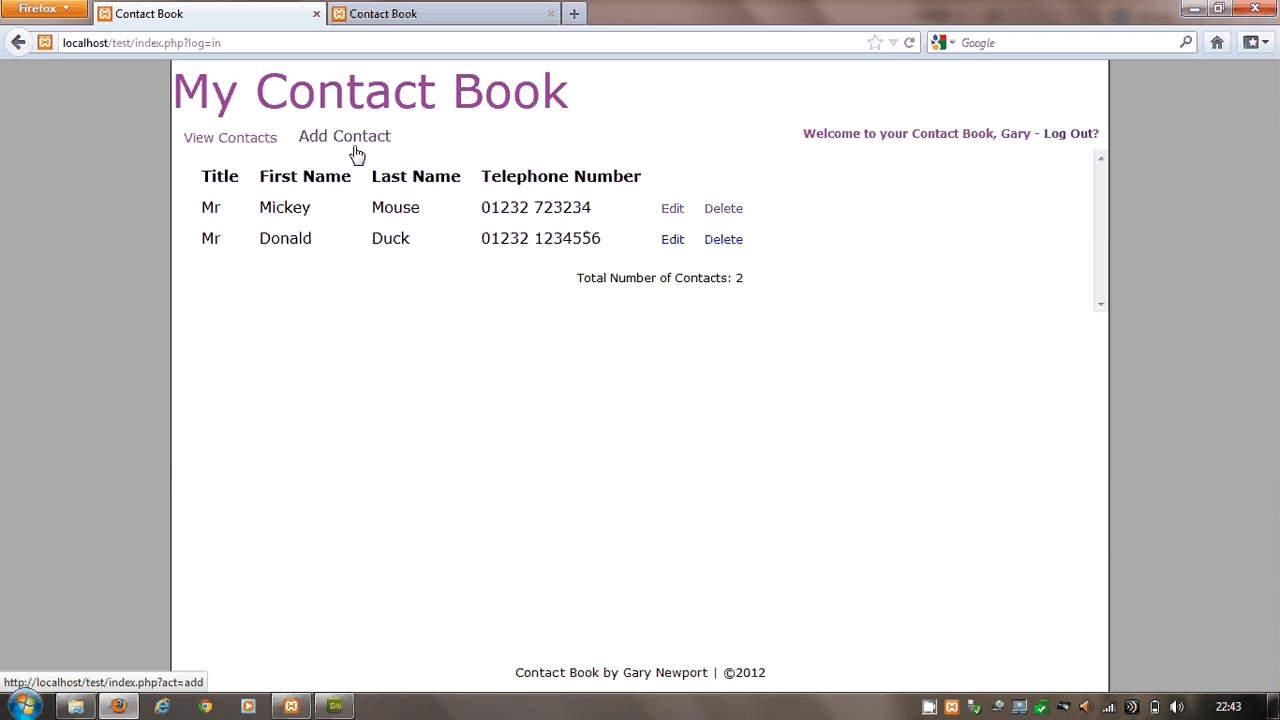
pyautogui.moveTo(668, 230)
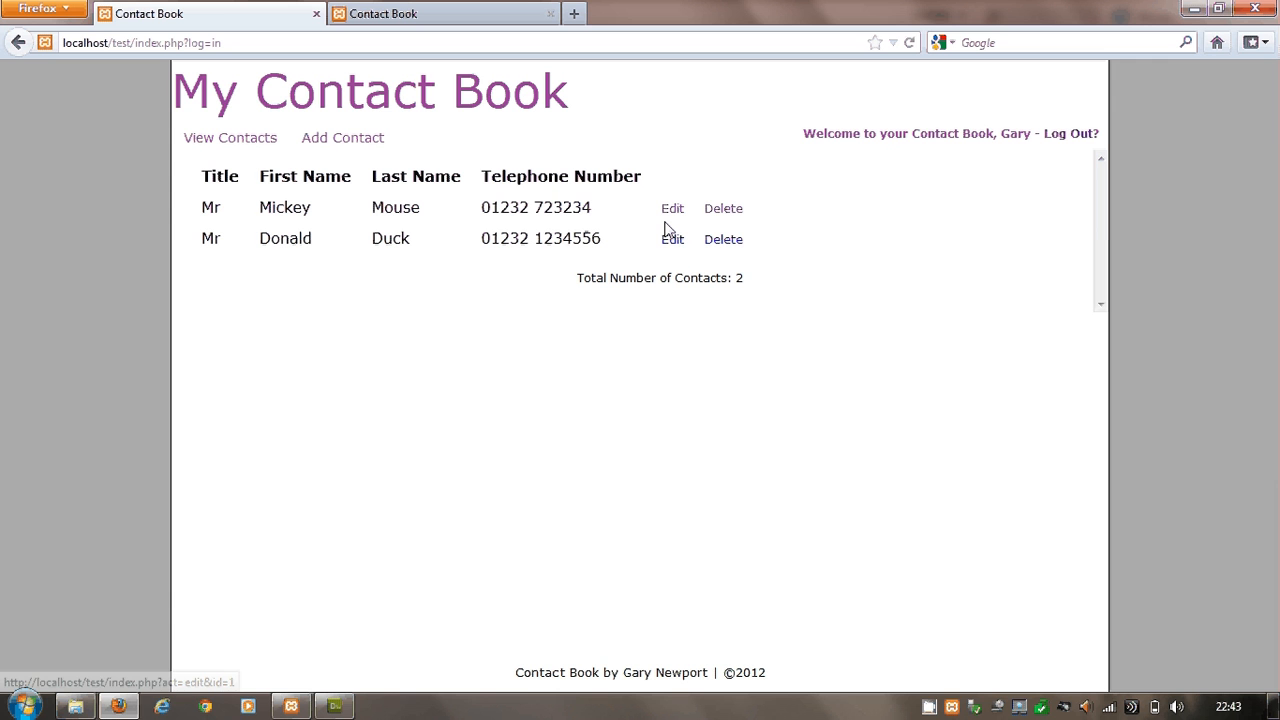
pyautogui.moveTo(724, 240)
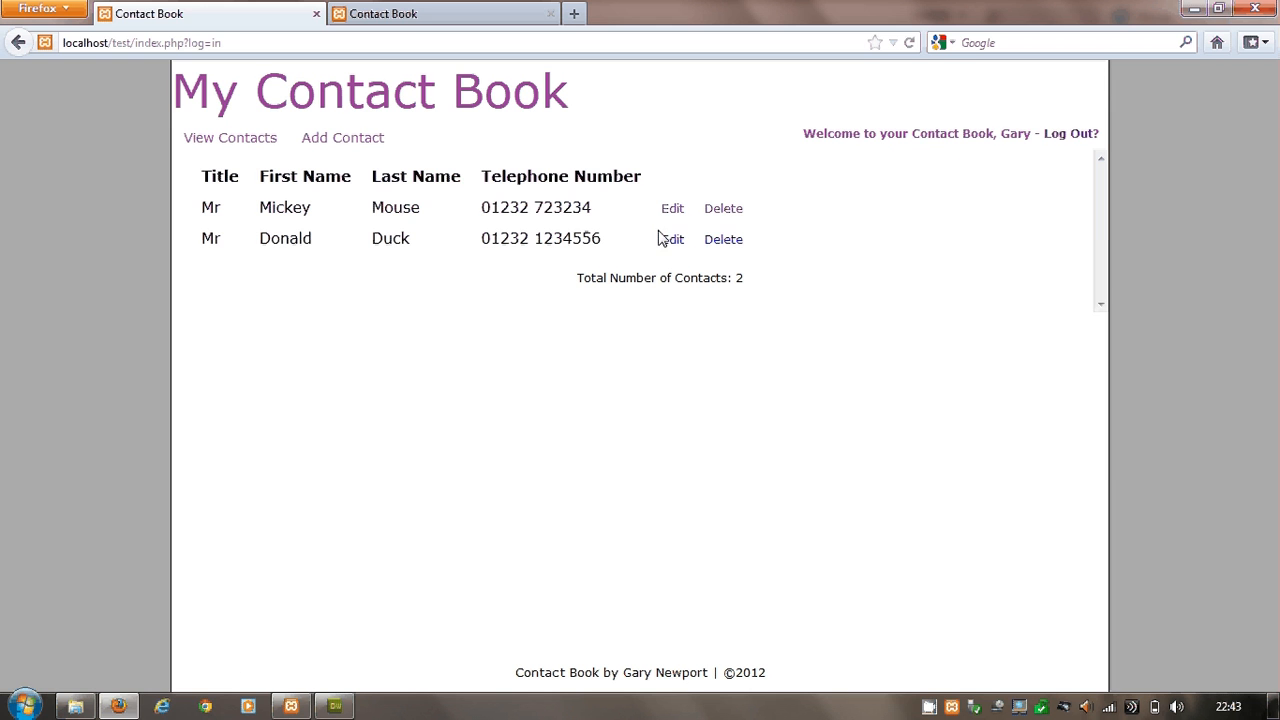
# Edit the Mickey Mouse contact, shorten the first name to Mick and save the changes
pyautogui.click(672, 208)
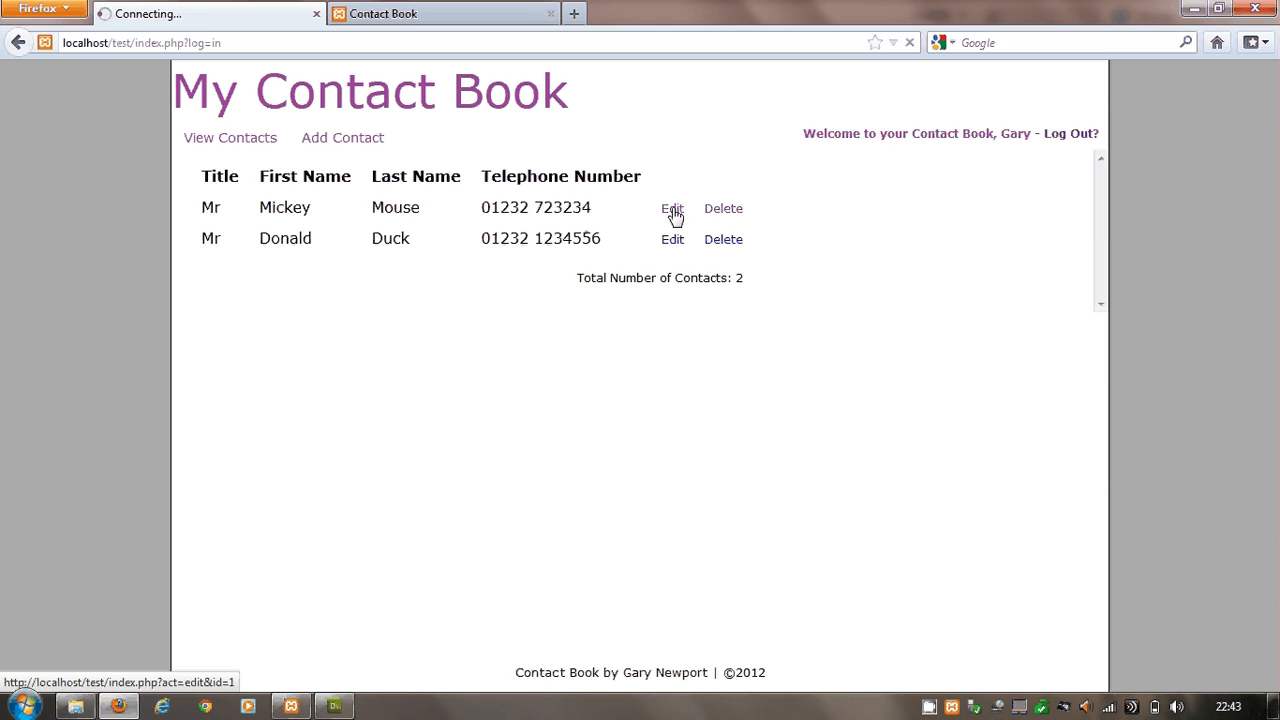
pyautogui.click(672, 208)
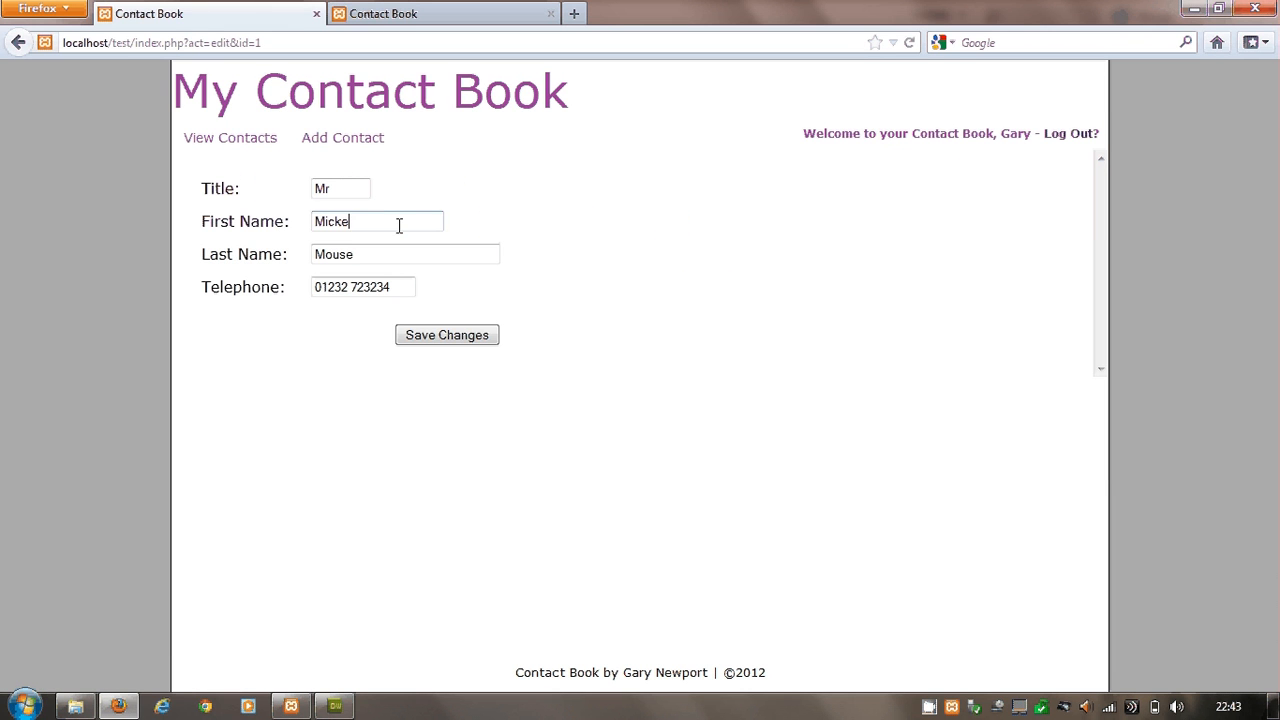
pyautogui.press('BackSpace')
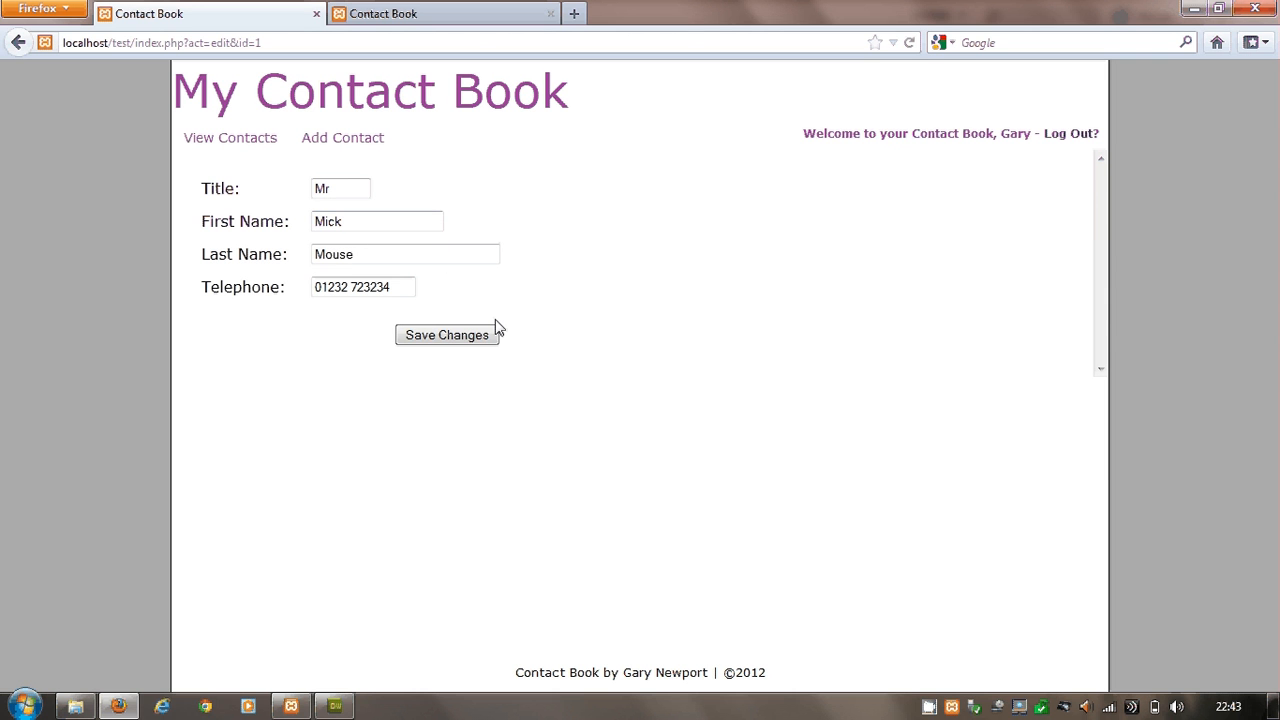
pyautogui.click(448, 336)
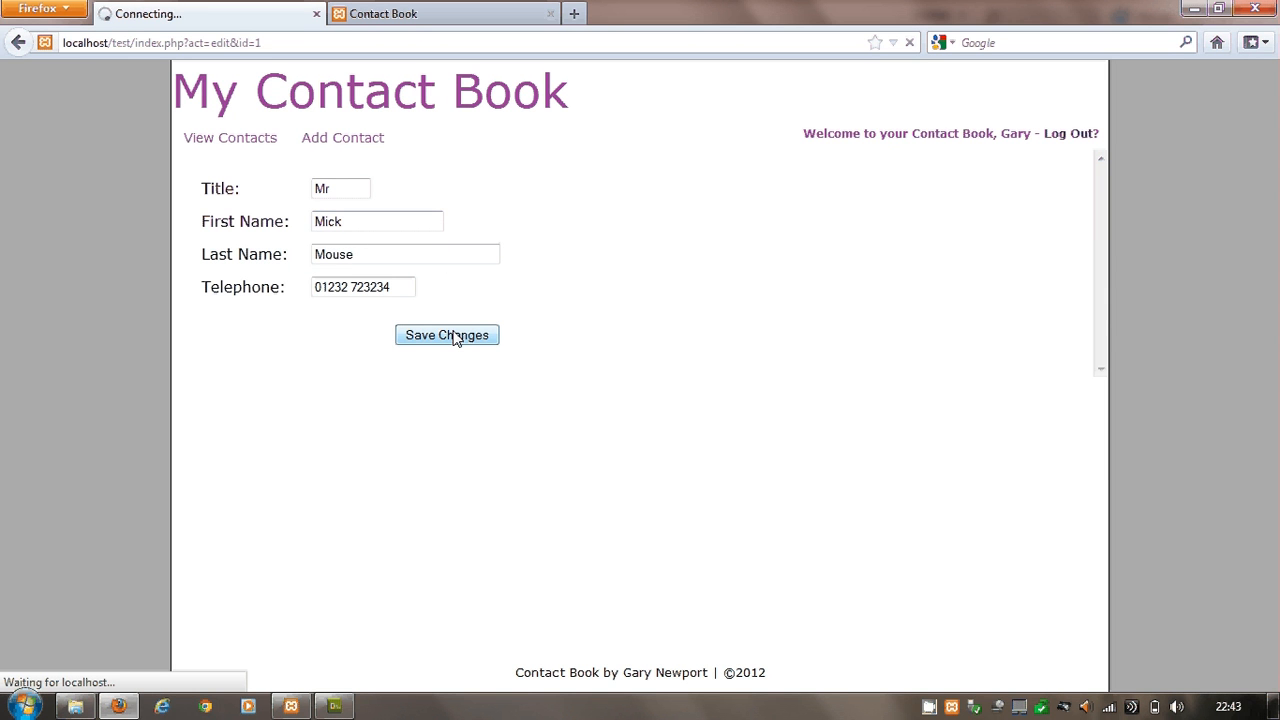
pyautogui.click(446, 334)
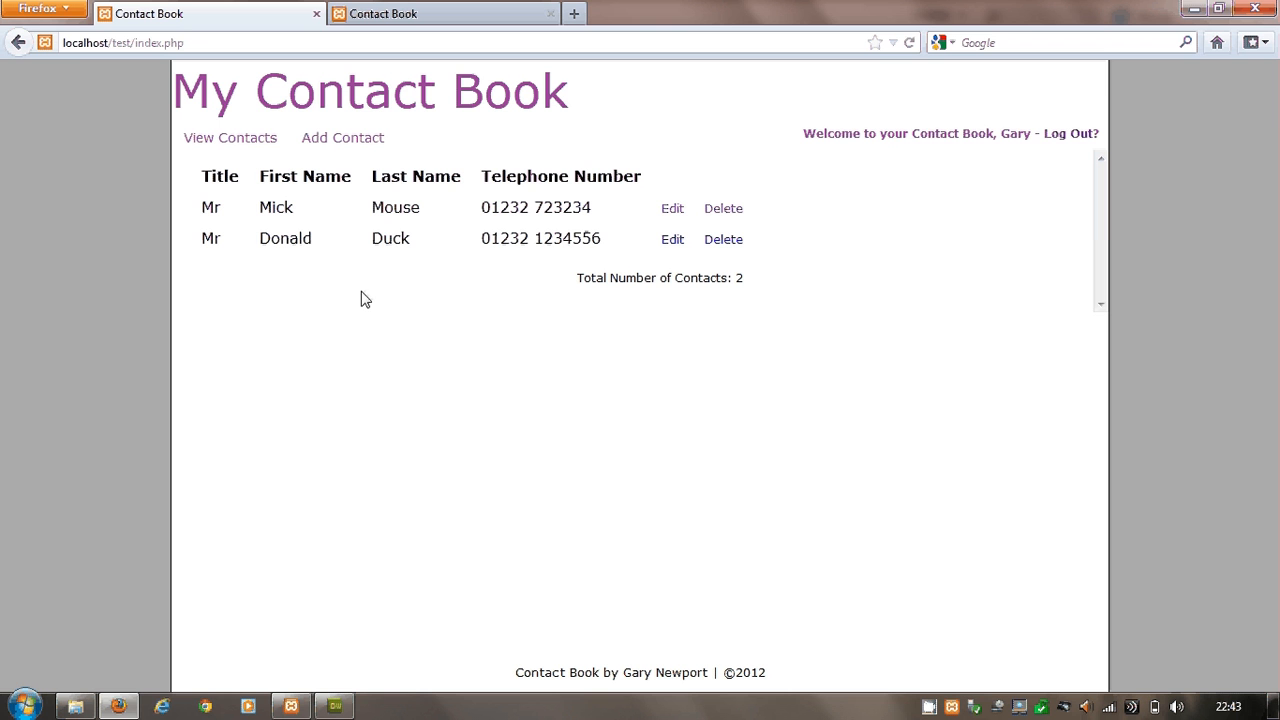
pyautogui.moveTo(390, 236)
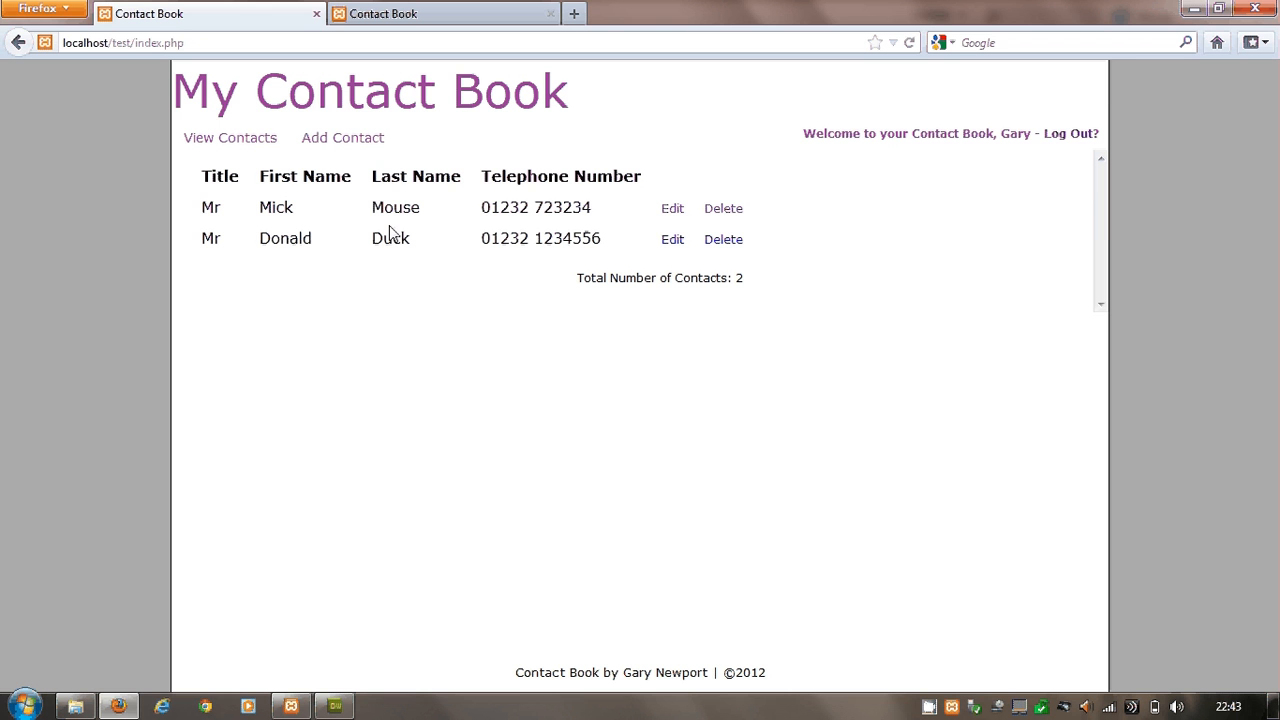
pyautogui.click(344, 136)
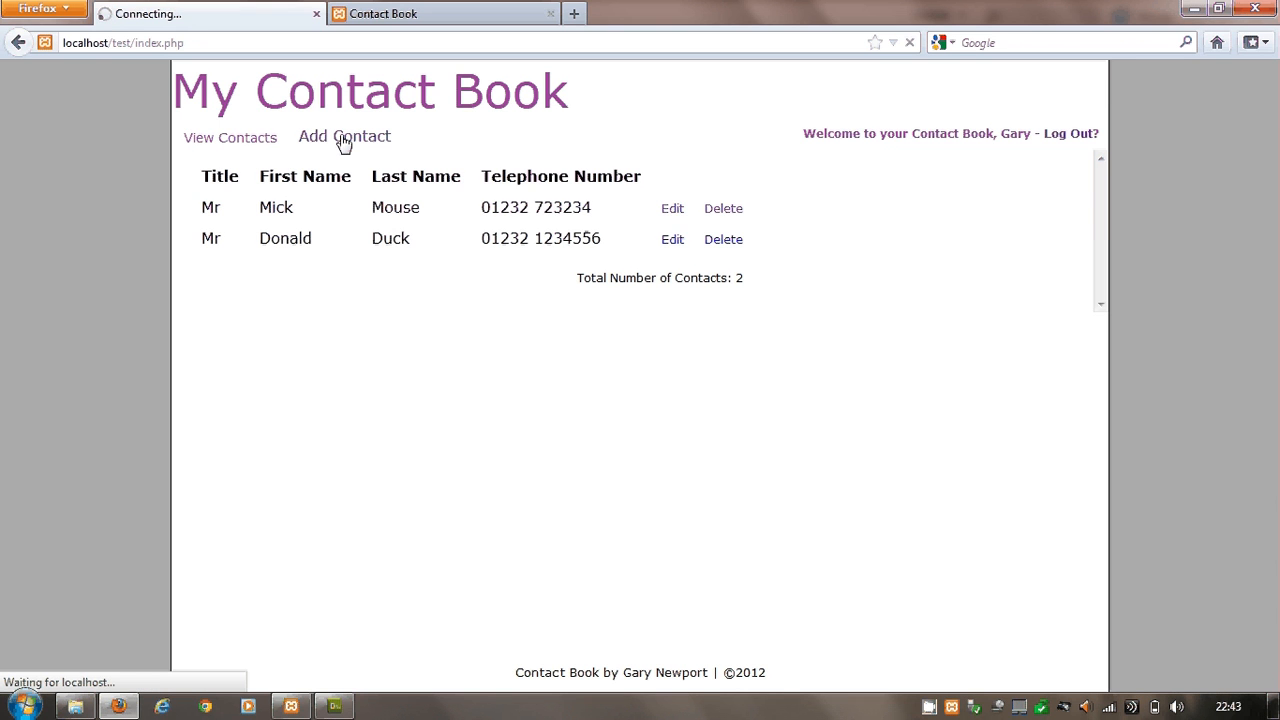
pyautogui.click(344, 136)
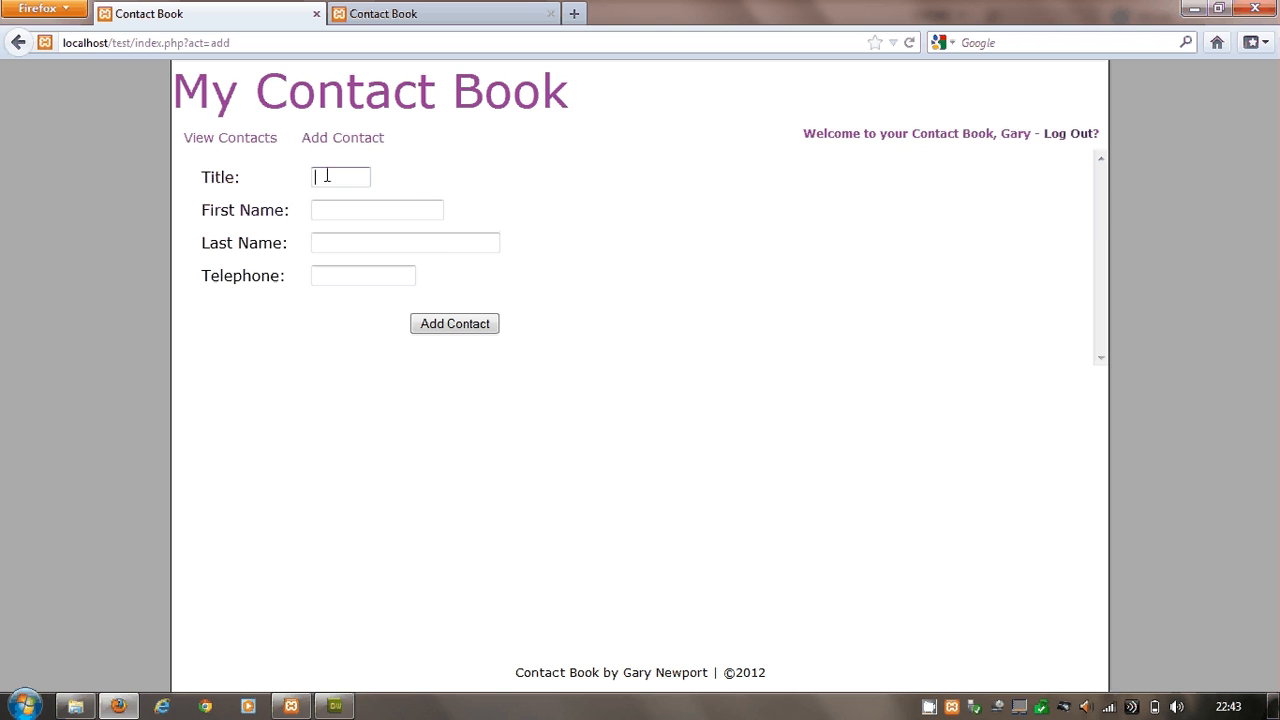
pyautogui.write('Min')
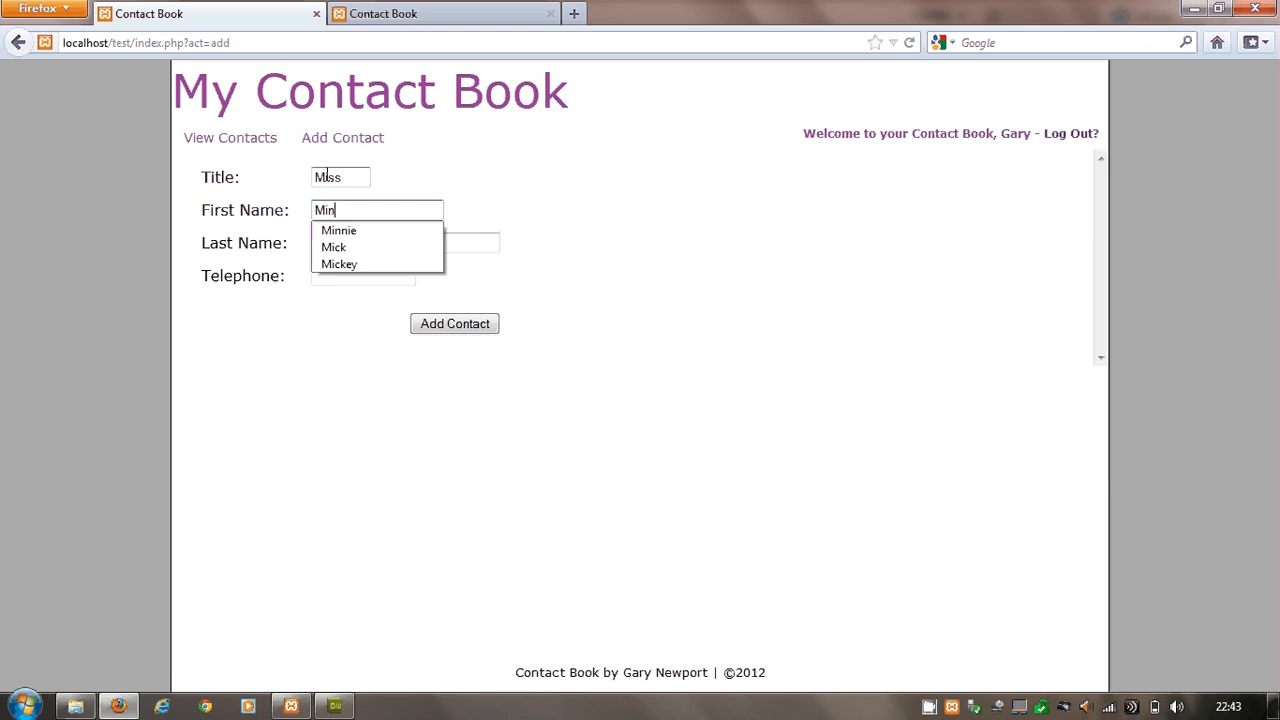
pyautogui.write('Mouse')
pyautogui.click(362, 276)
pyautogui.write('0')
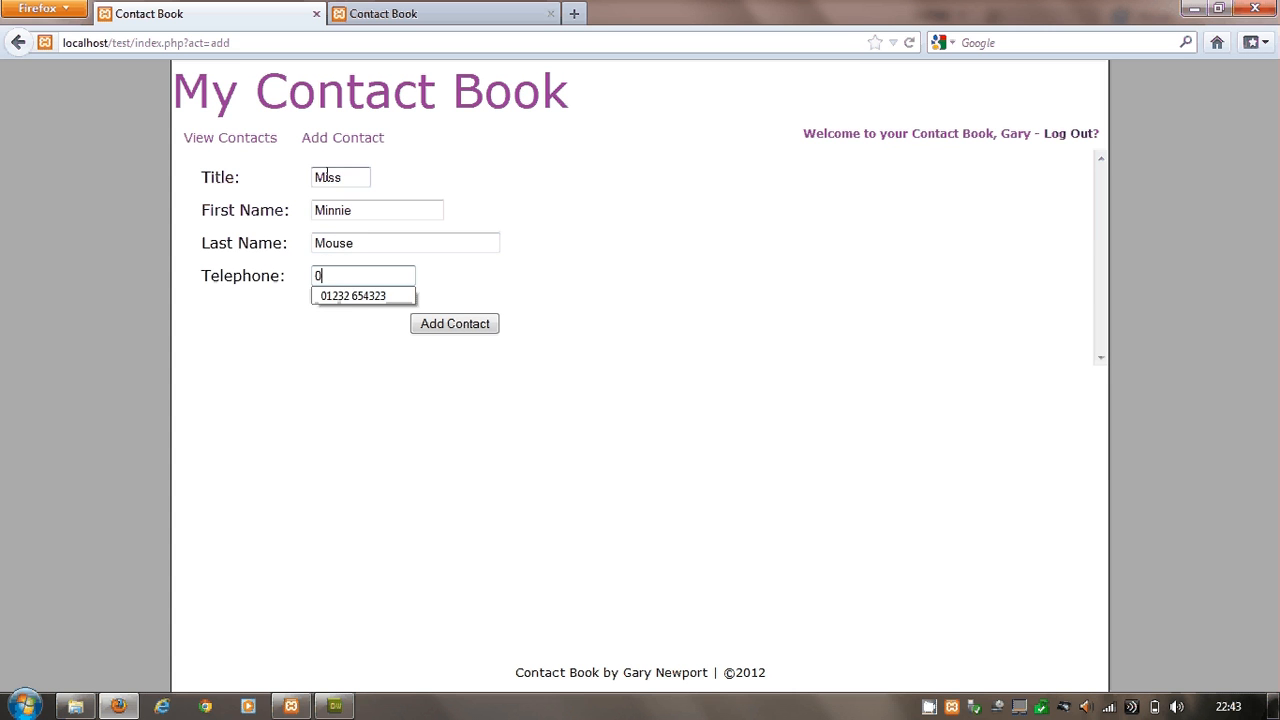
pyautogui.write('1')
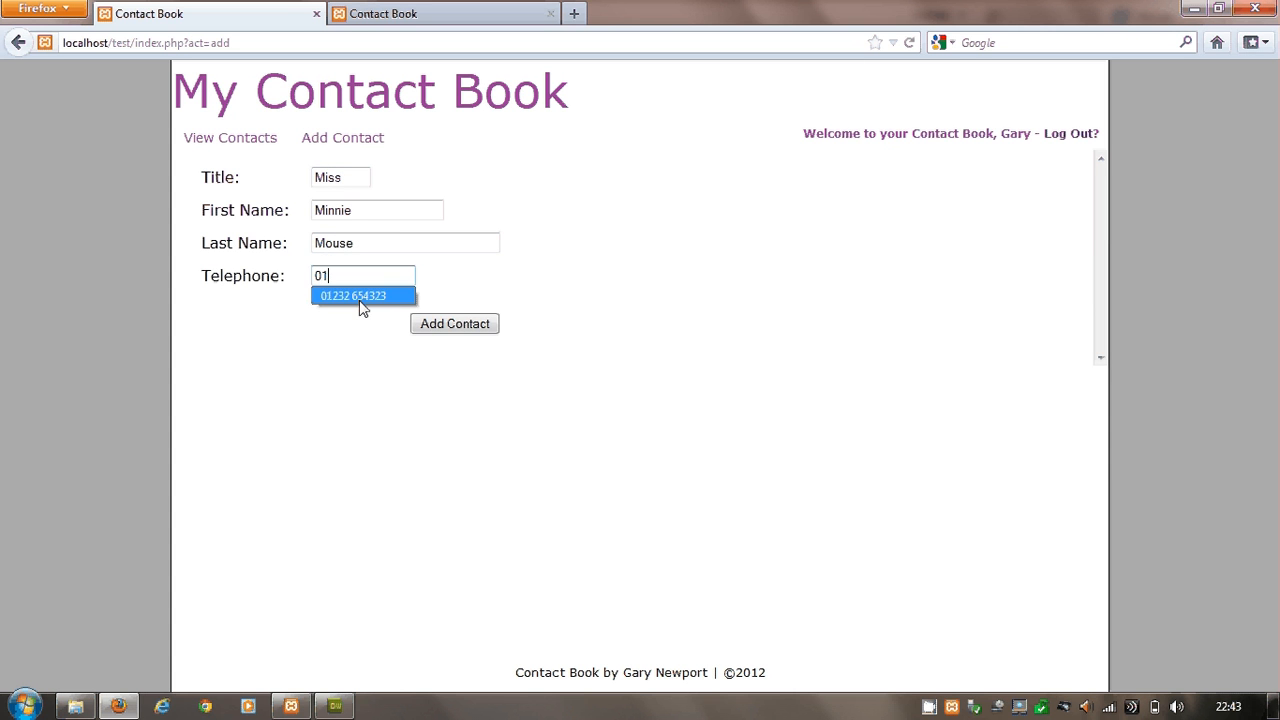
pyautogui.click(454, 324)
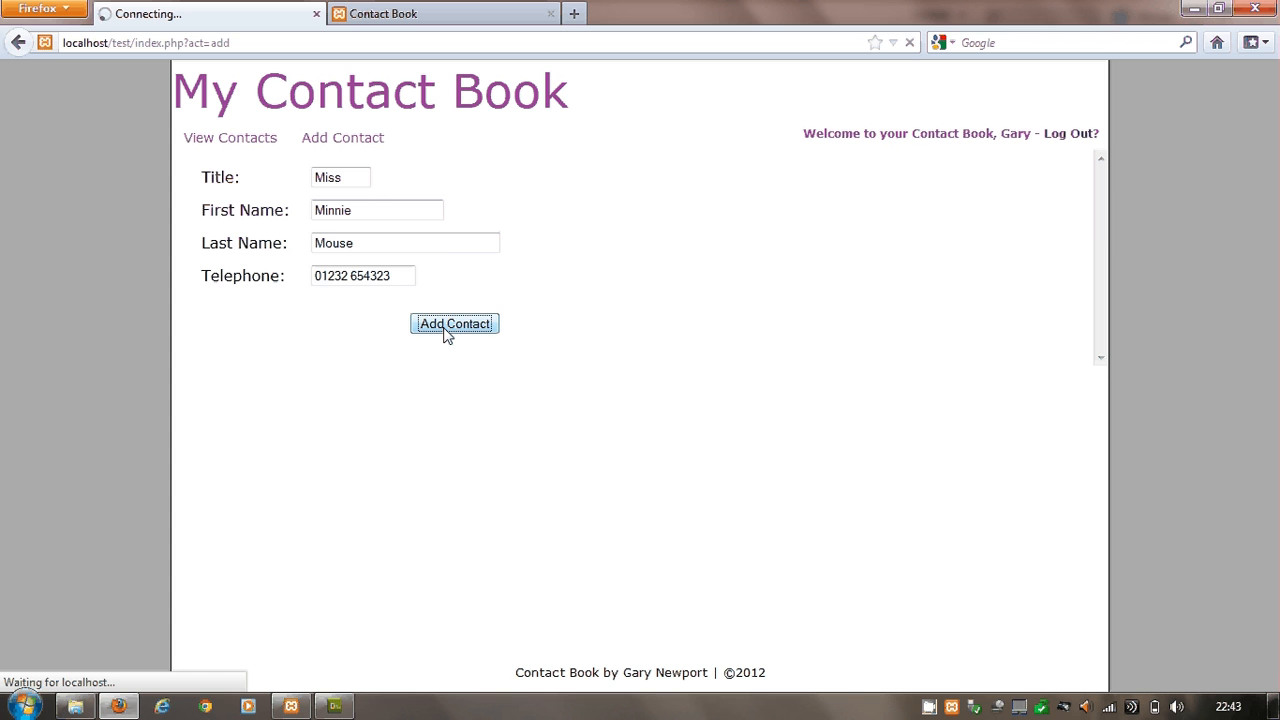
pyautogui.click(454, 324)
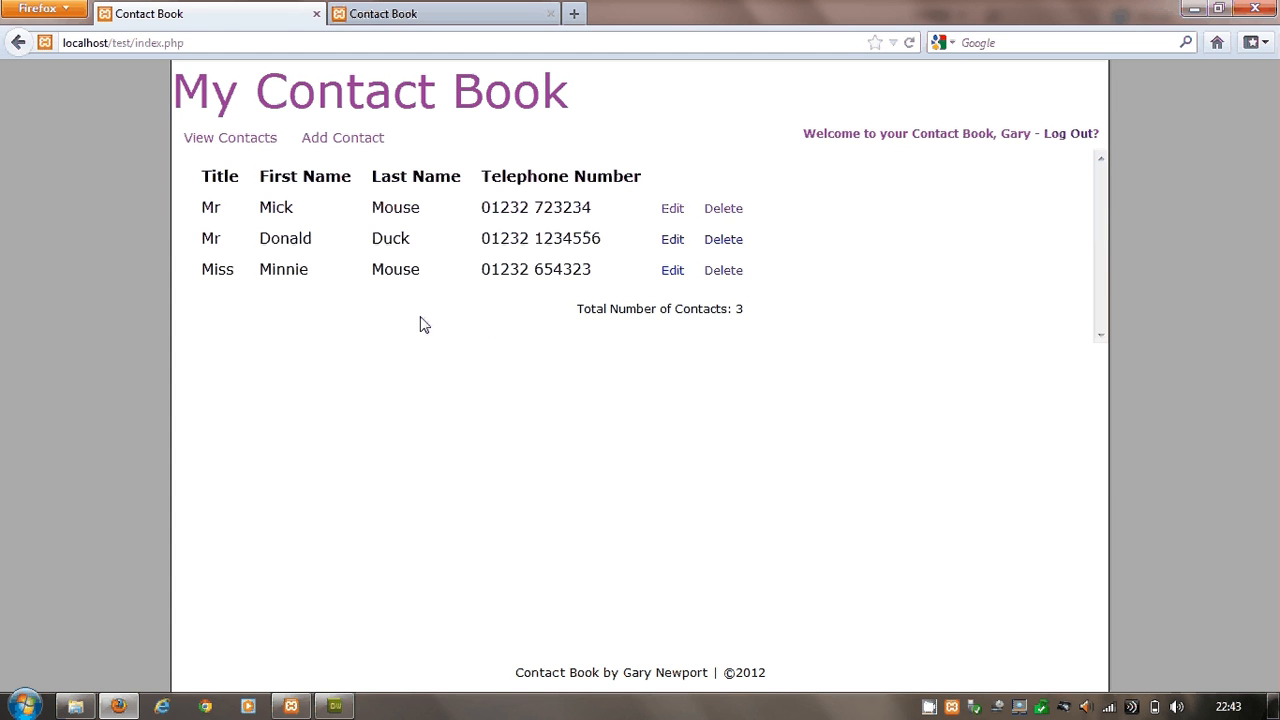
pyautogui.moveTo(602, 268)
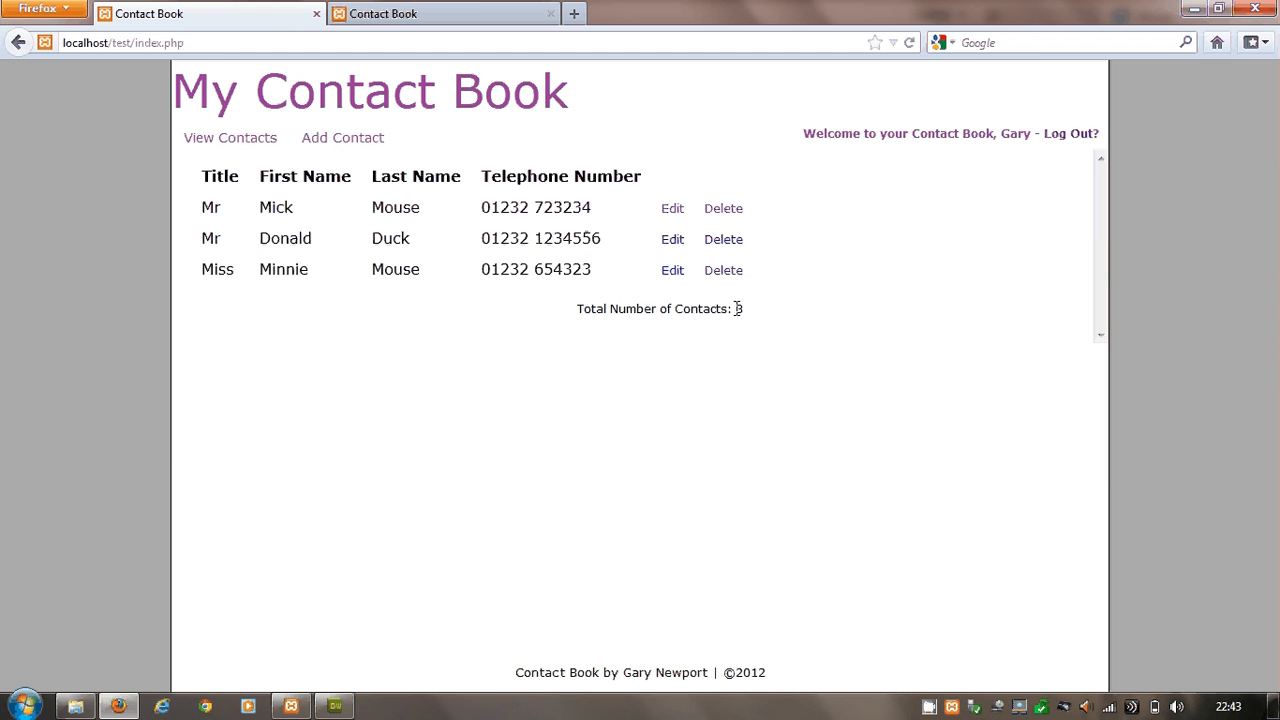
pyautogui.moveTo(756, 316)
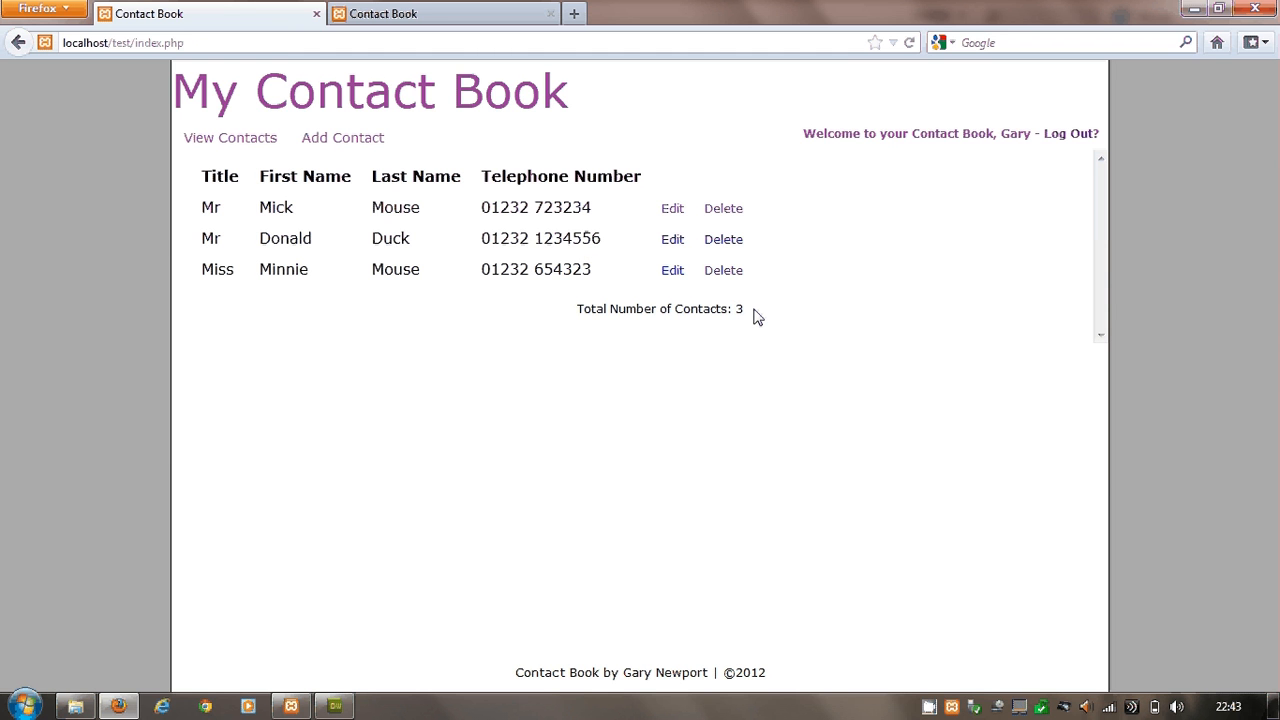
pyautogui.moveTo(724, 270)
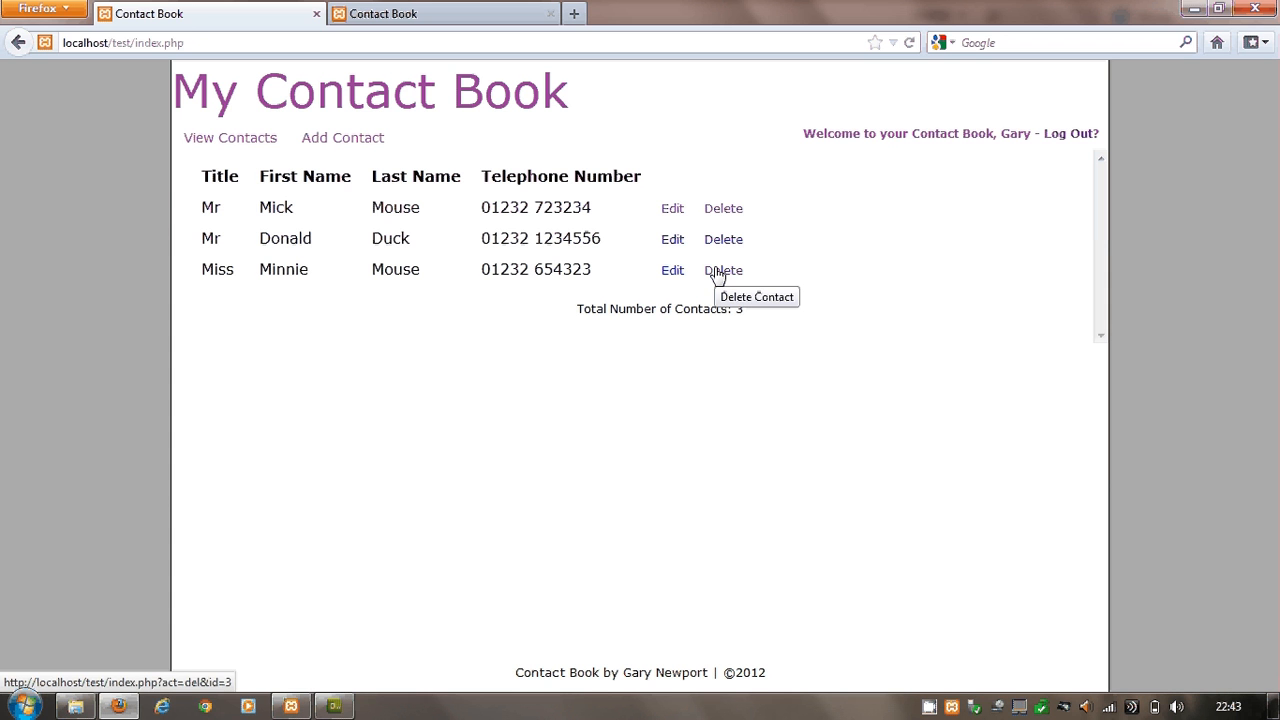
# Delete the Minnie Mouse contact and confirm the deletion with Yes
pyautogui.click(724, 270)
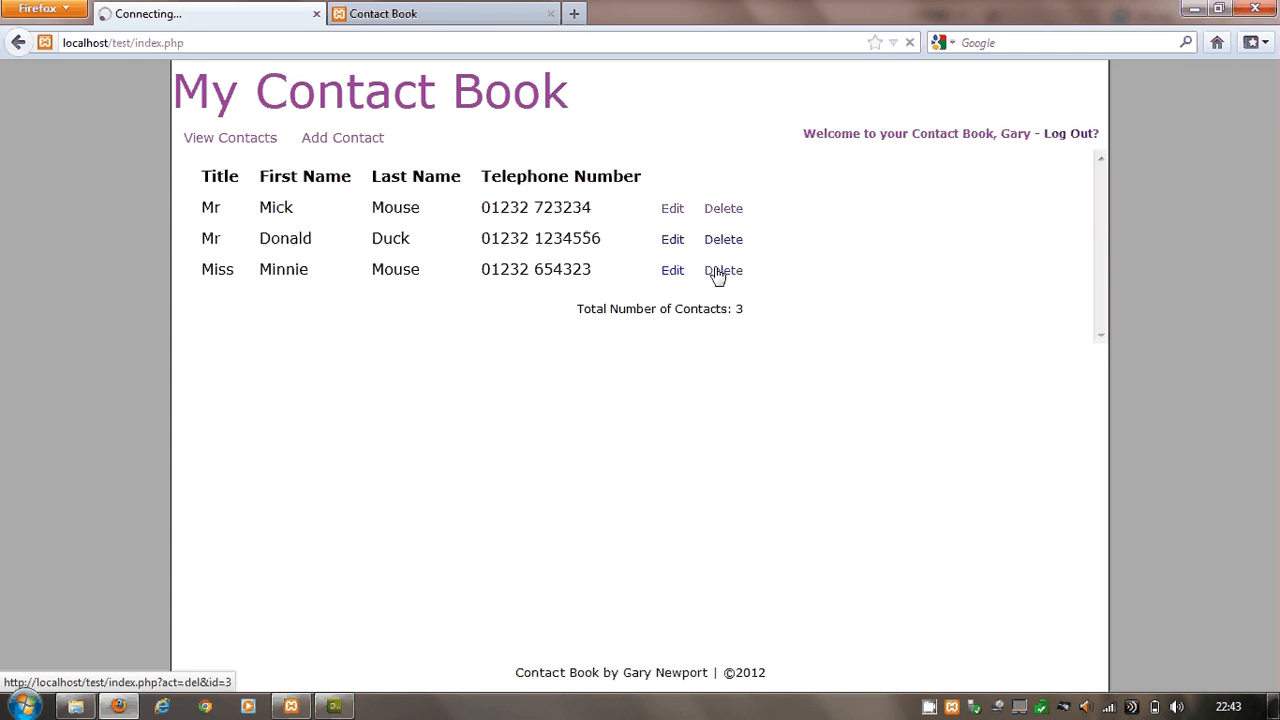
pyautogui.click(724, 270)
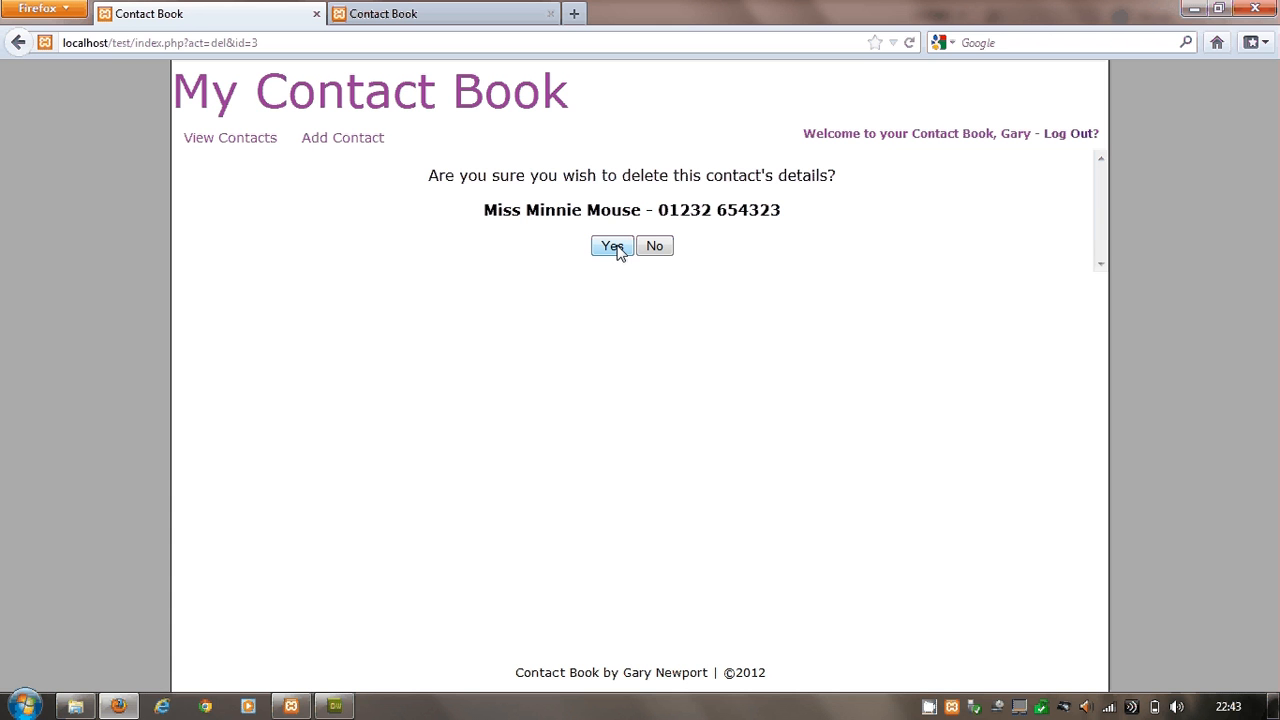
pyautogui.click(612, 246)
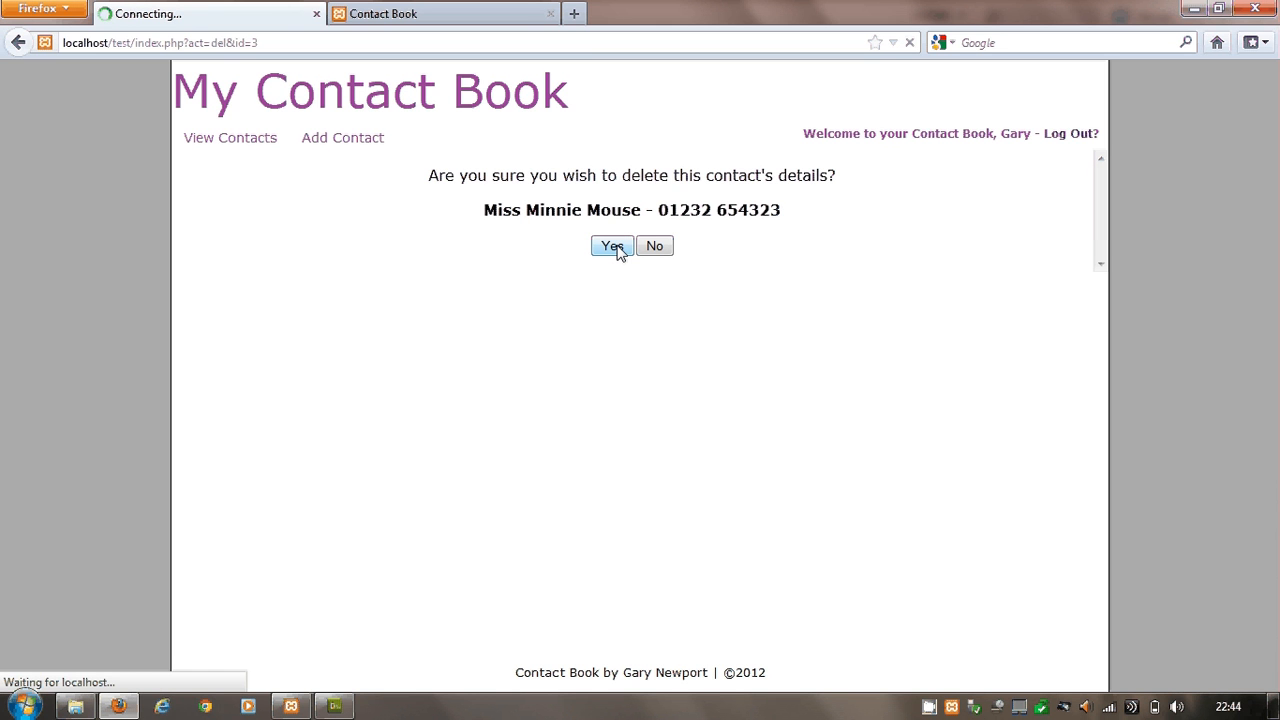
pyautogui.click(612, 246)
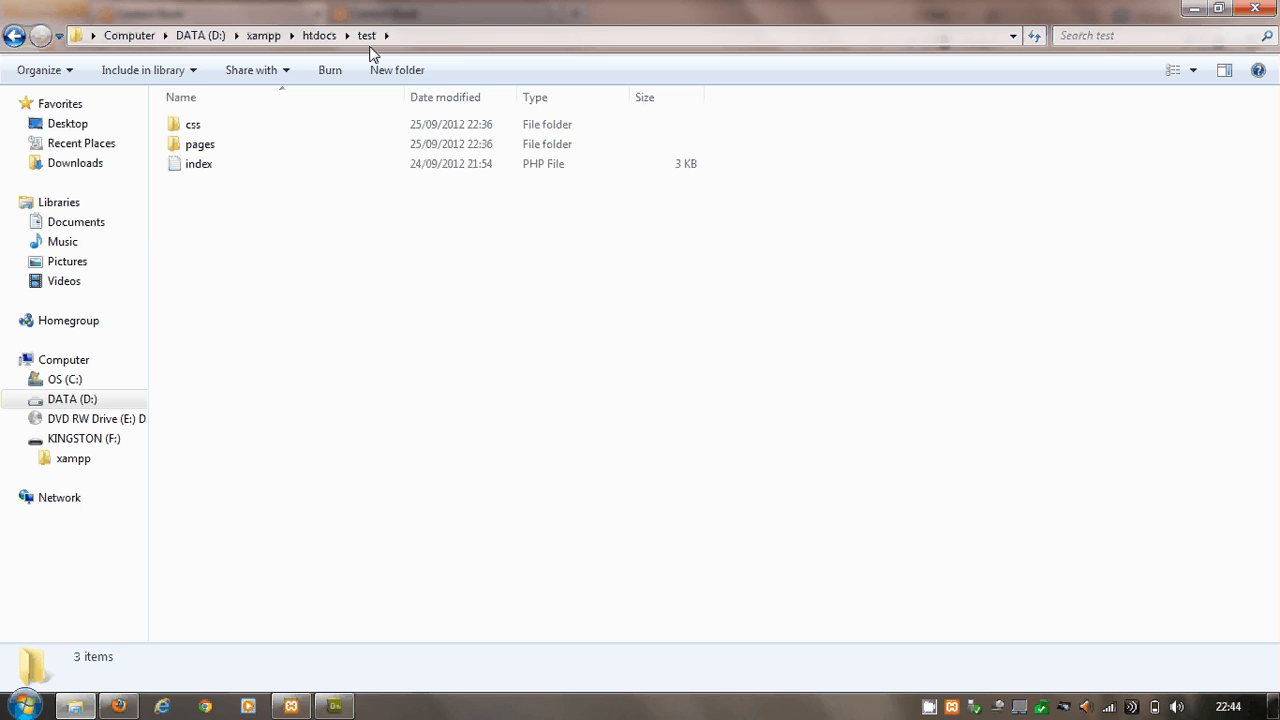
pyautogui.moveTo(428, 232)
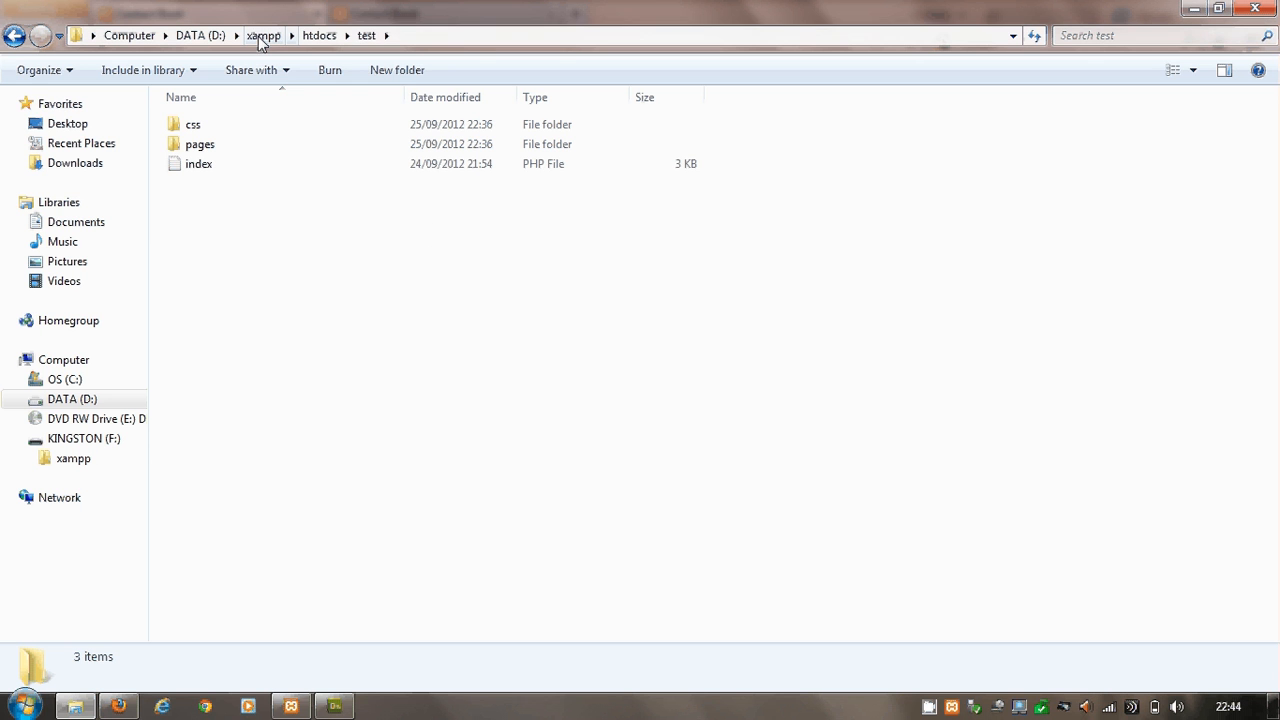
# Go up to the xampp folder, view xampp-control's context menu and dismiss it
pyautogui.click(264, 36)
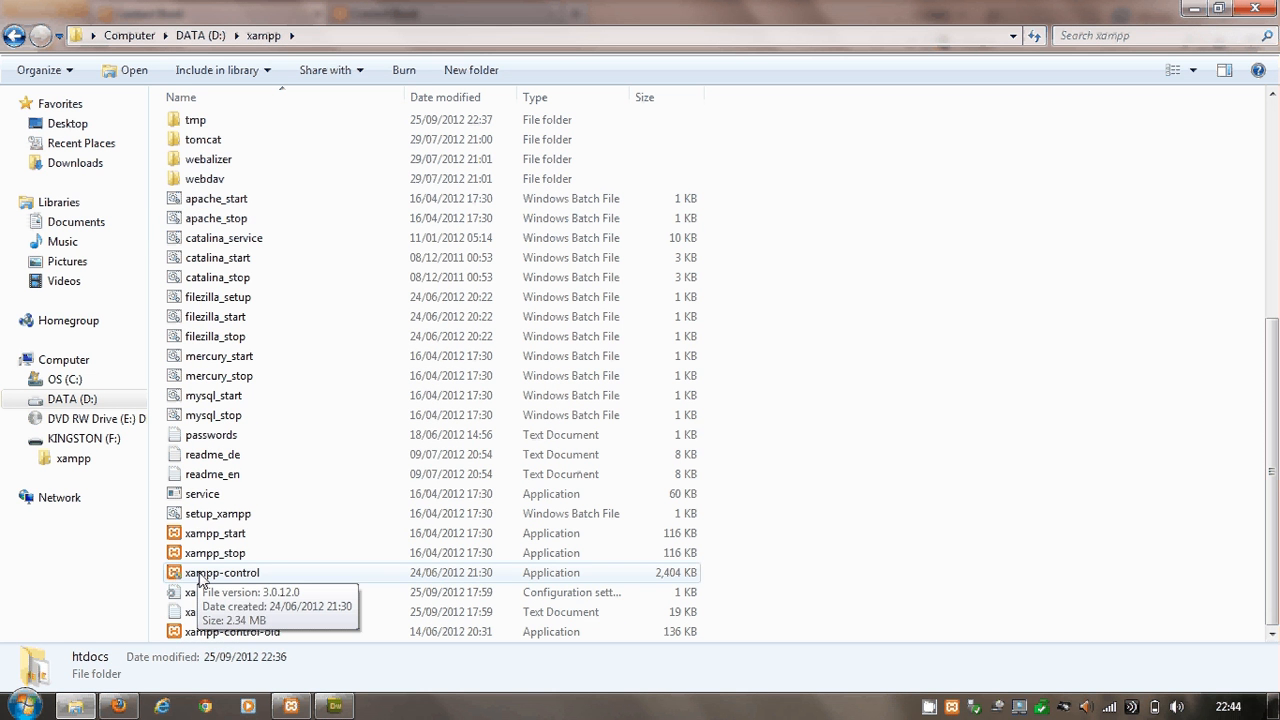
pyautogui.rightClick(222, 572)
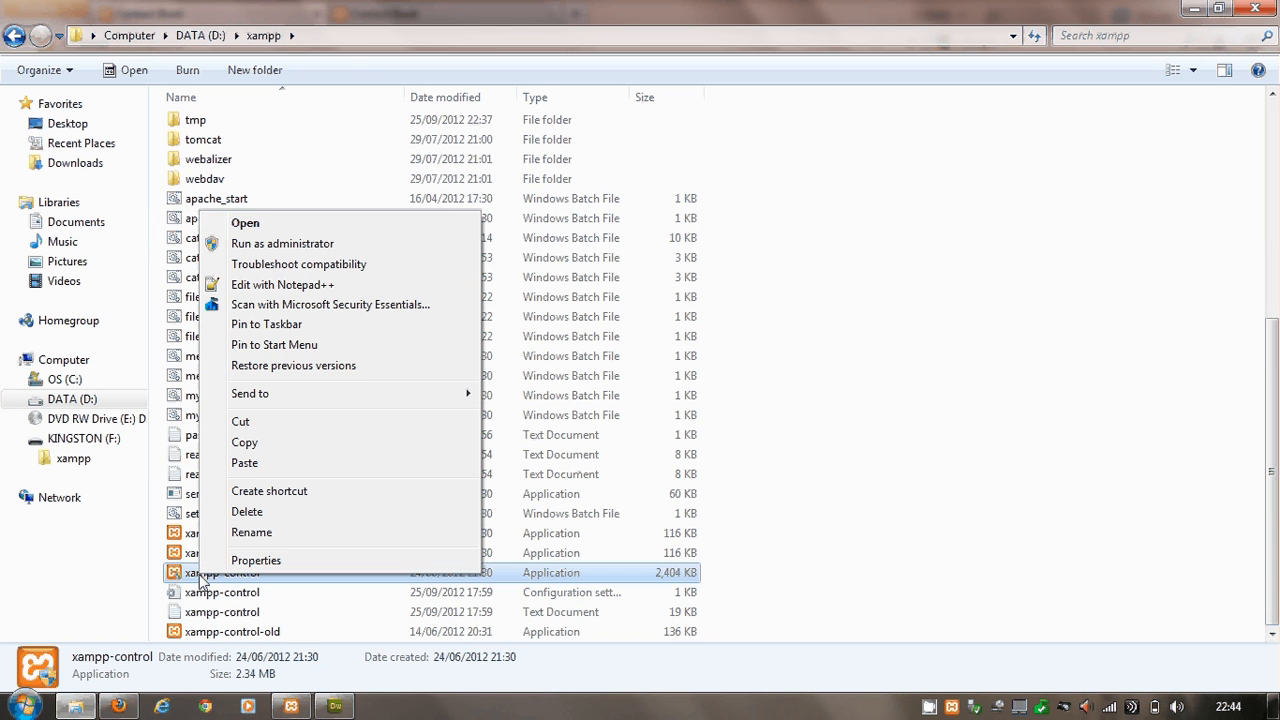
pyautogui.click(1022, 390)
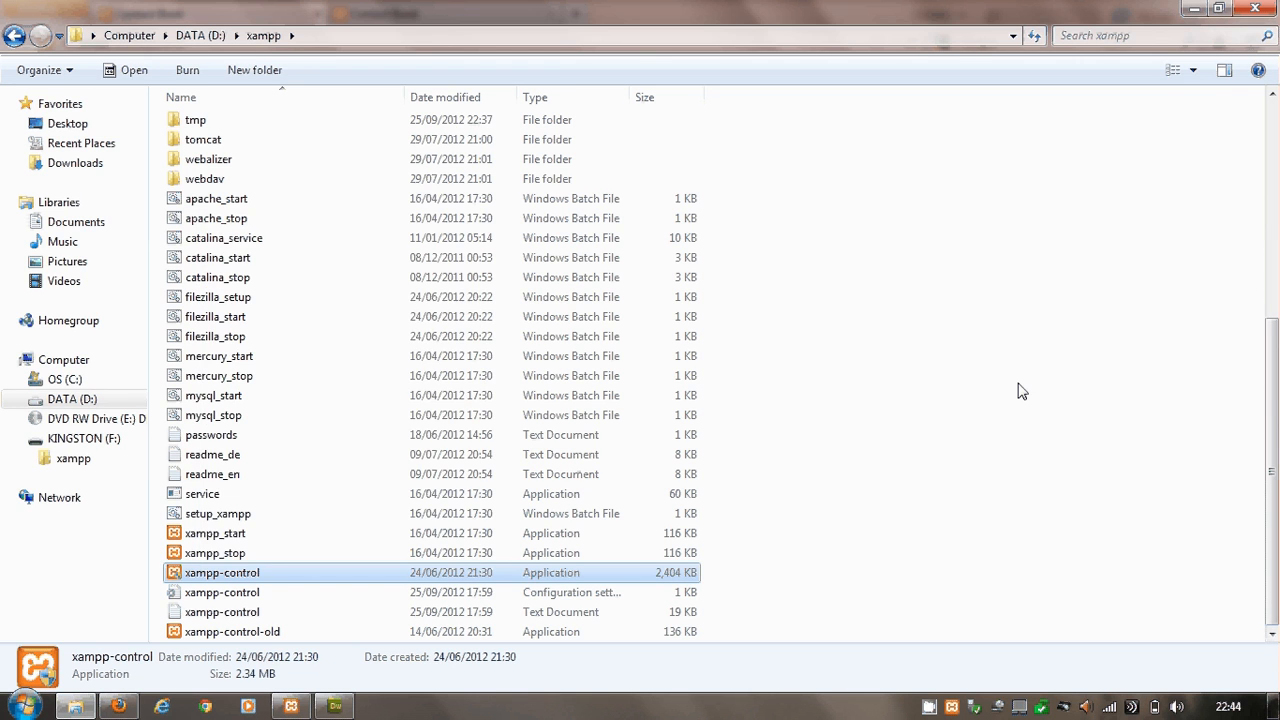
# Launch the XAMPP Control Panel showing Apache and MySQL running
pyautogui.doubleClick(222, 572)
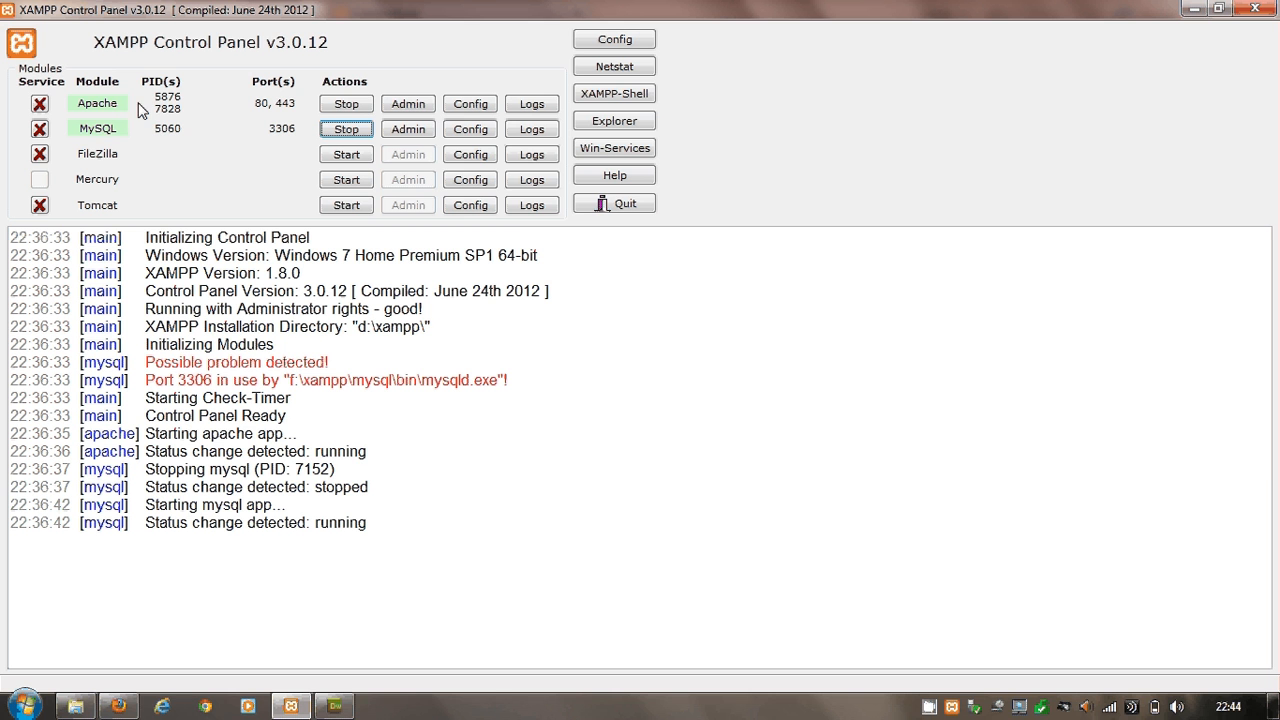
pyautogui.moveTo(168, 132)
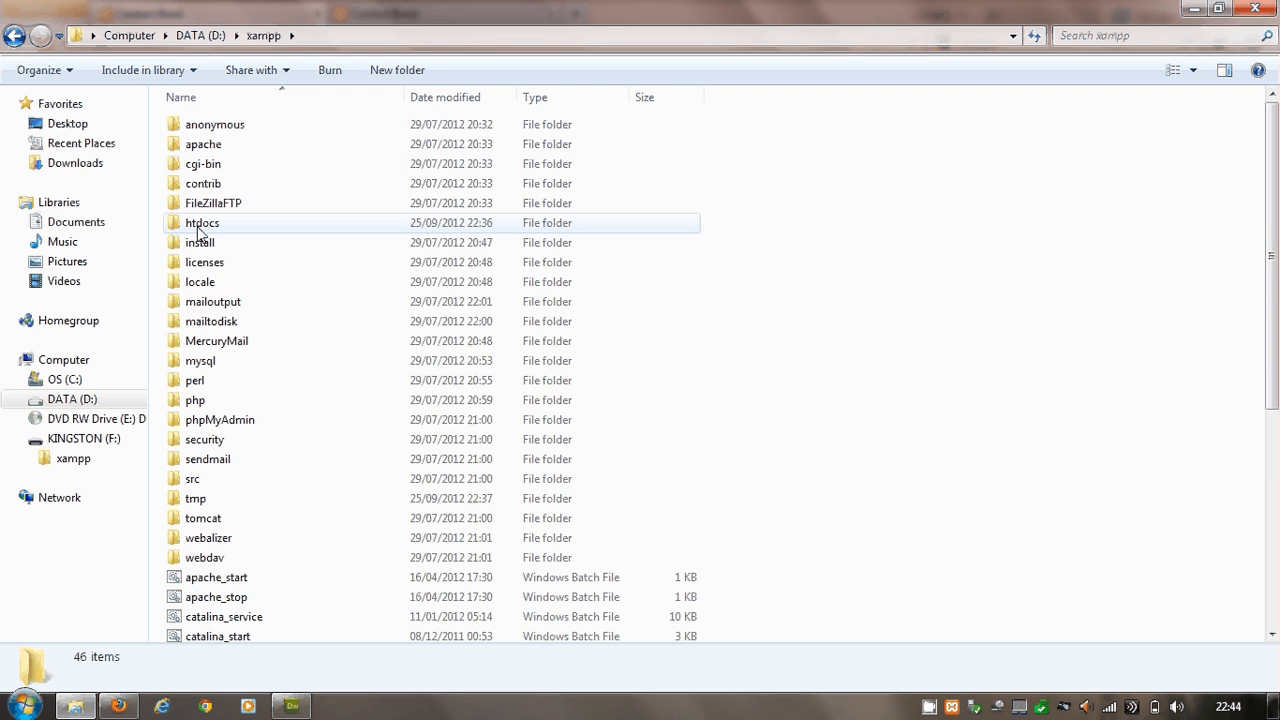
# Browse into htdocs\test and look inside its css folder
pyautogui.doubleClick(202, 222)
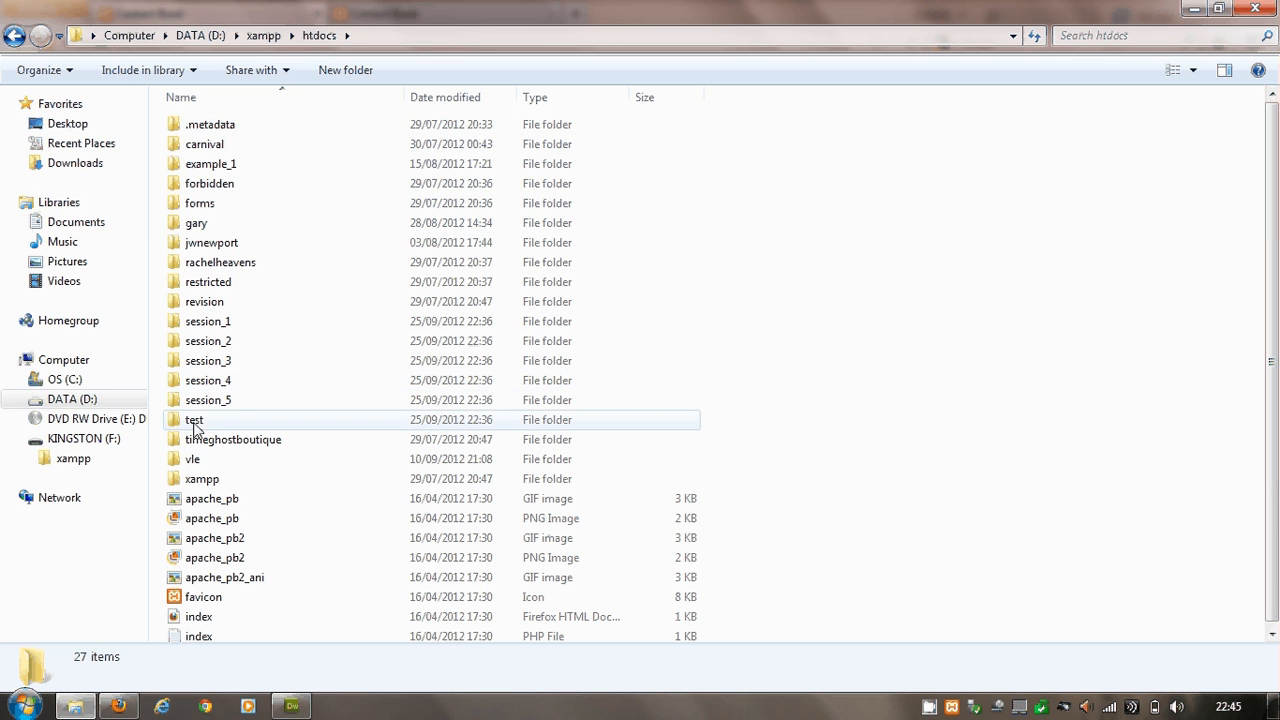
pyautogui.doubleClick(194, 420)
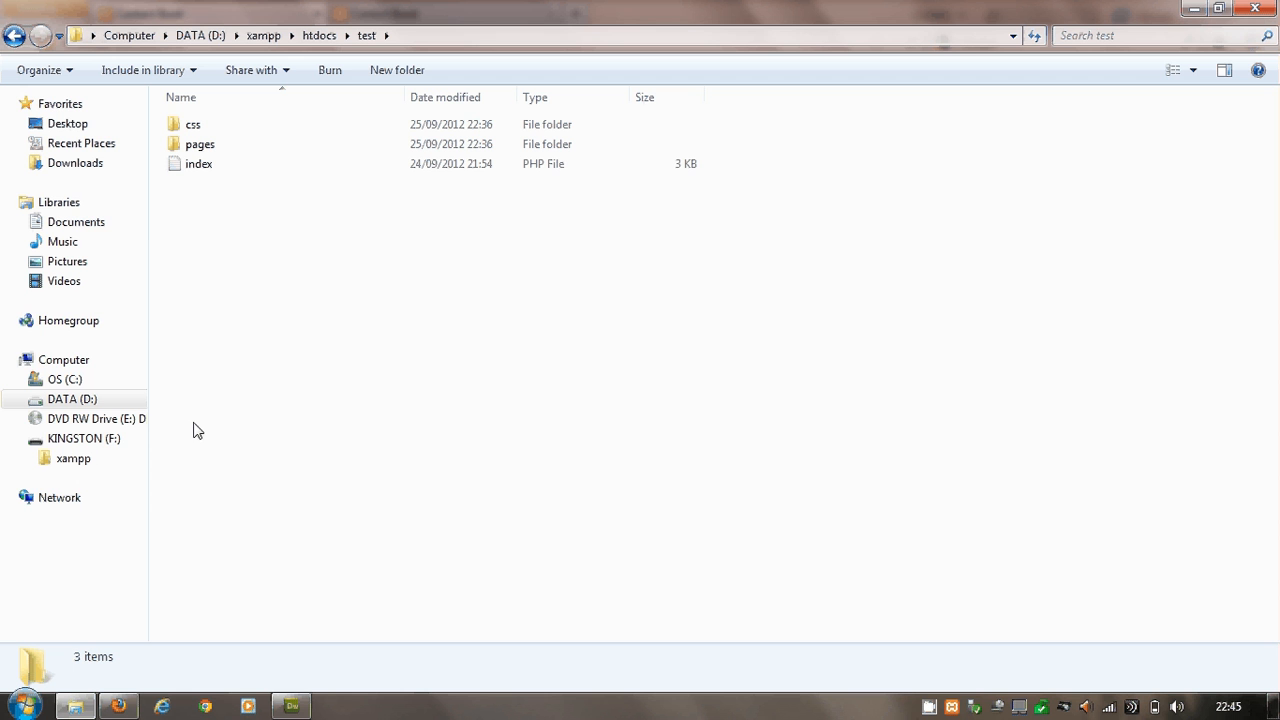
pyautogui.click(200, 164)
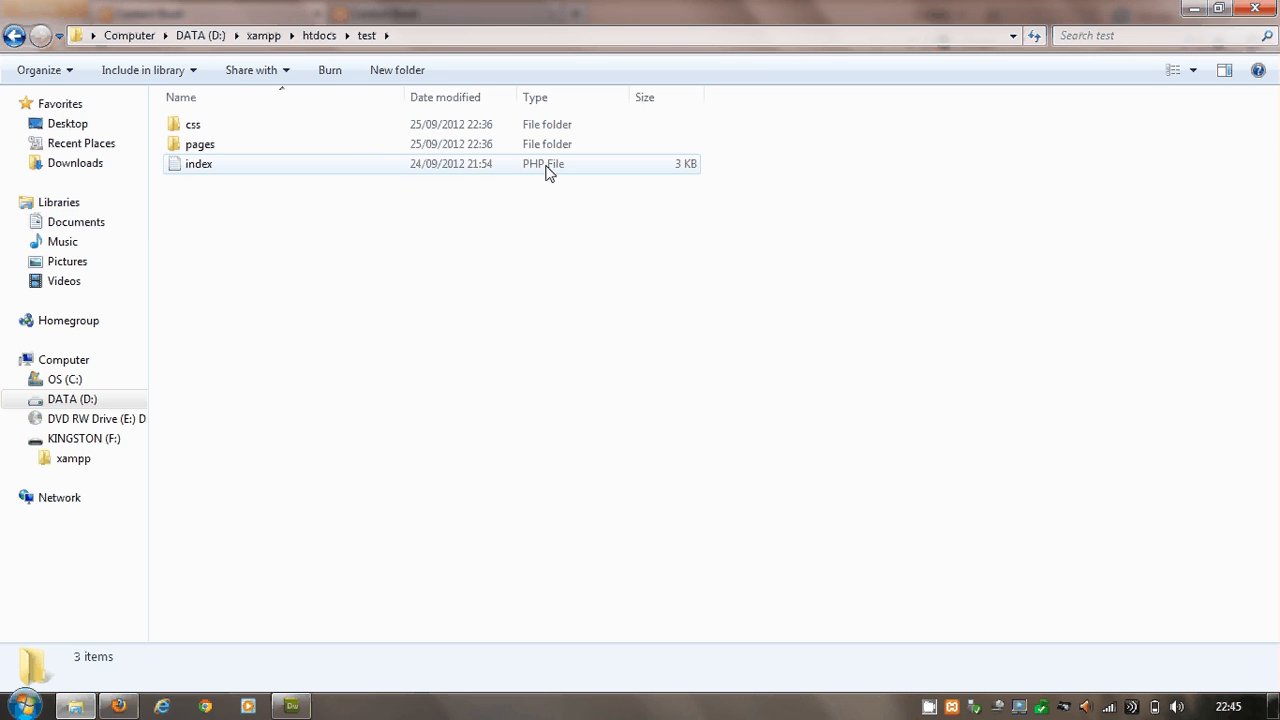
pyautogui.moveTo(538, 172)
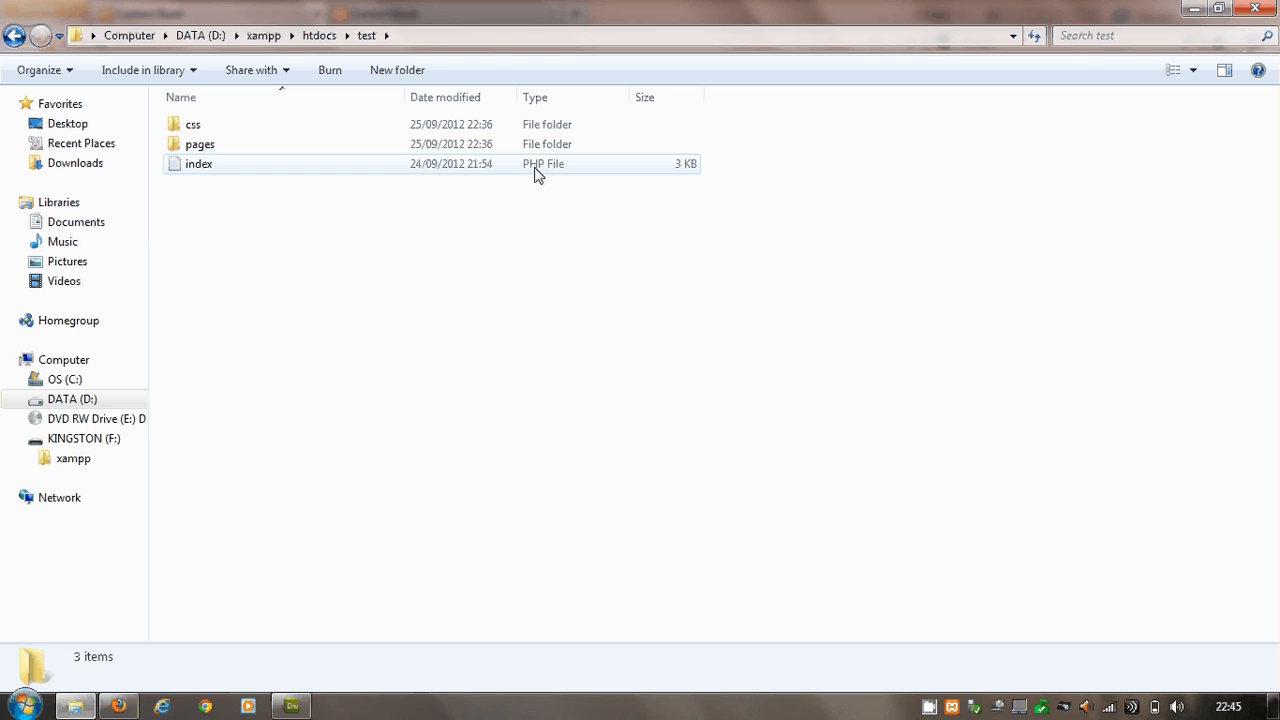
pyautogui.click(192, 124)
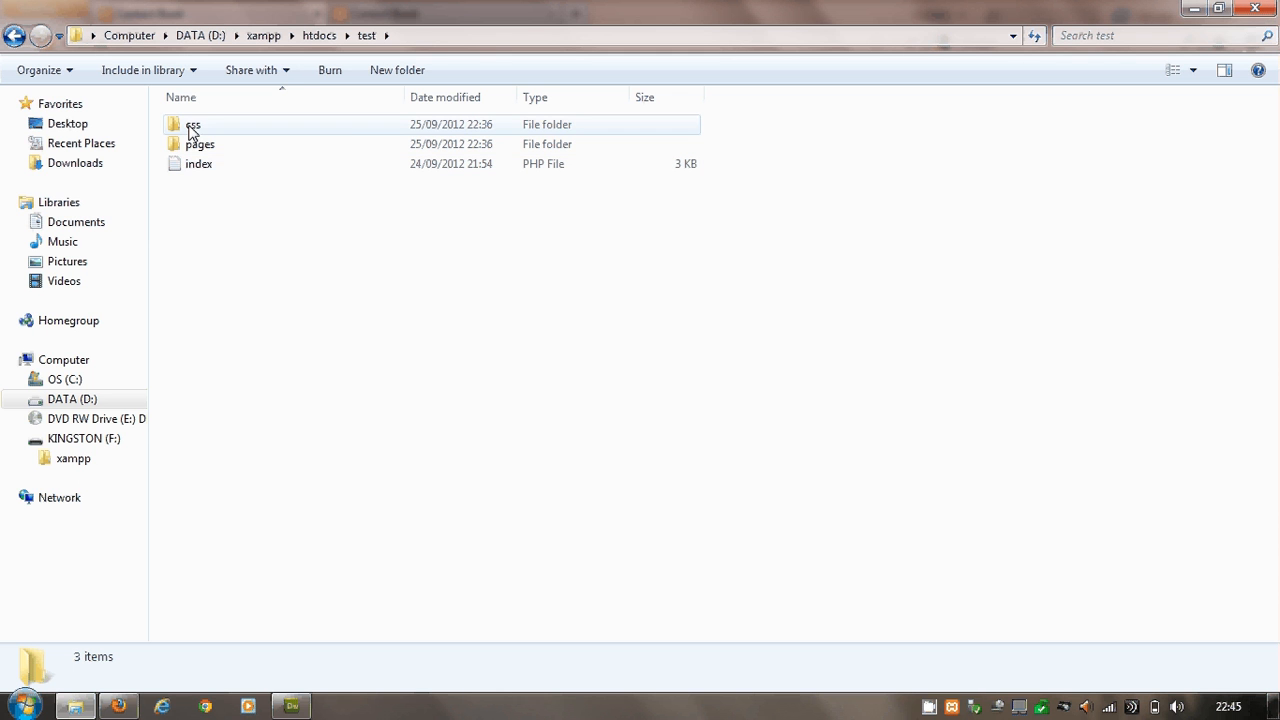
pyautogui.click(192, 124)
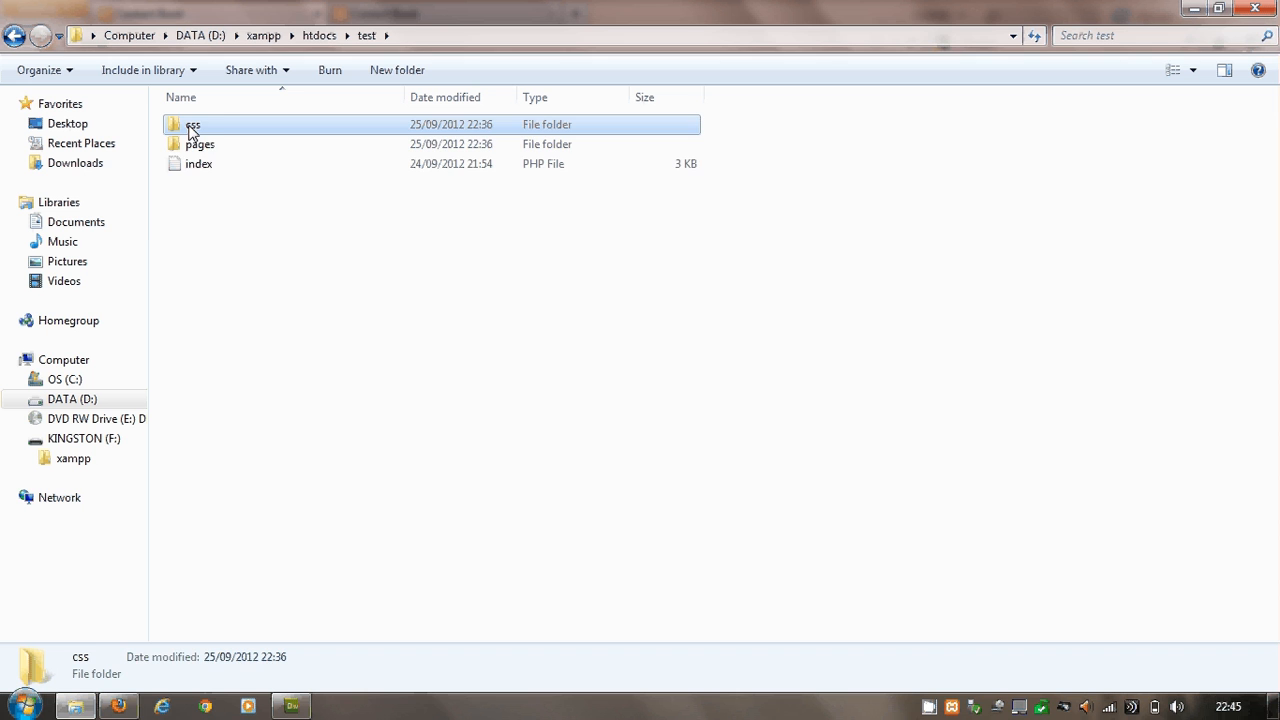
pyautogui.doubleClick(192, 124)
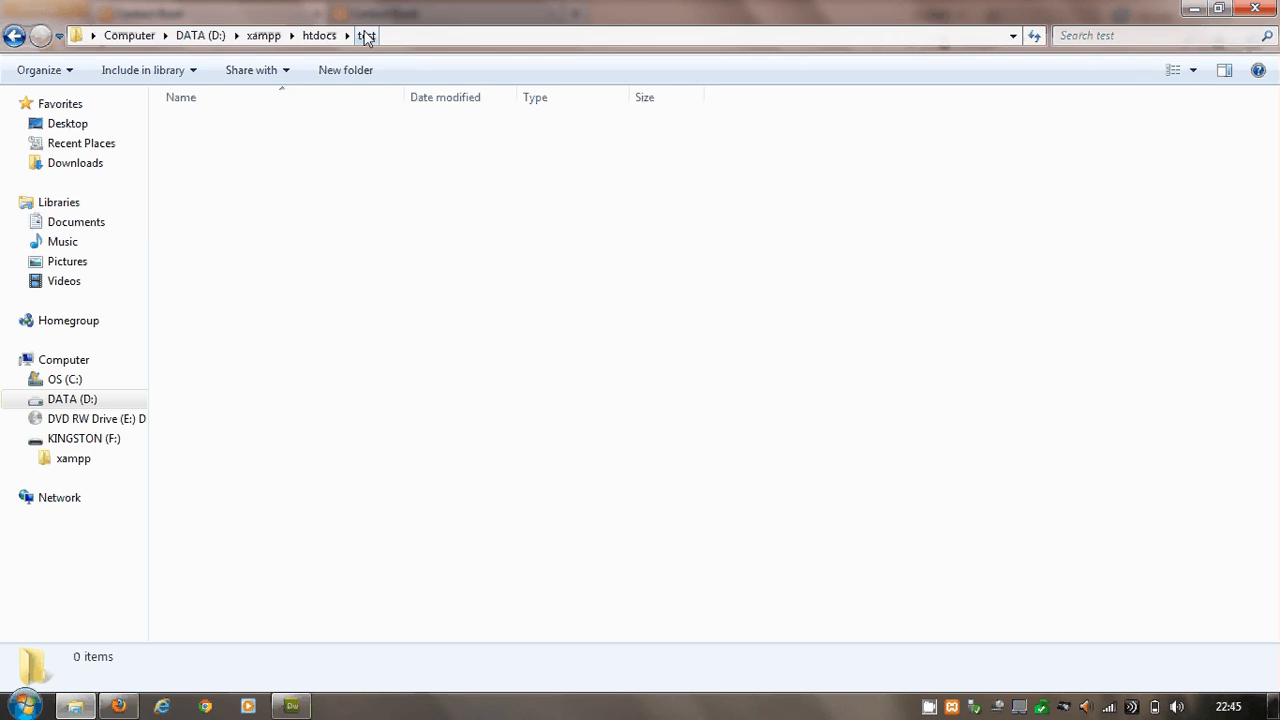
# Return to the test folder, enter pages and select the add PHP file
pyautogui.click(366, 36)
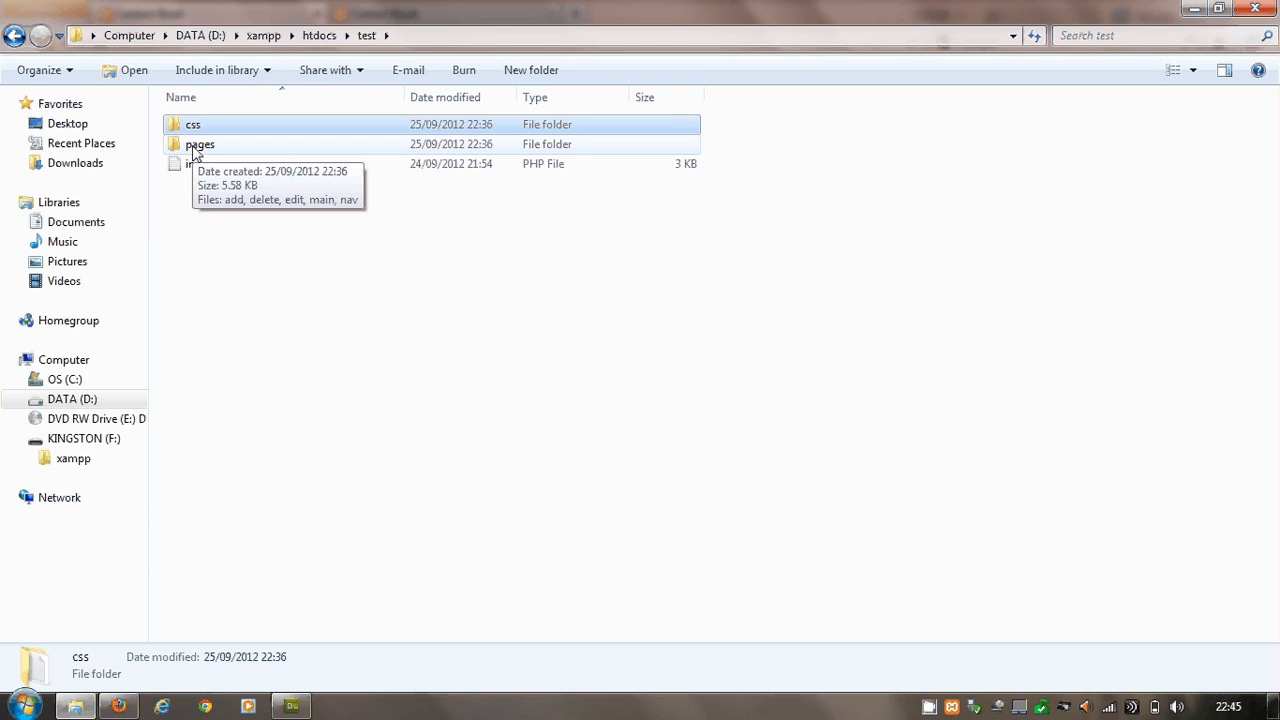
pyautogui.doubleClick(200, 144)
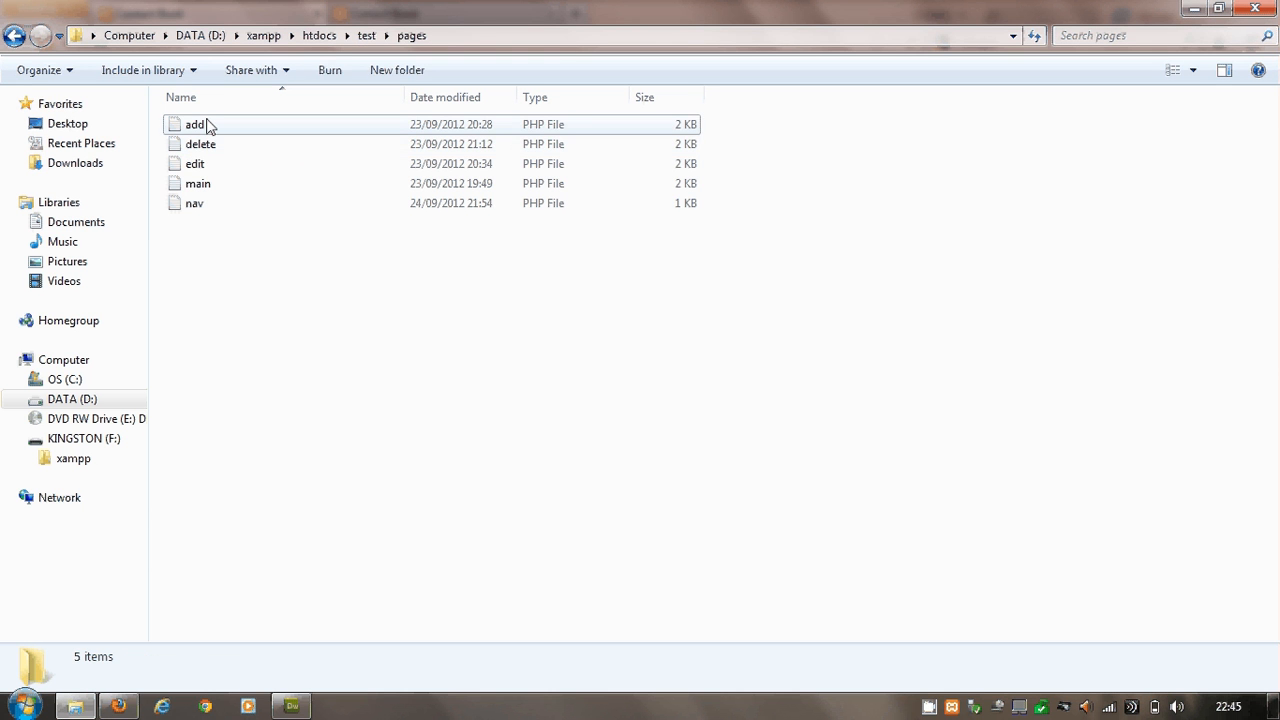
pyautogui.click(194, 124)
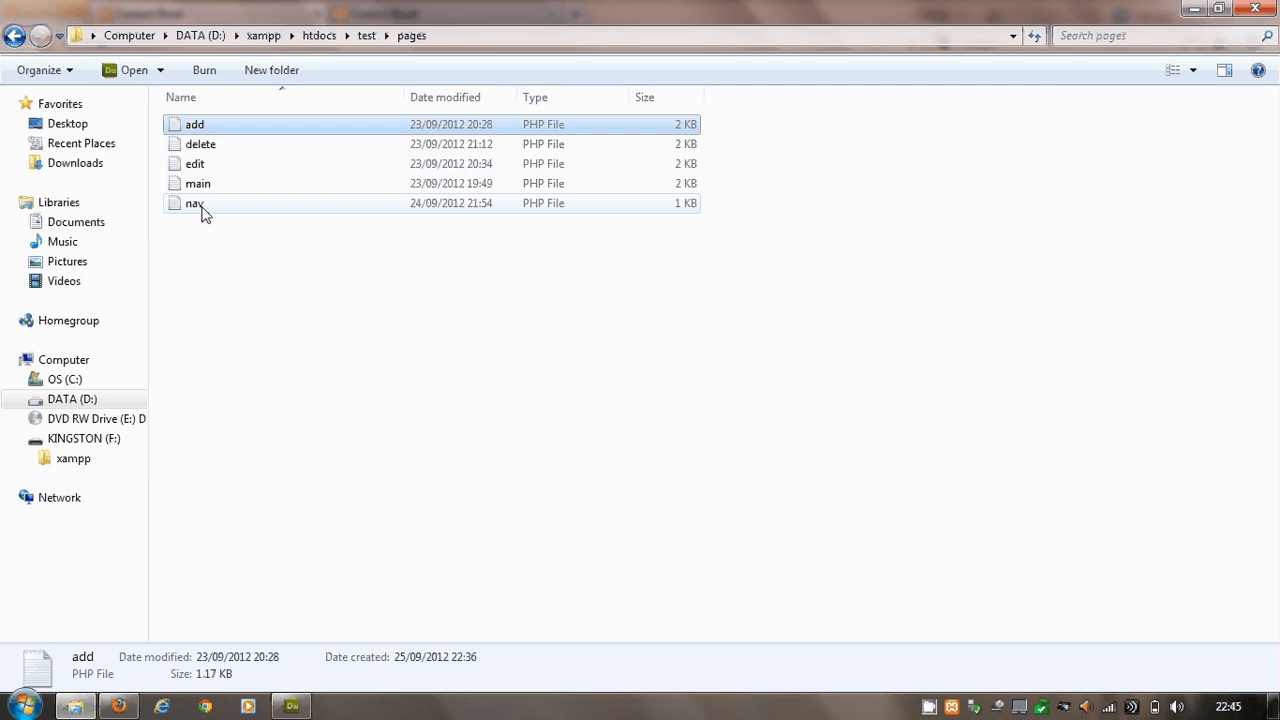
pyautogui.moveTo(196, 204)
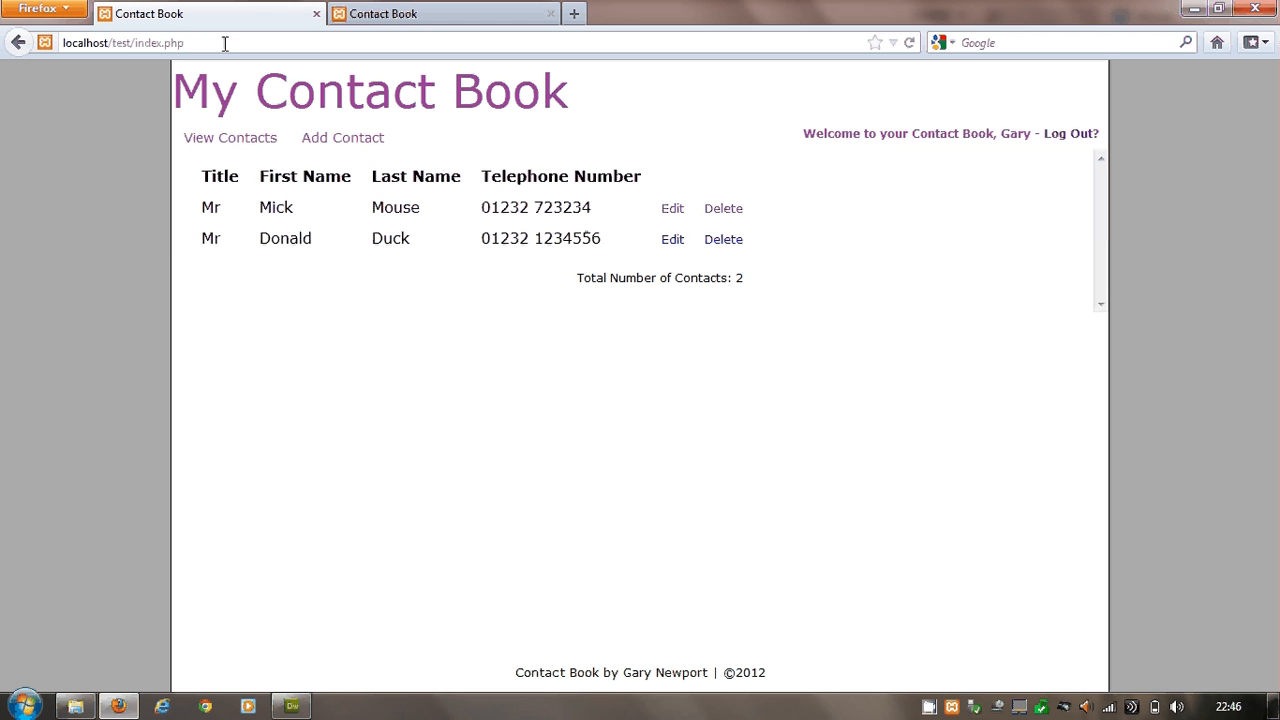
# Load localhost/test/, log out of the contact book and switch to the session_1 tab
pyautogui.click(124, 42)
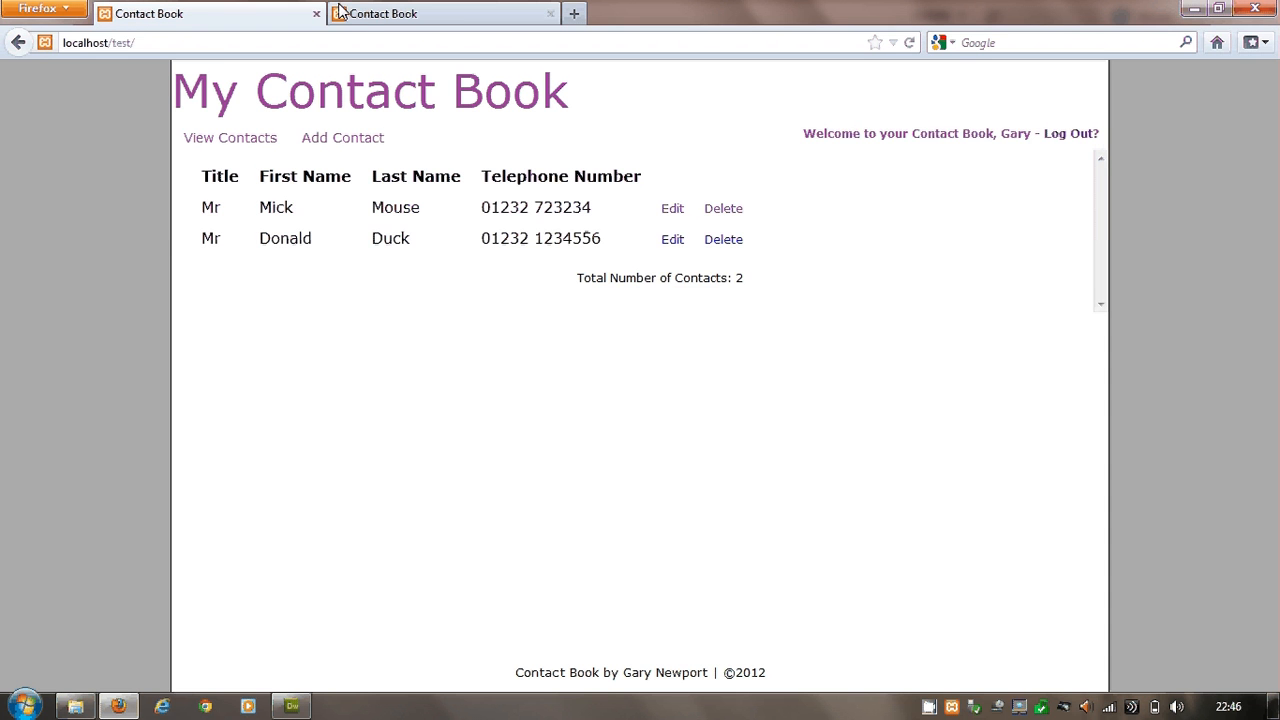
pyautogui.click(440, 12)
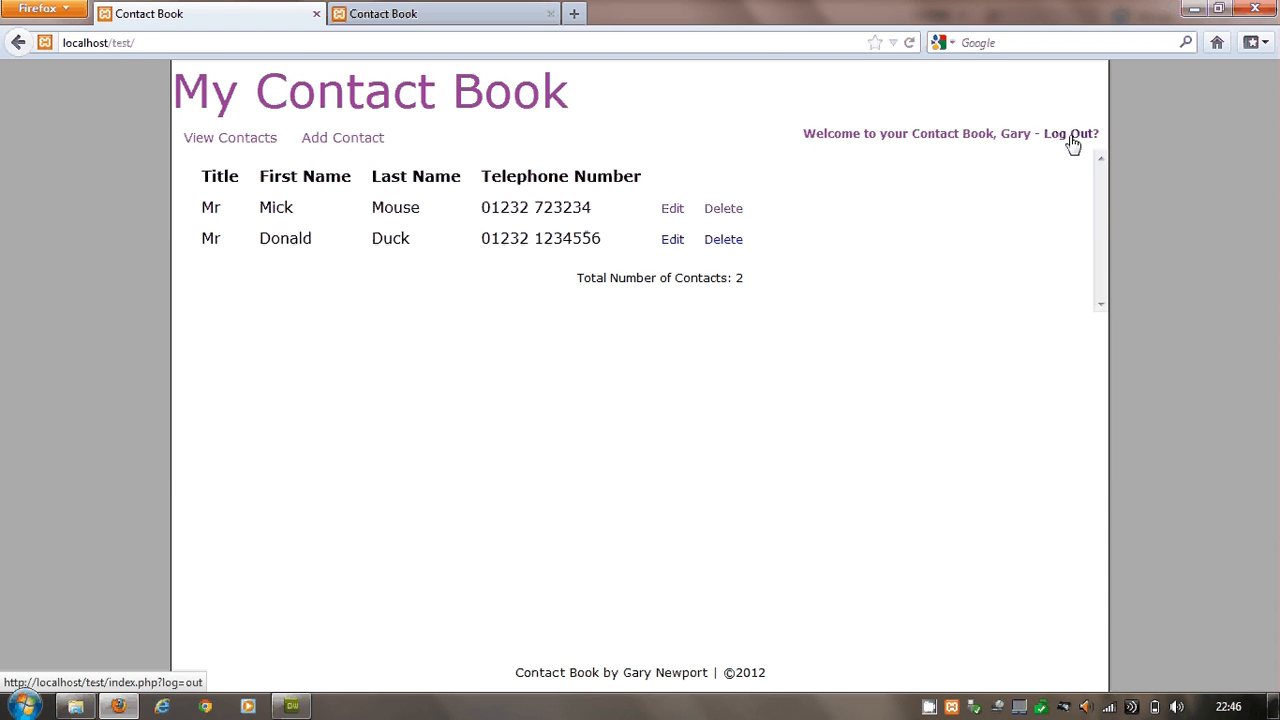
pyautogui.click(1072, 132)
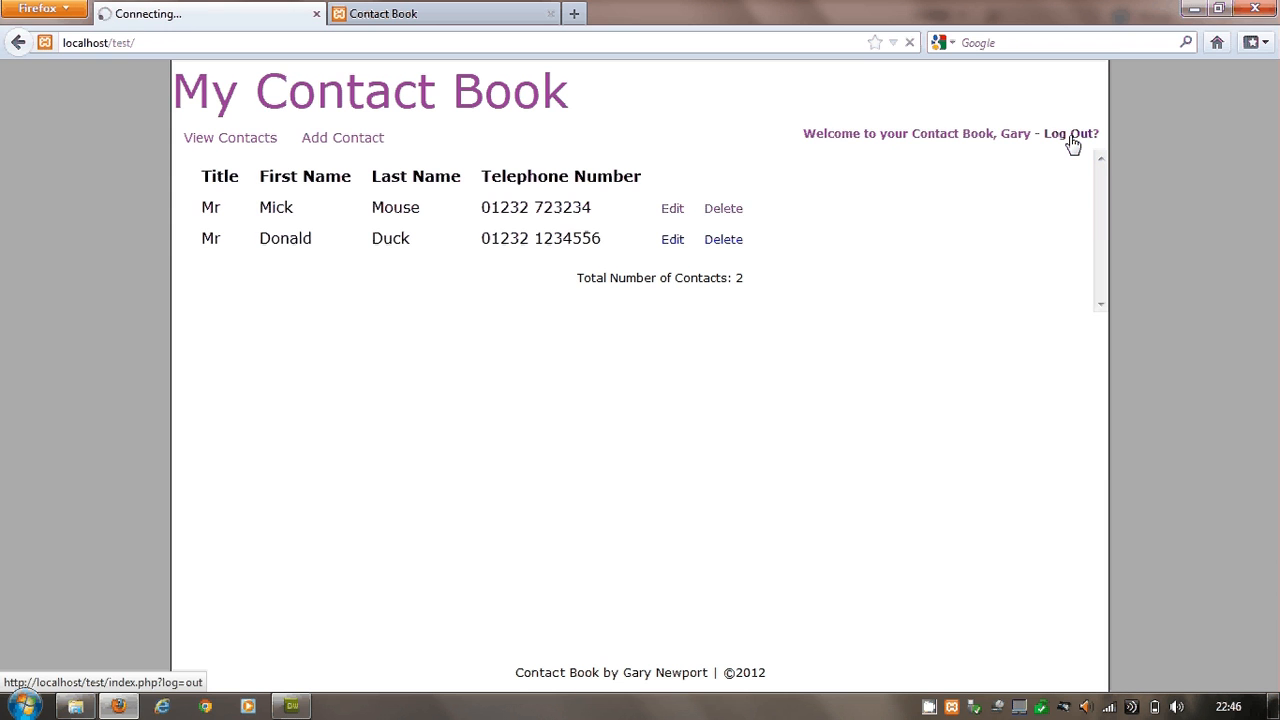
pyautogui.click(1072, 132)
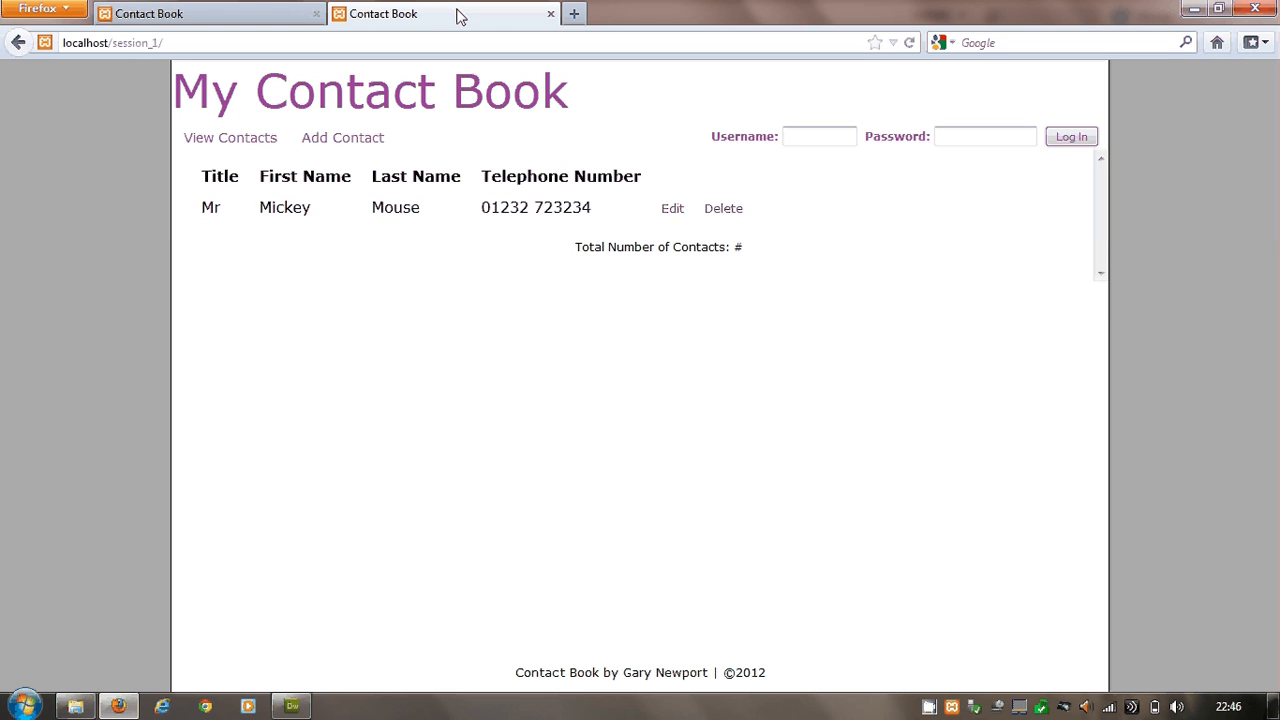
pyautogui.moveTo(340, 136)
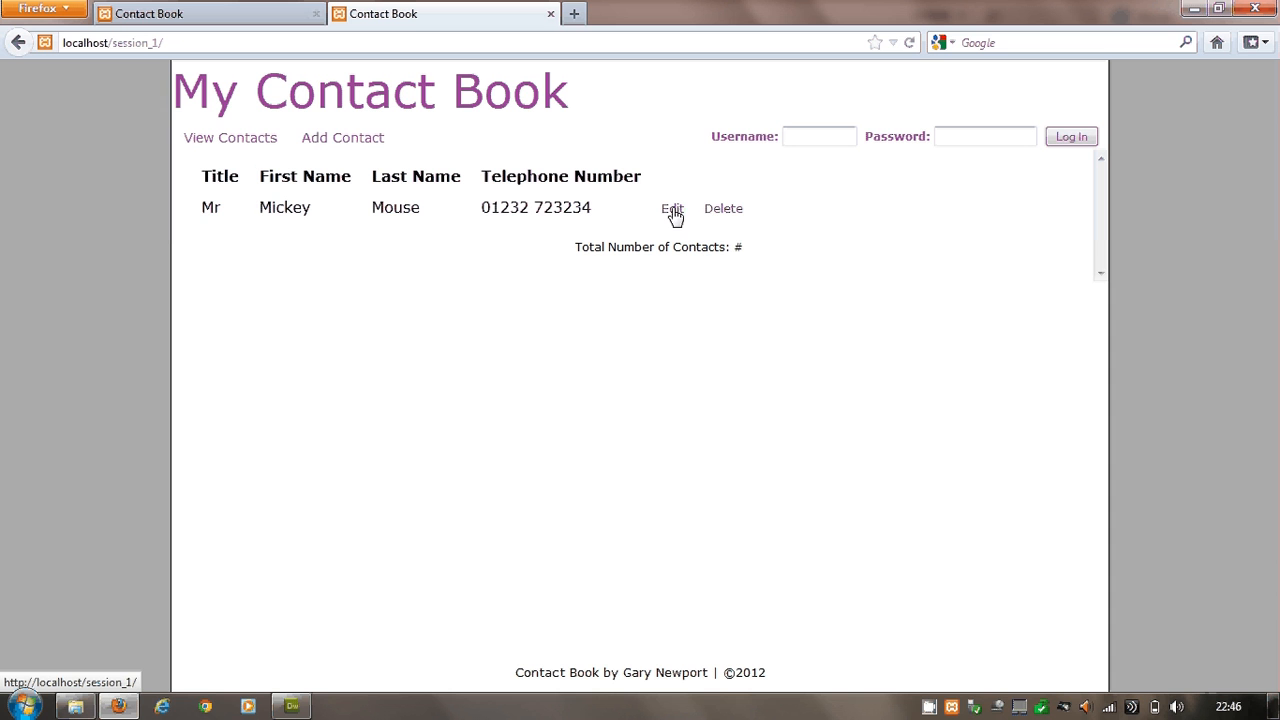
pyautogui.moveTo(240, 178)
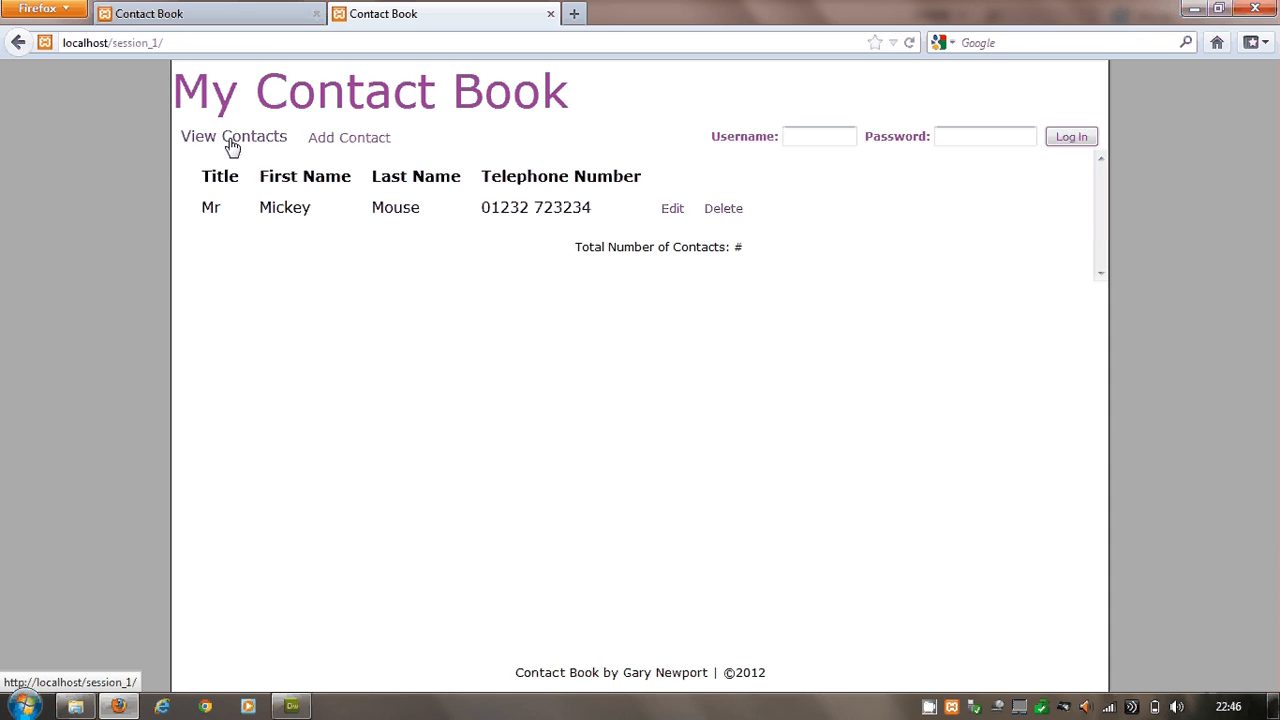
# View the session_1 contact list, select the Mickey Mouse row text including Mr, then clear the selection
pyautogui.click(344, 136)
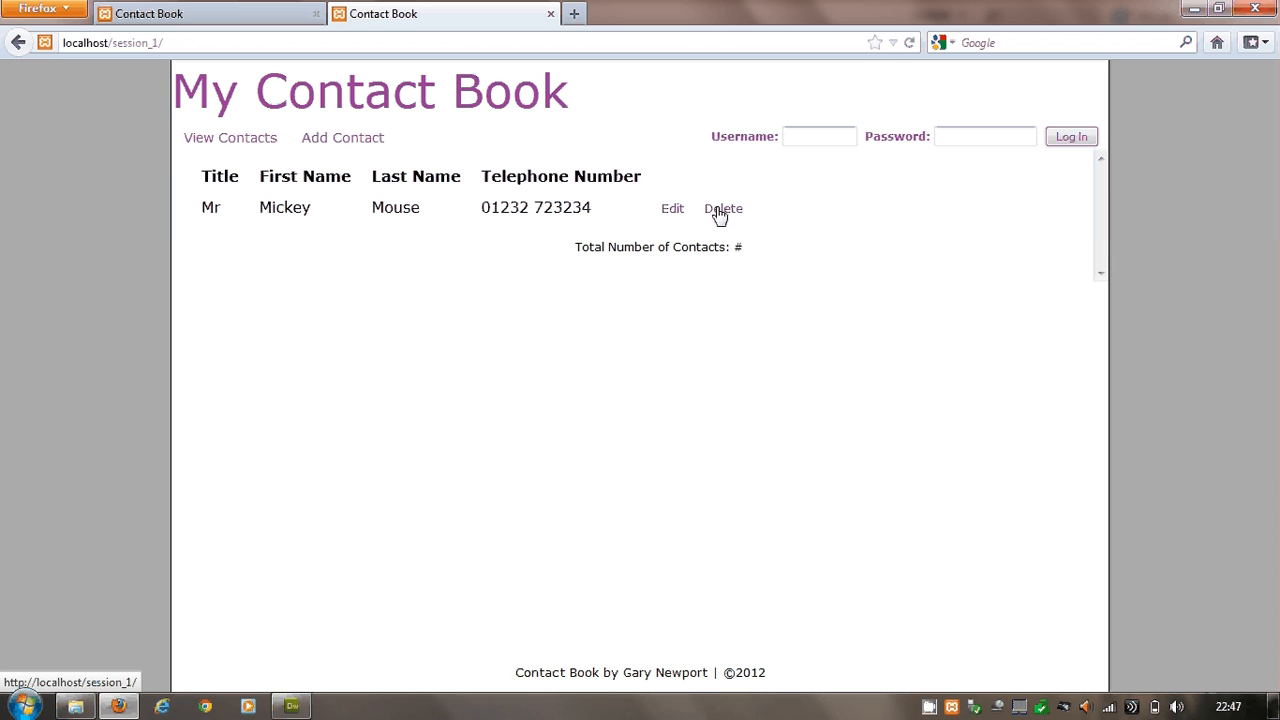
pyautogui.moveTo(1024, 224)
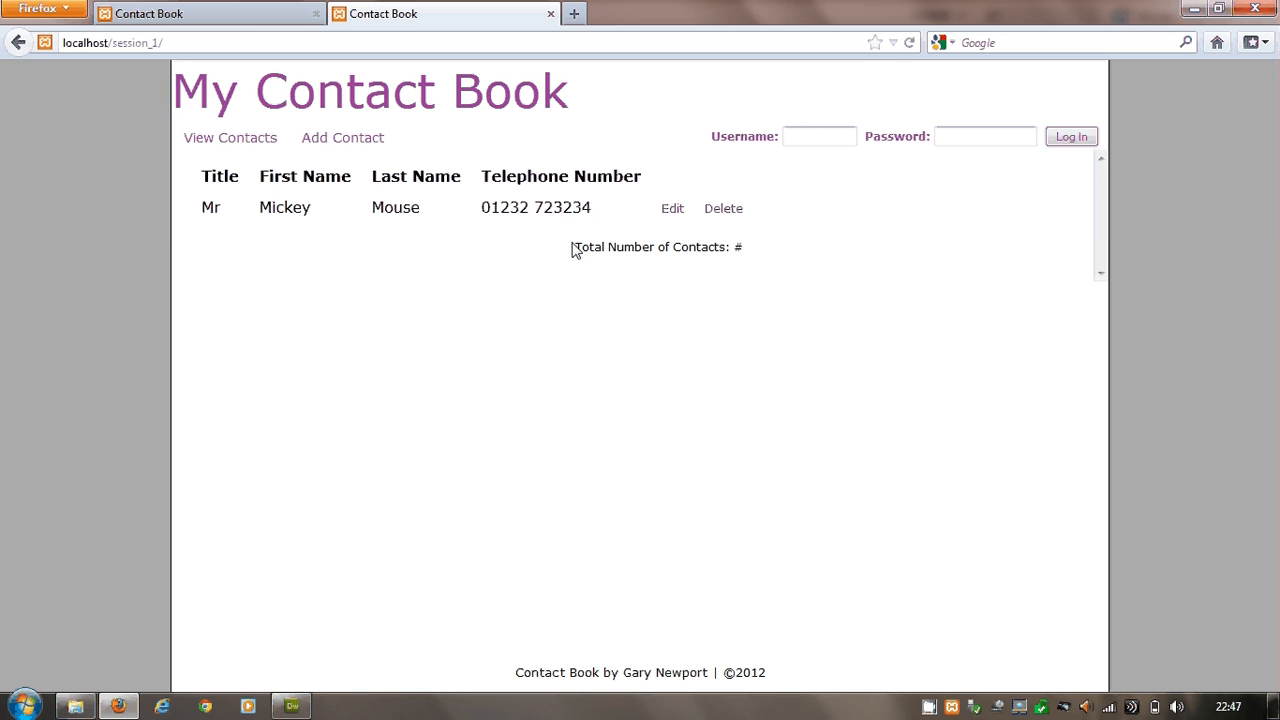
pyautogui.moveTo(210, 206); pyautogui.dragTo(590, 206)
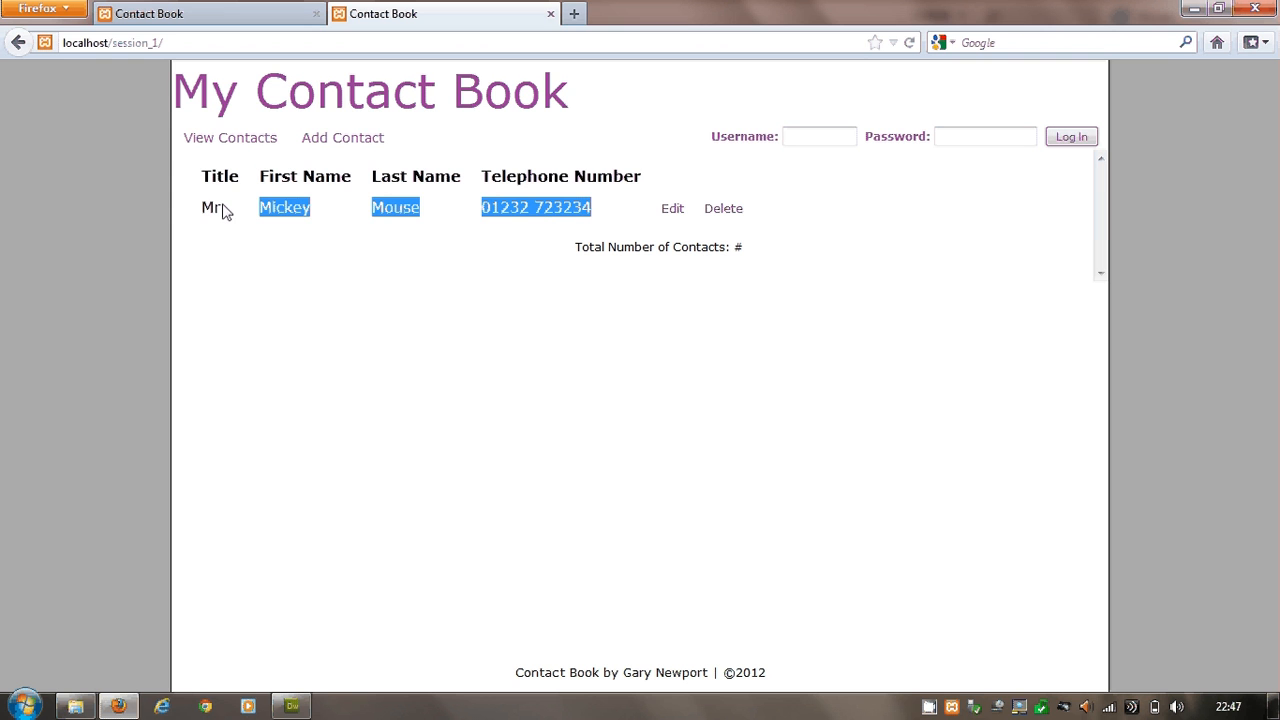
pyautogui.doubleClick(208, 206)
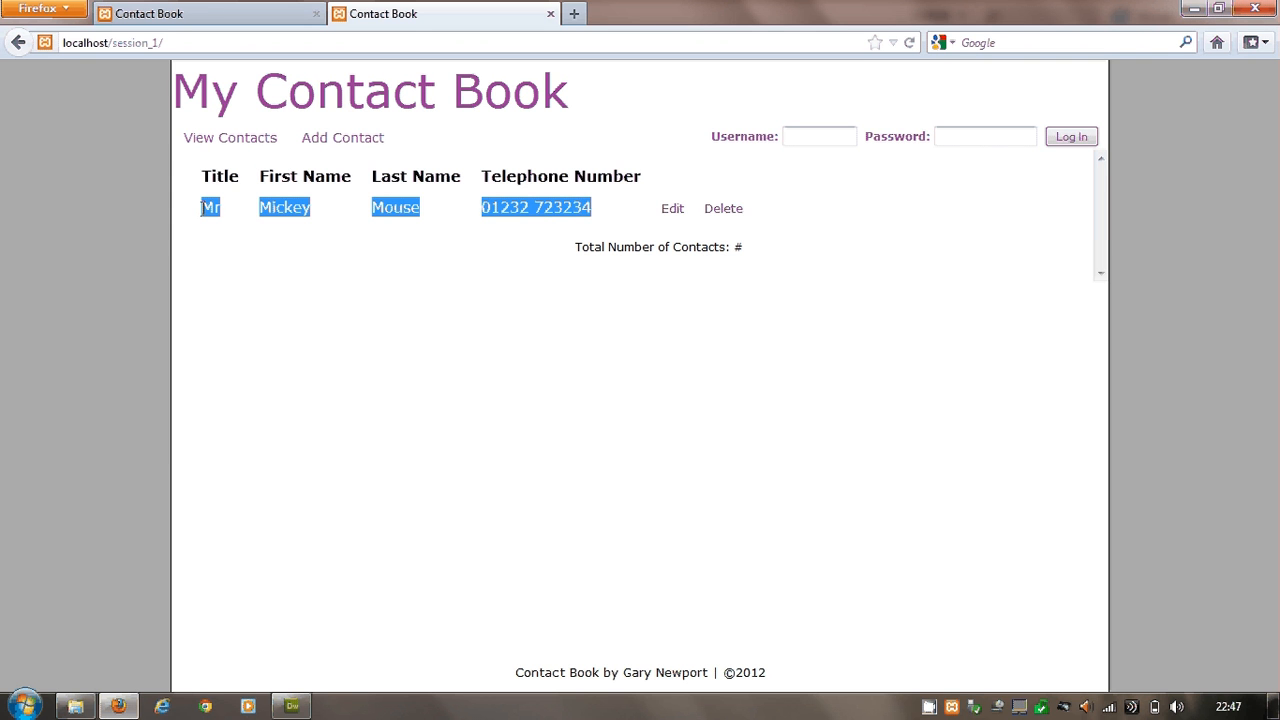
pyautogui.click(448, 330)
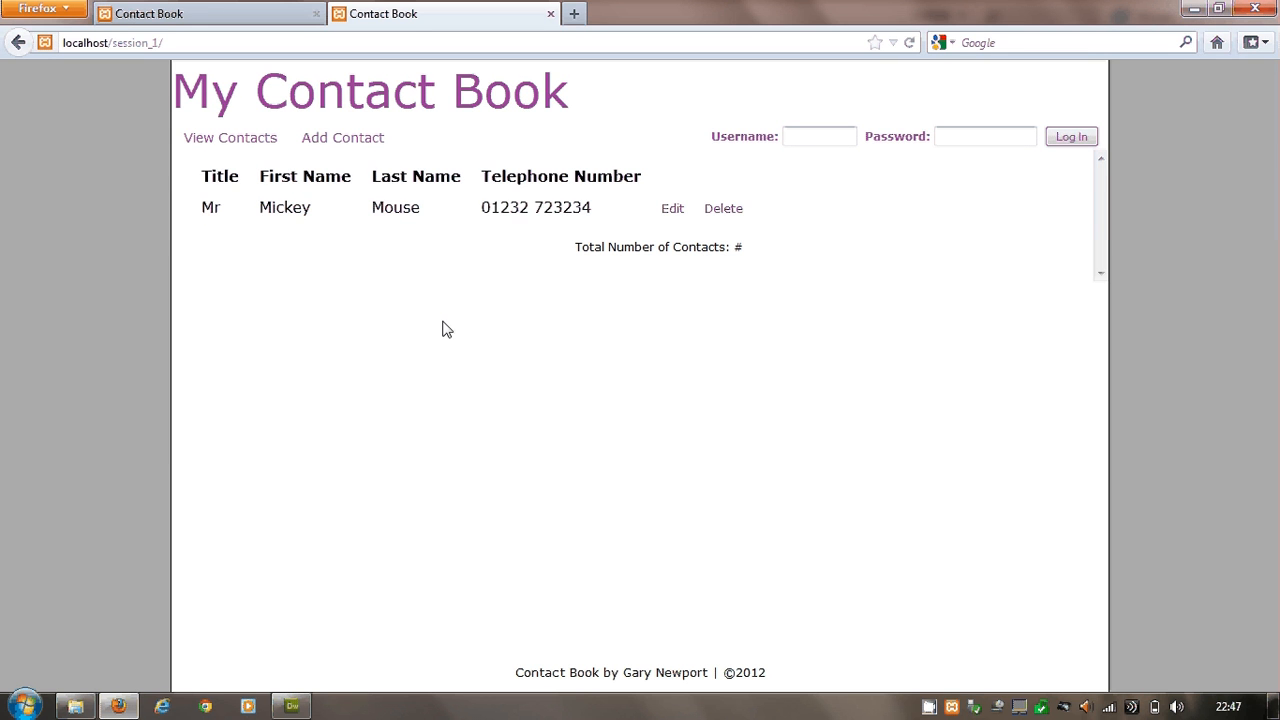
pyautogui.moveTo(256, 514)
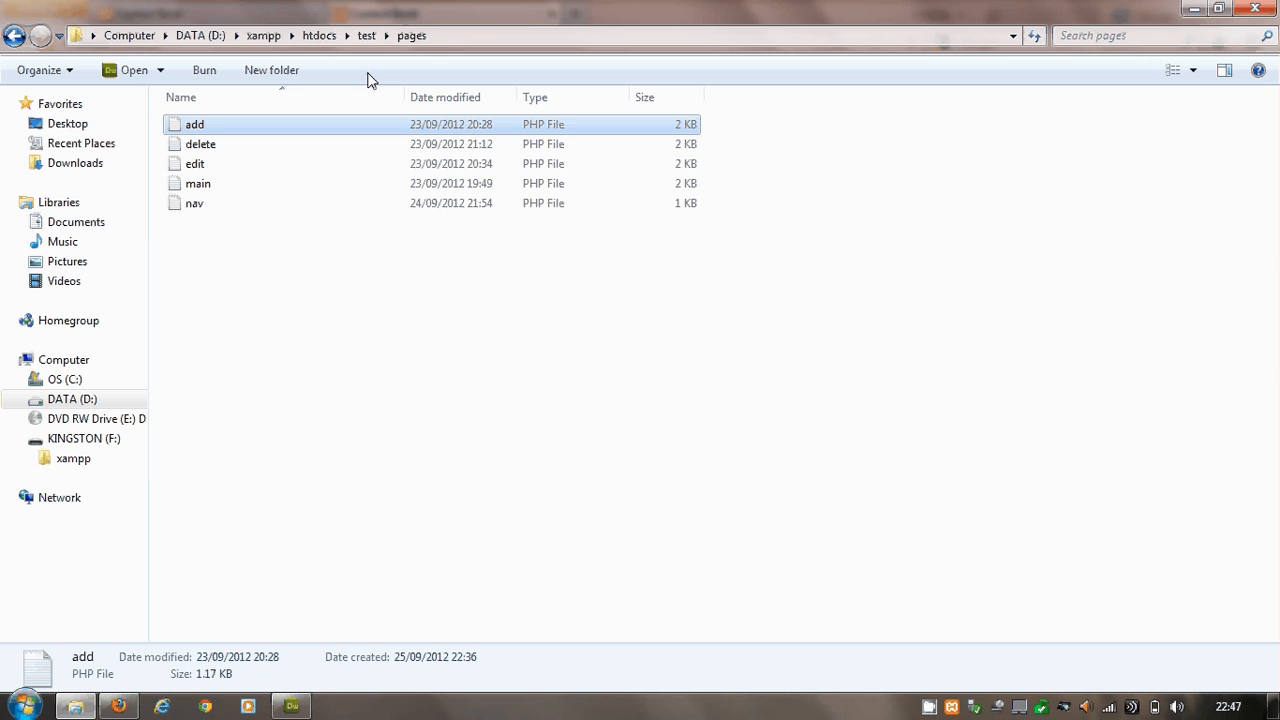
# From htdocs, enter the session_1 folder and open its index file with Adobe Dreamweaver CS5
pyautogui.click(320, 36)
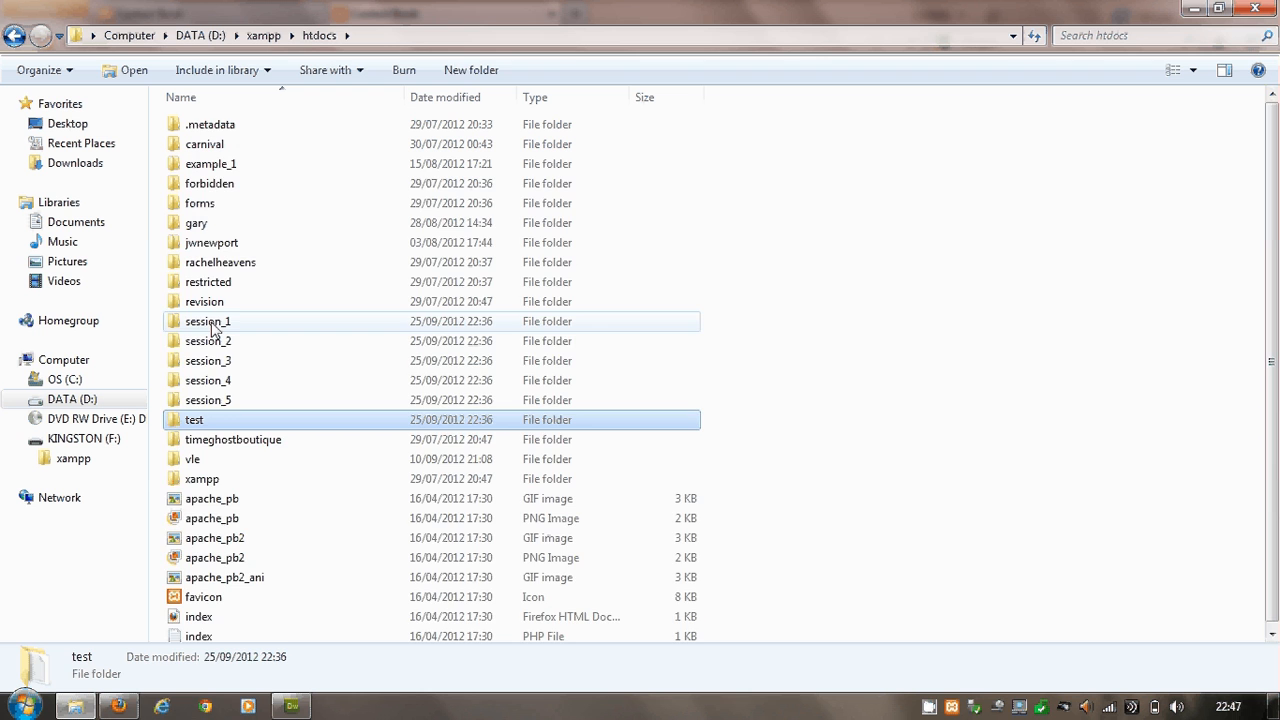
pyautogui.doubleClick(208, 320)
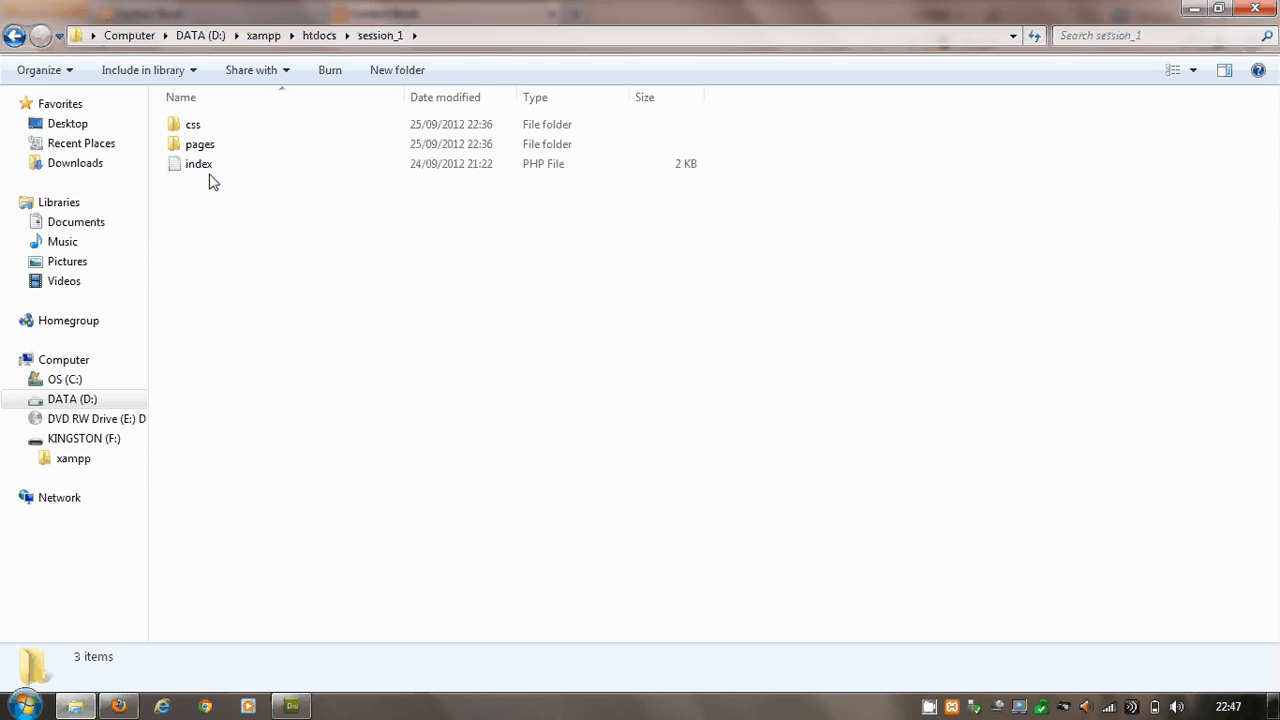
pyautogui.click(200, 164)
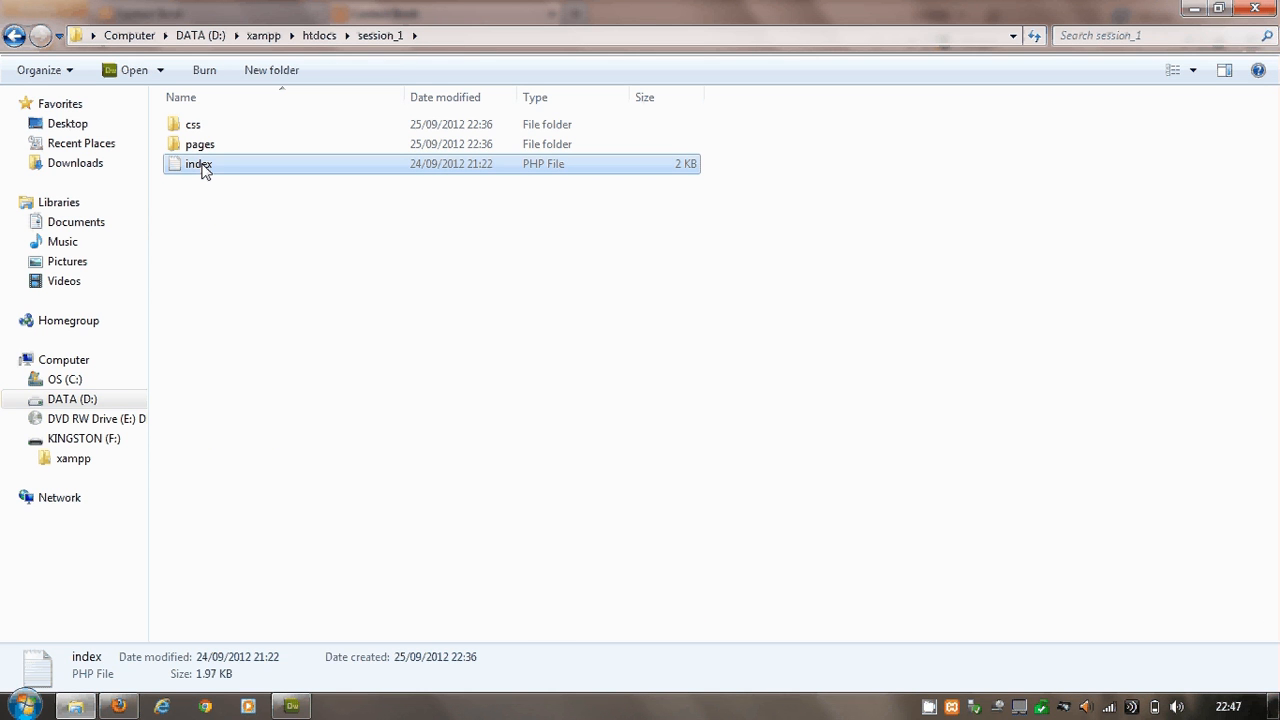
pyautogui.rightClick(200, 164)
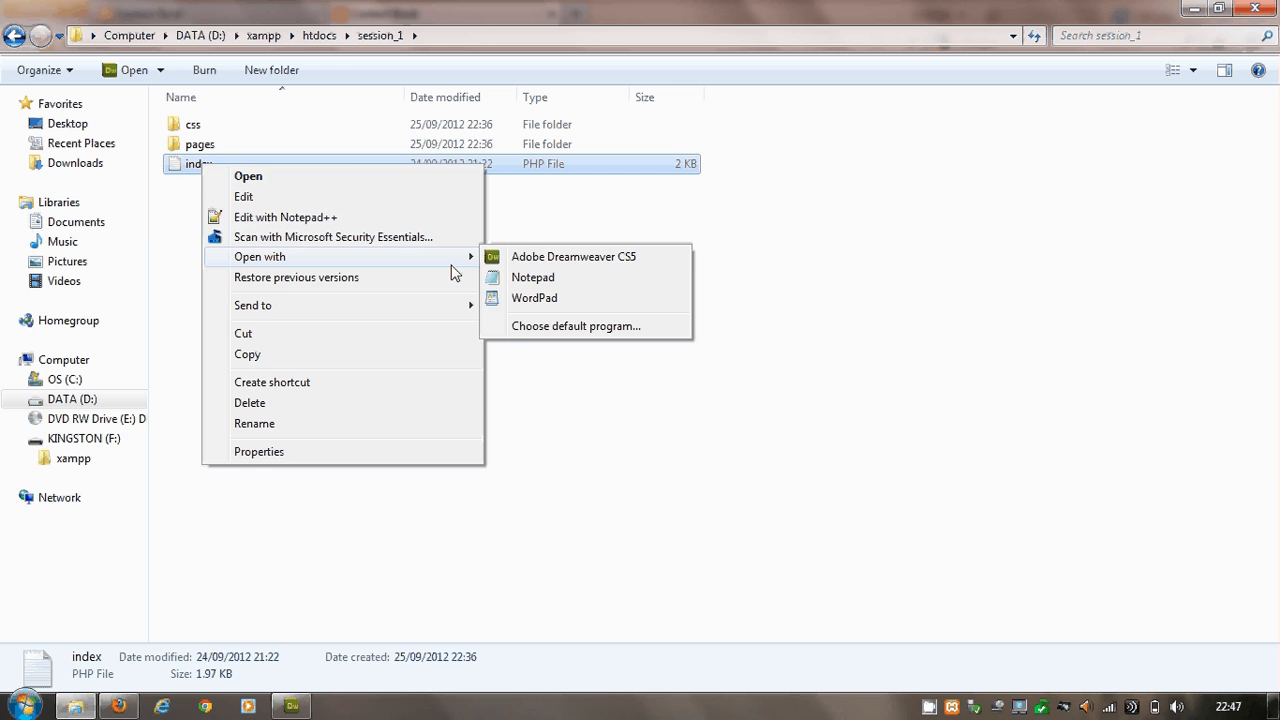
pyautogui.click(574, 256)
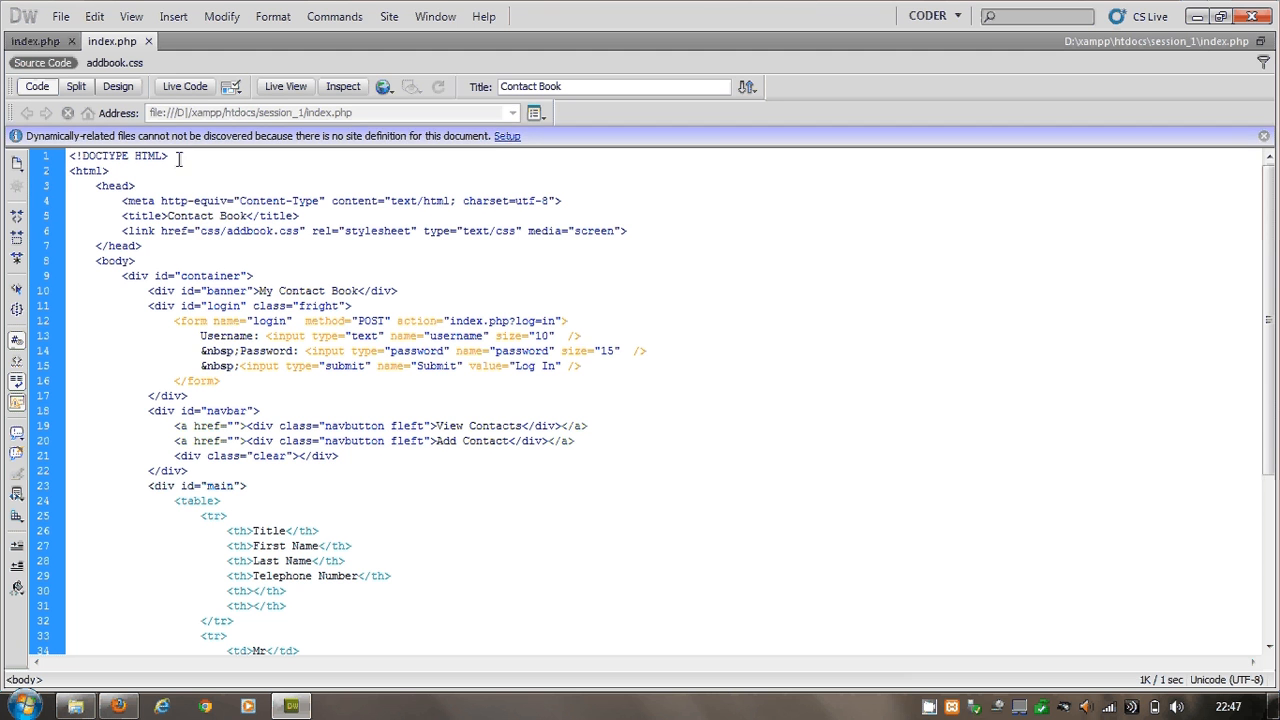
# Review the test site's index.php, highlighting its head section and scrolling through the session, database and login code
pyautogui.click(36, 40)
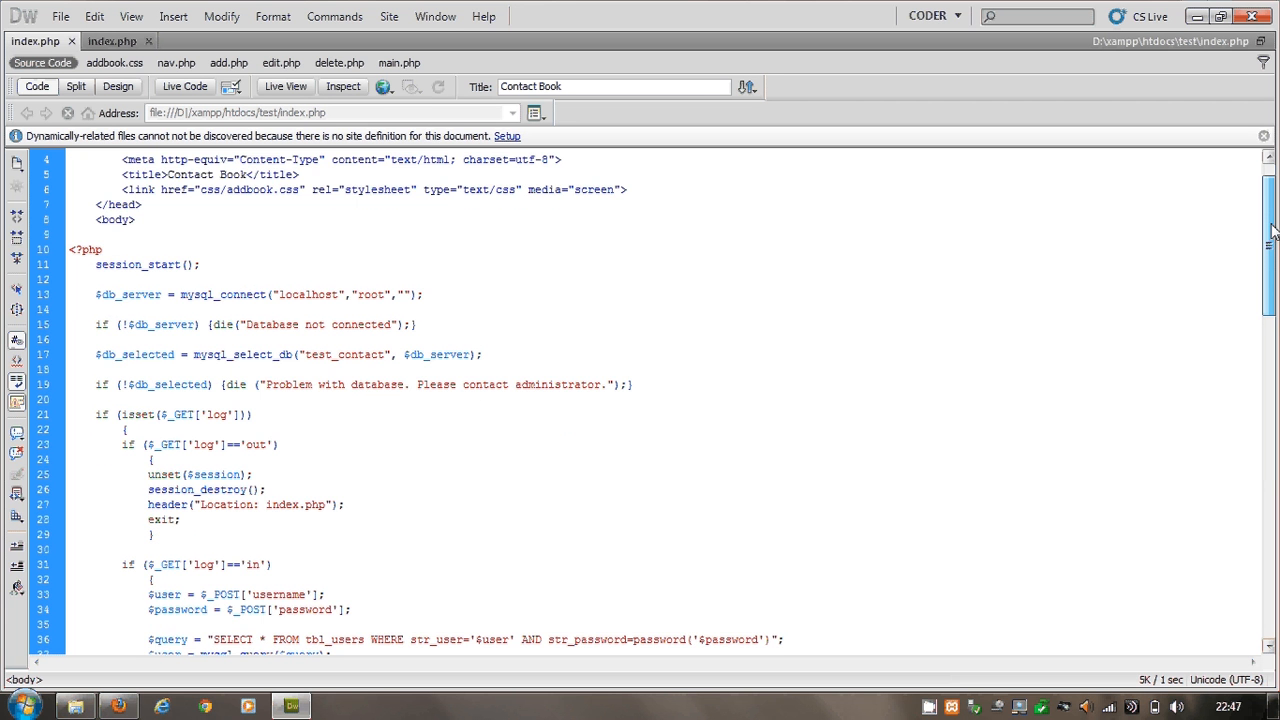
pyautogui.scroll(-3)
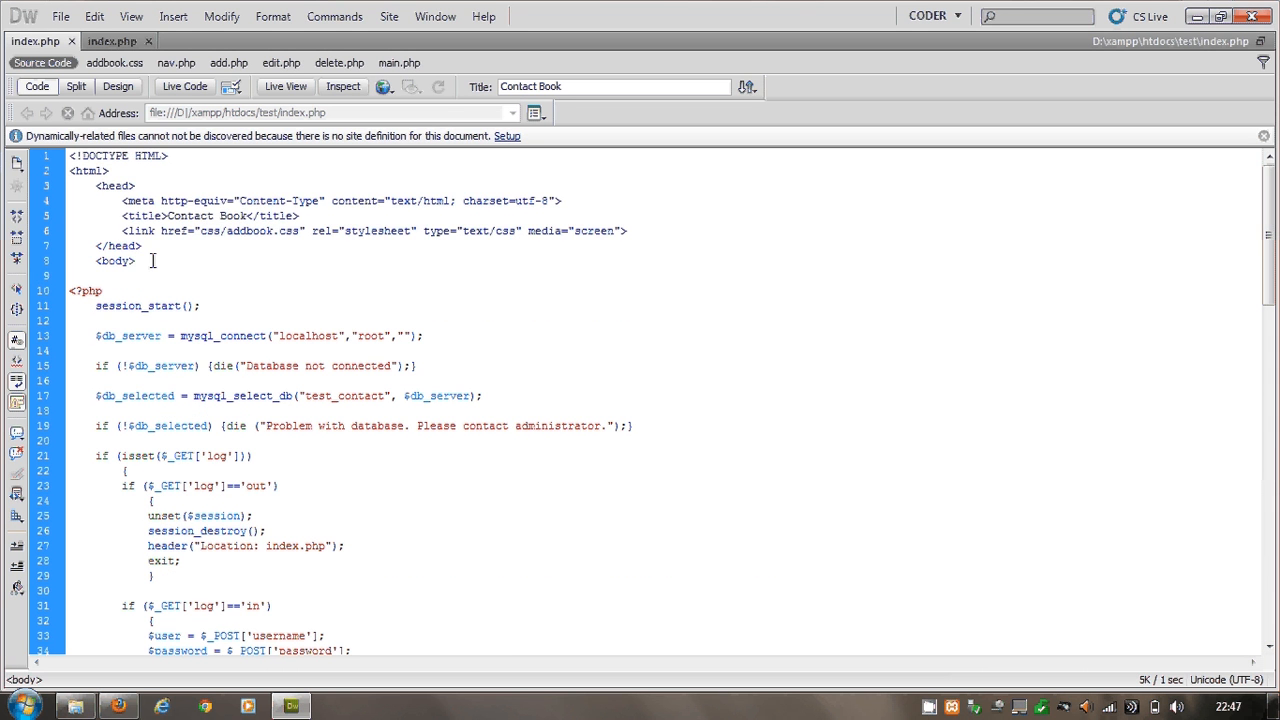
pyautogui.moveTo(70, 156); pyautogui.dragTo(136, 260)
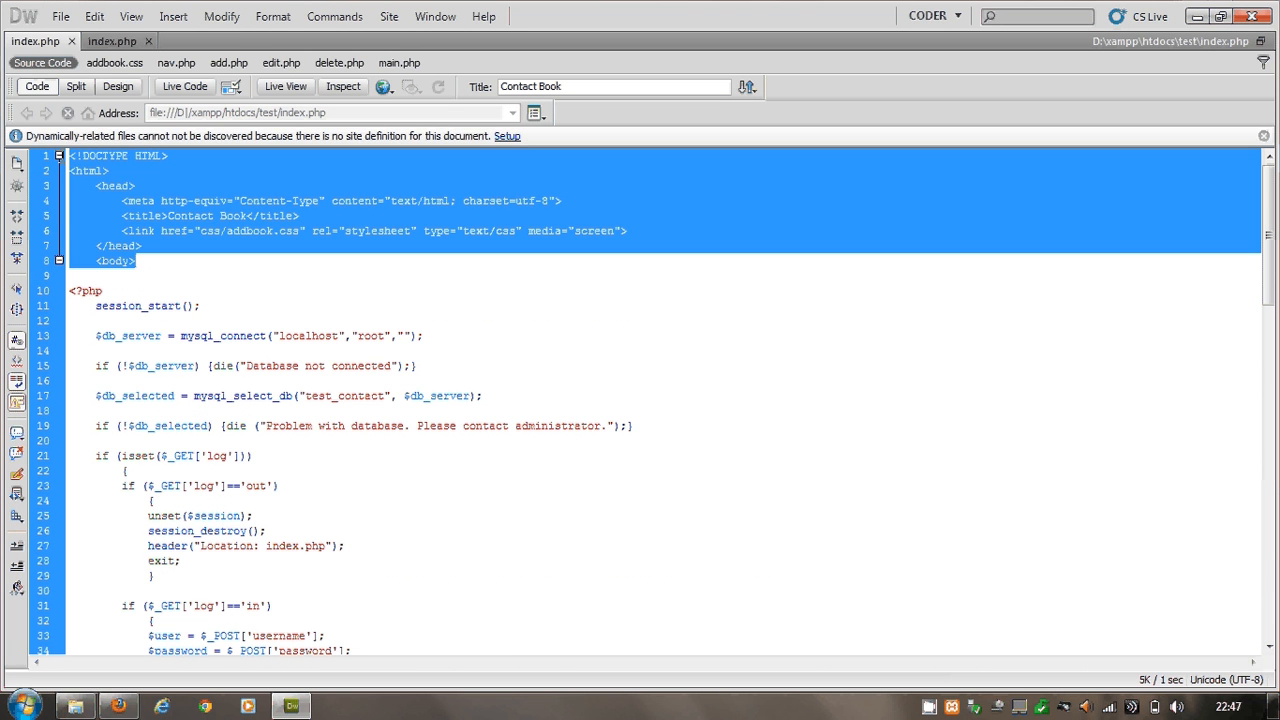
pyautogui.click(962, 246)
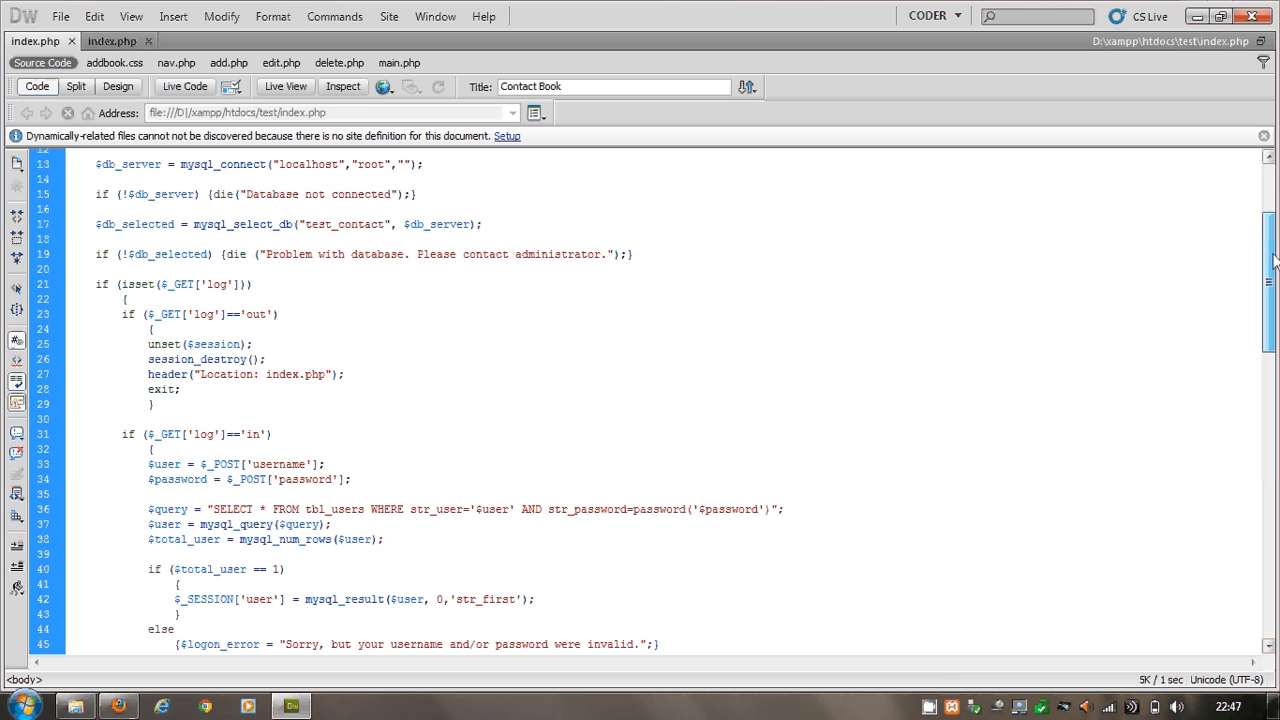
pyautogui.scroll(-3)
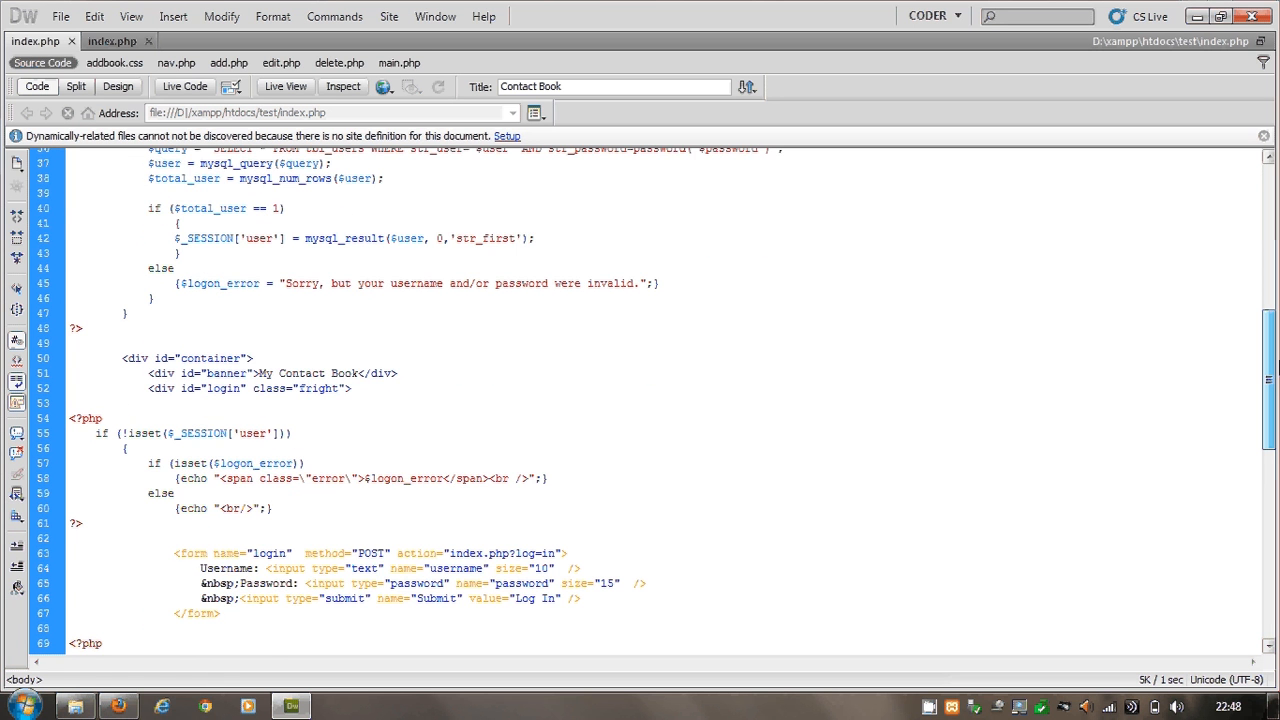
pyautogui.scroll(-3)
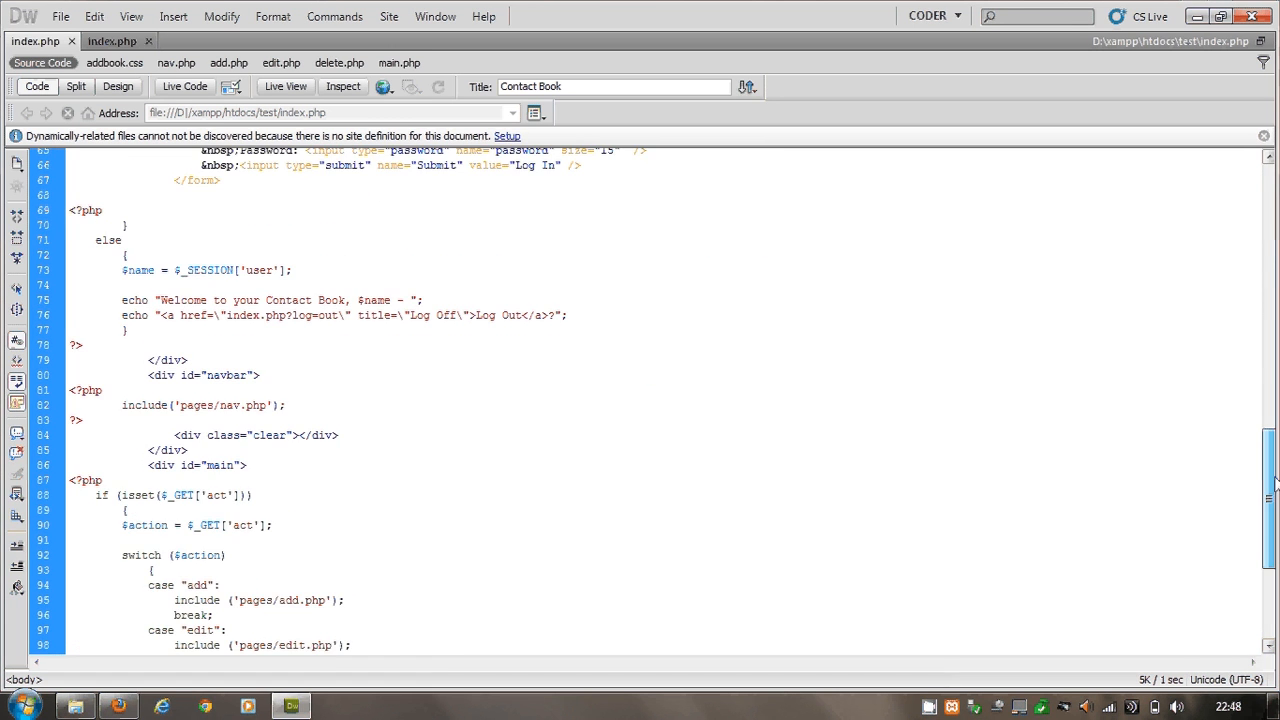
pyautogui.scroll(-3)
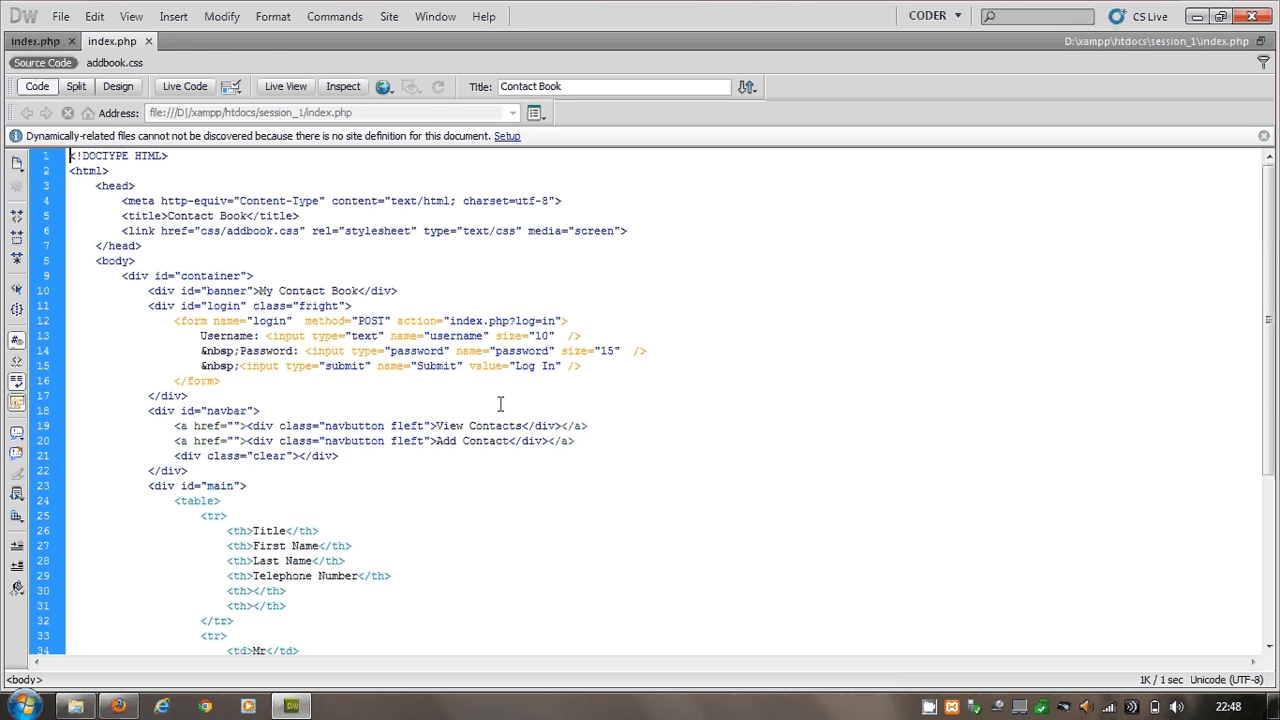
pyautogui.moveTo(164, 190)
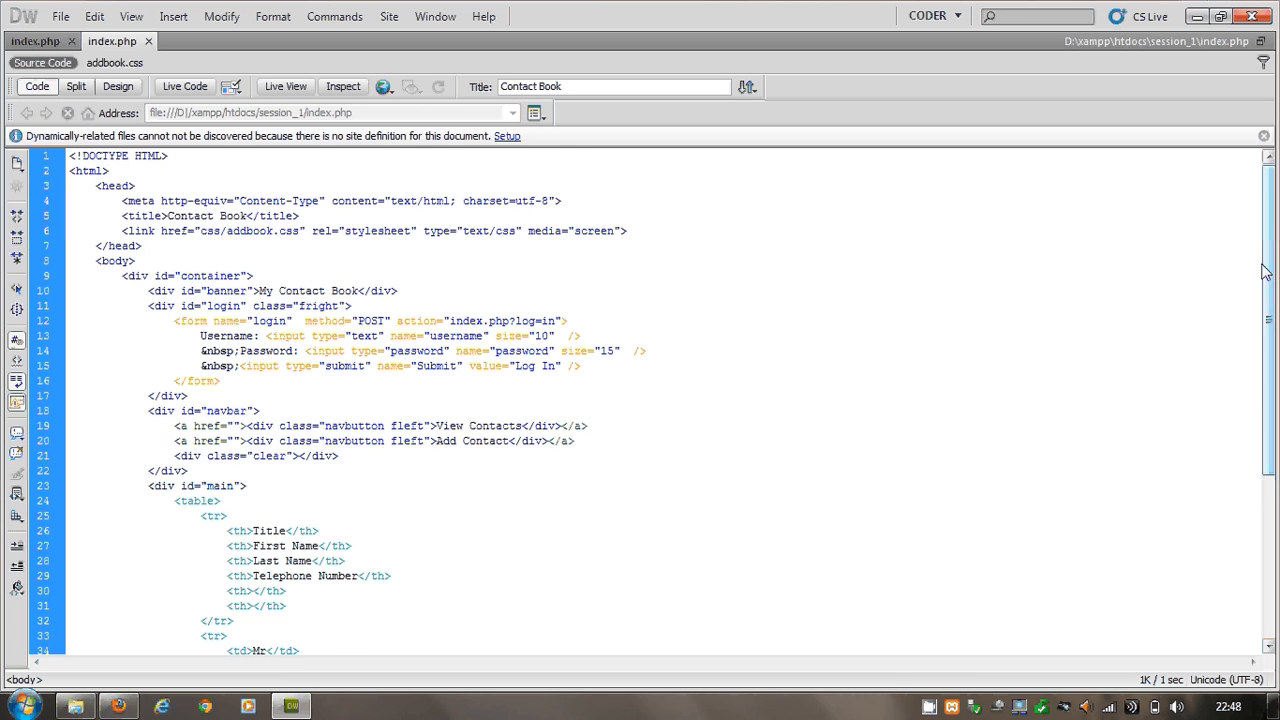
# Scroll through session_1 index.php's hard-coded Mickey Mouse table and footer, then switch to the linked addbook.css
pyautogui.scroll(-3)
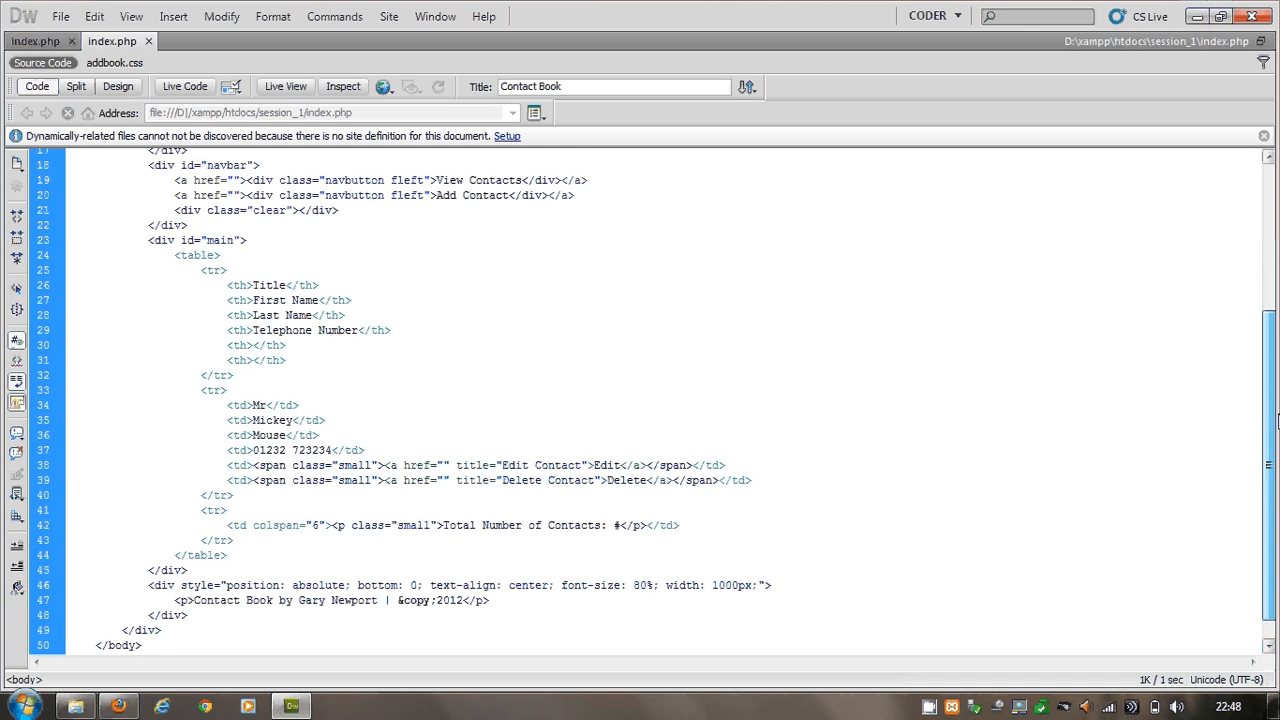
pyautogui.scroll(-3)
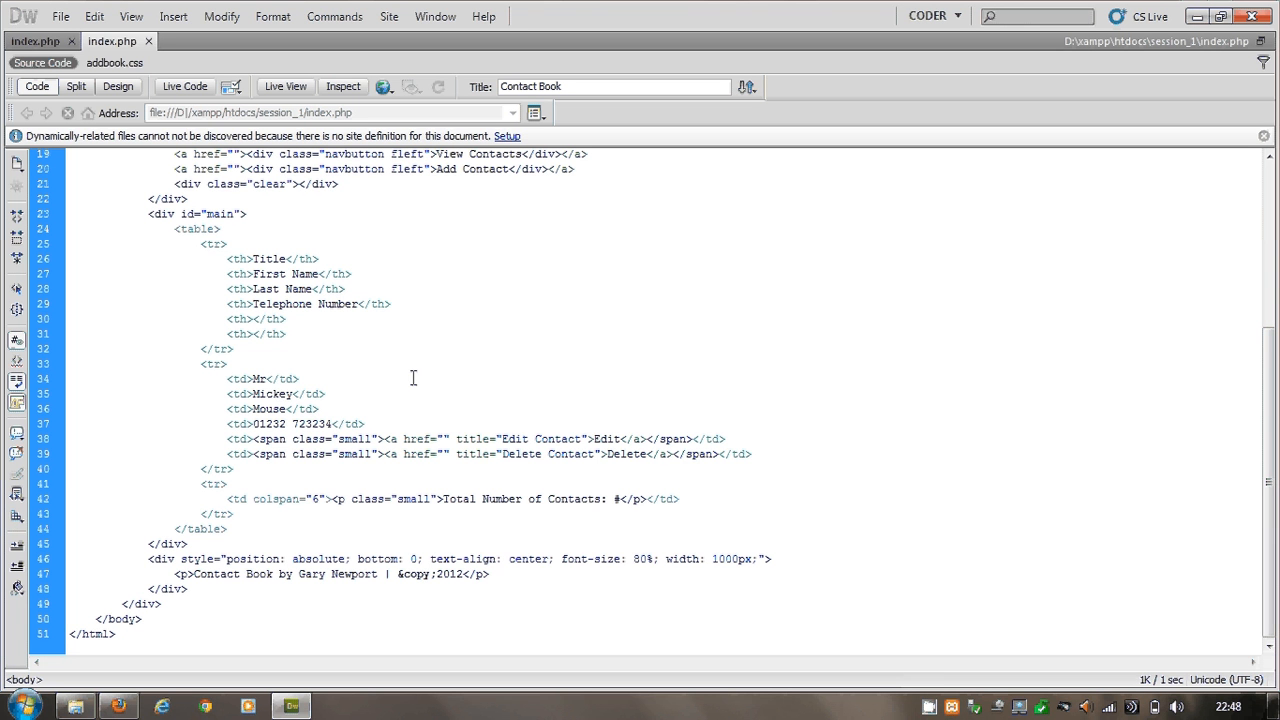
pyautogui.moveTo(420, 370)
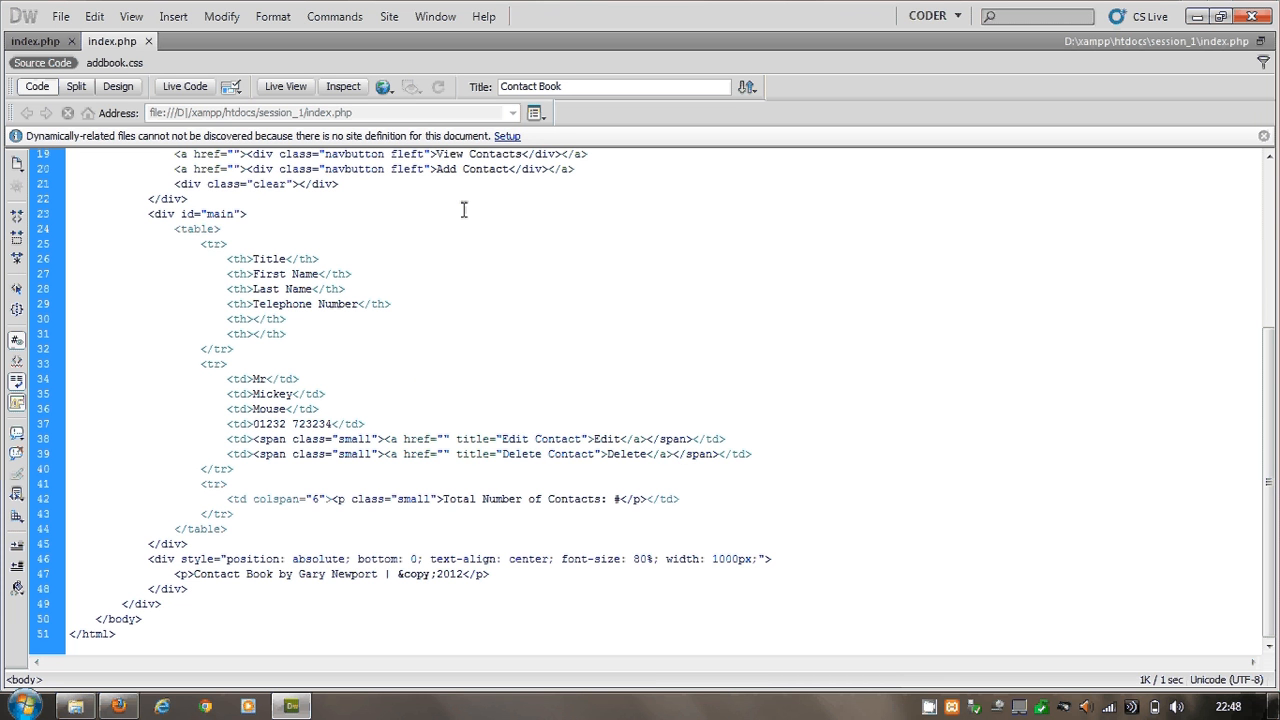
pyautogui.moveTo(478, 262)
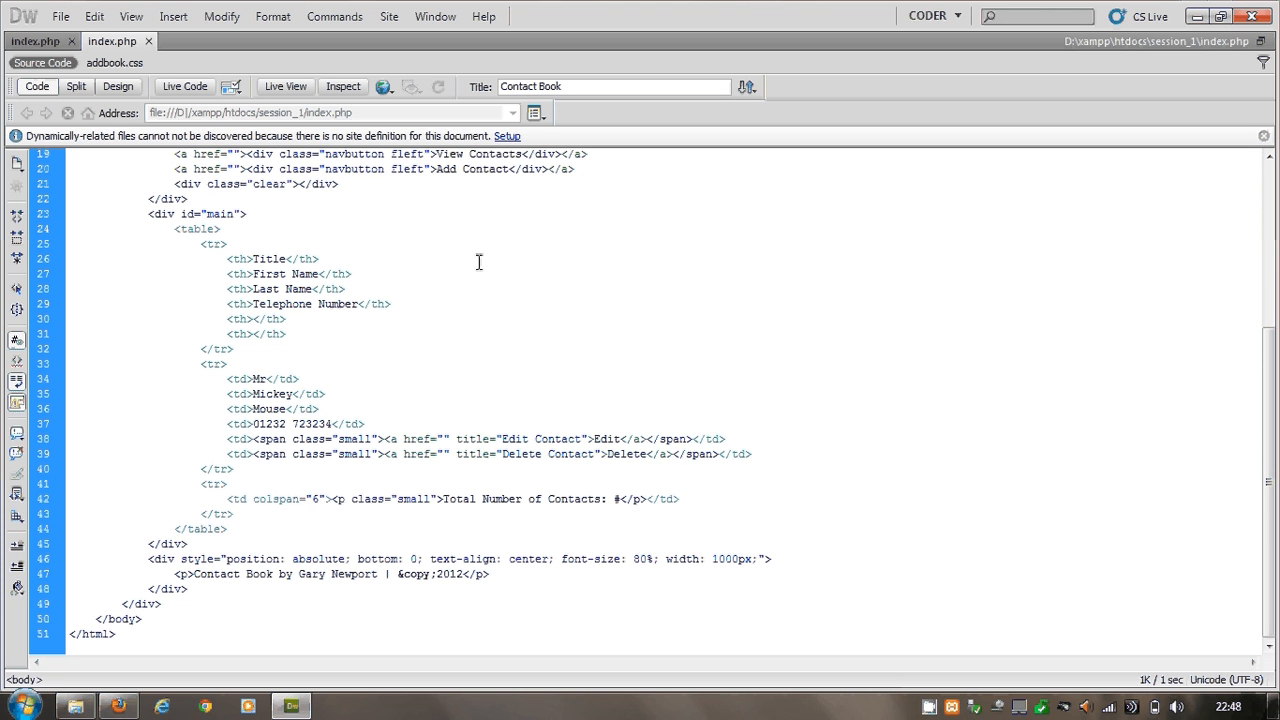
pyautogui.moveTo(556, 296)
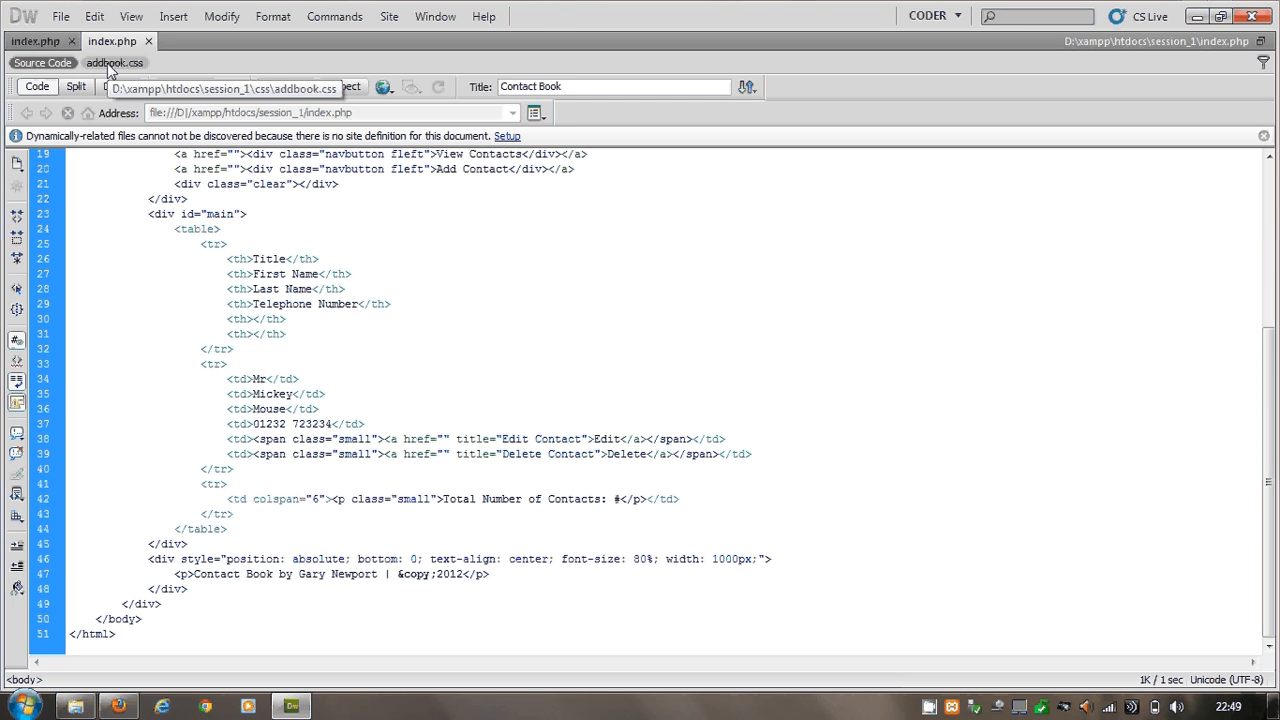
pyautogui.click(114, 62)
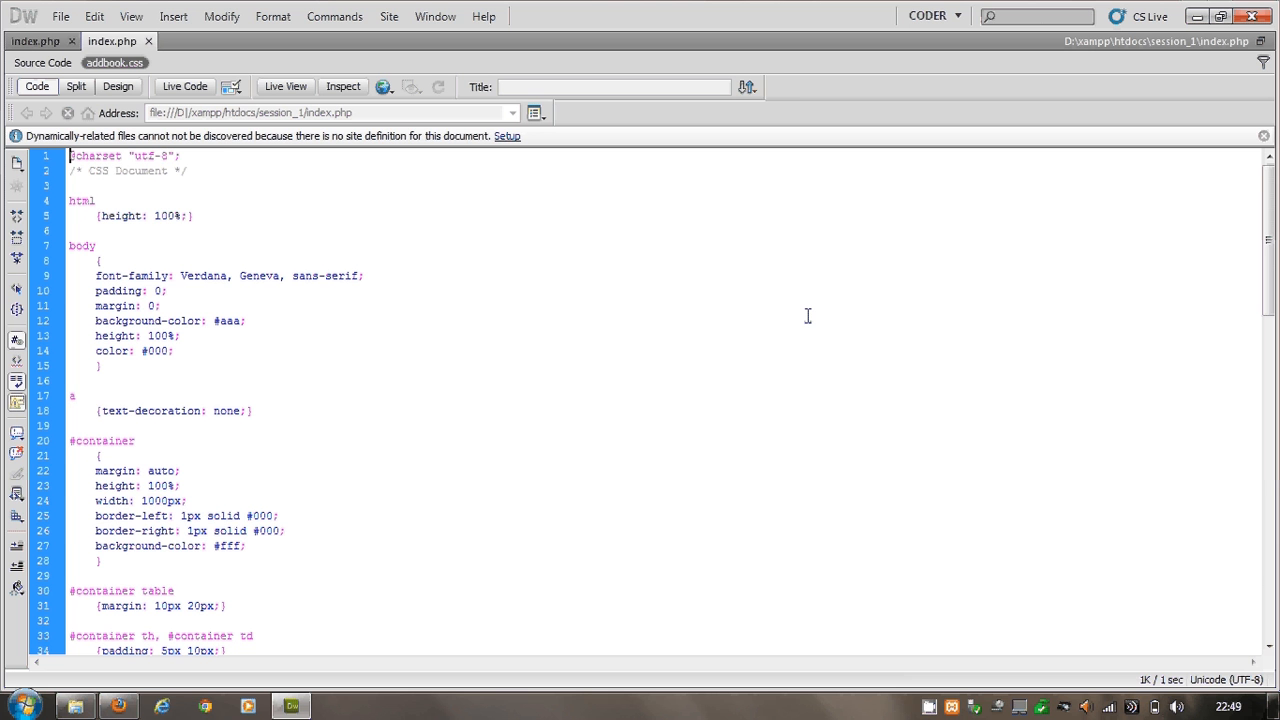
# Scroll through addbook.css reviewing the body, container, banner, login and navbutton rules
pyautogui.scroll(-3)
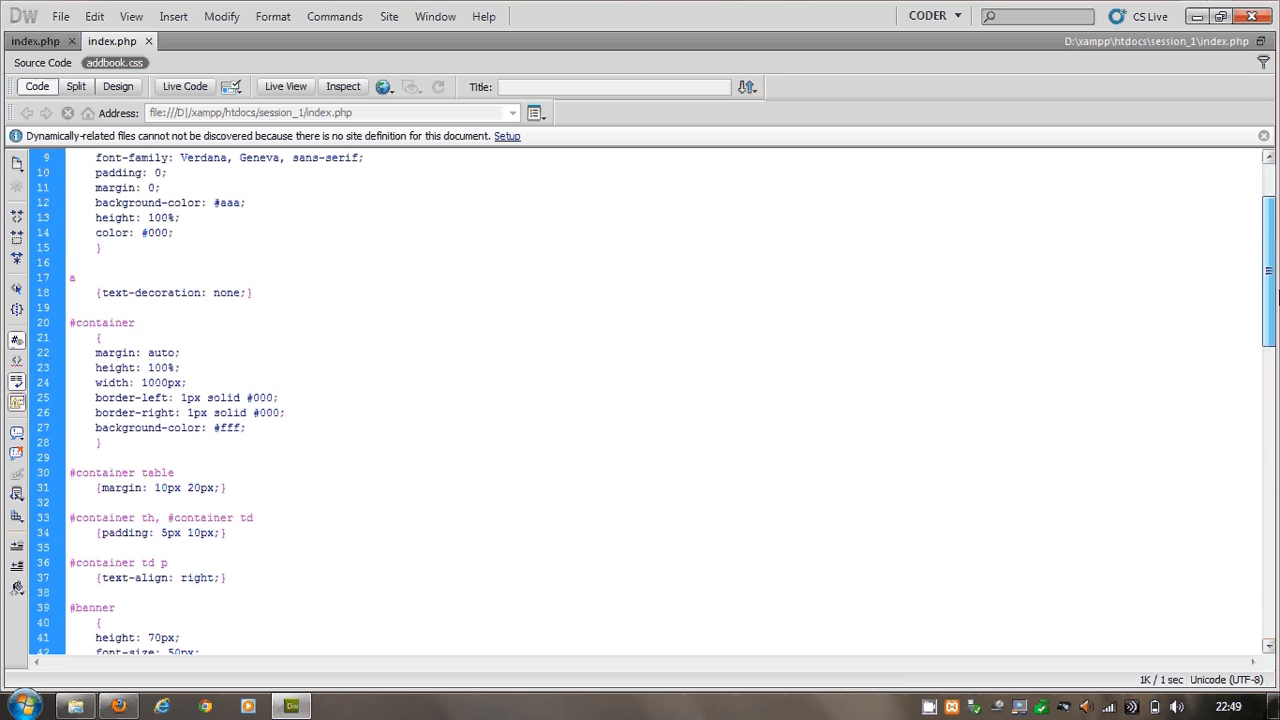
pyautogui.scroll(-3)
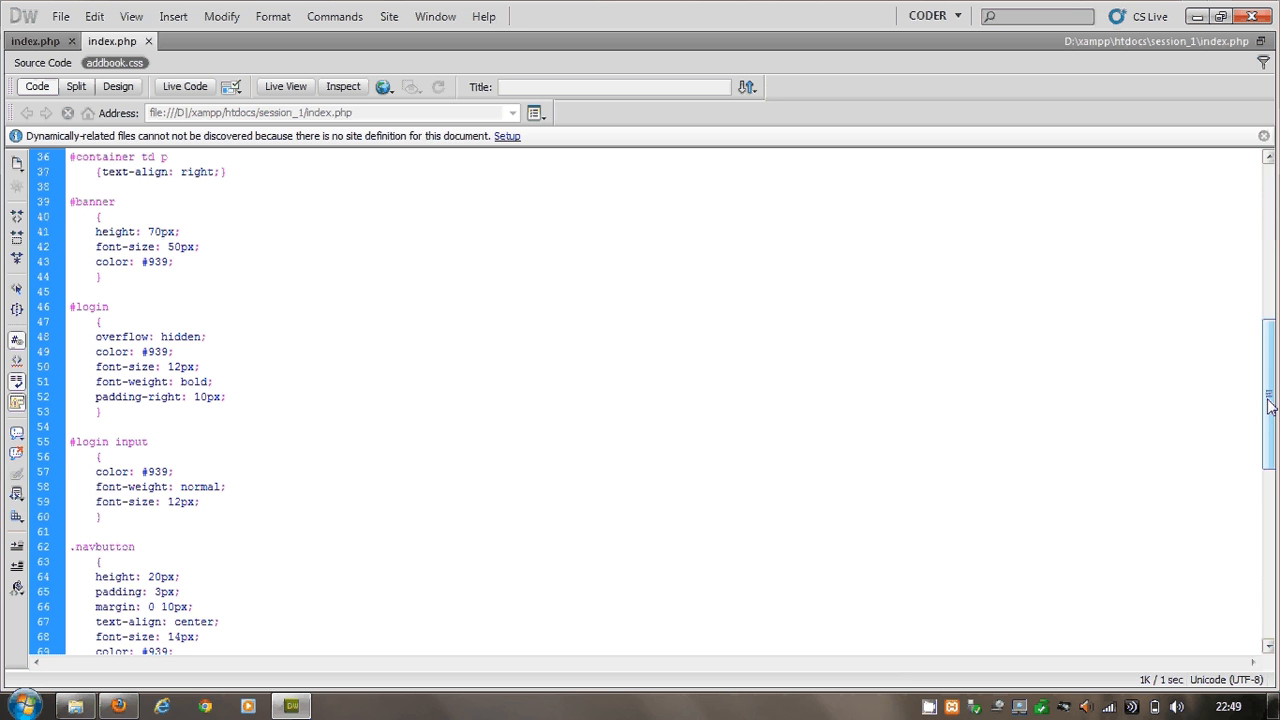
pyautogui.scroll(-3)
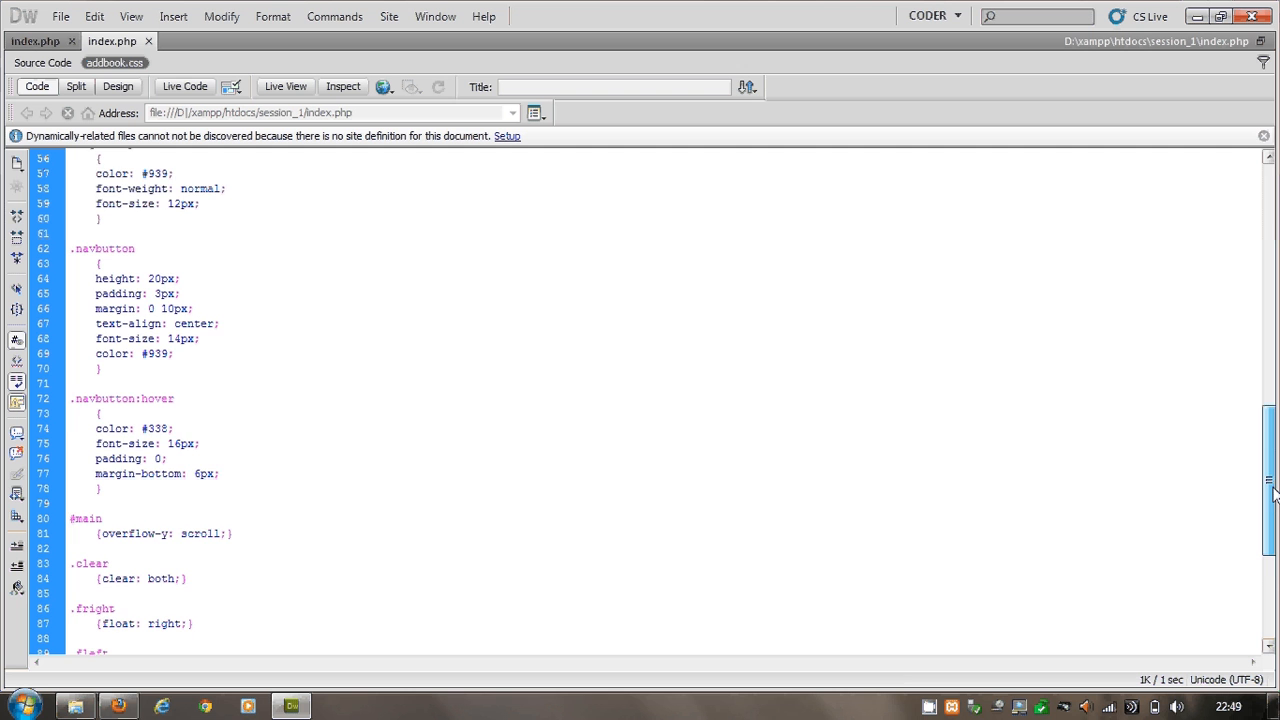
pyautogui.scroll(-3)
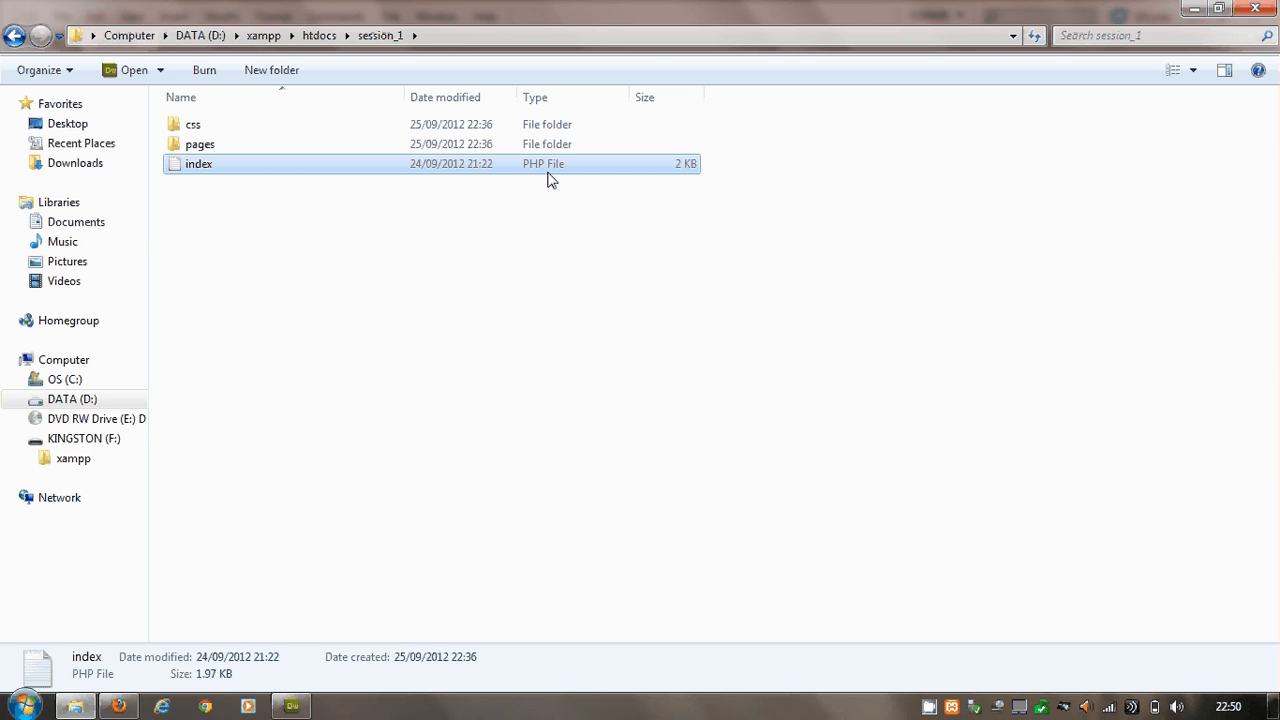
pyautogui.moveTo(416, 464)
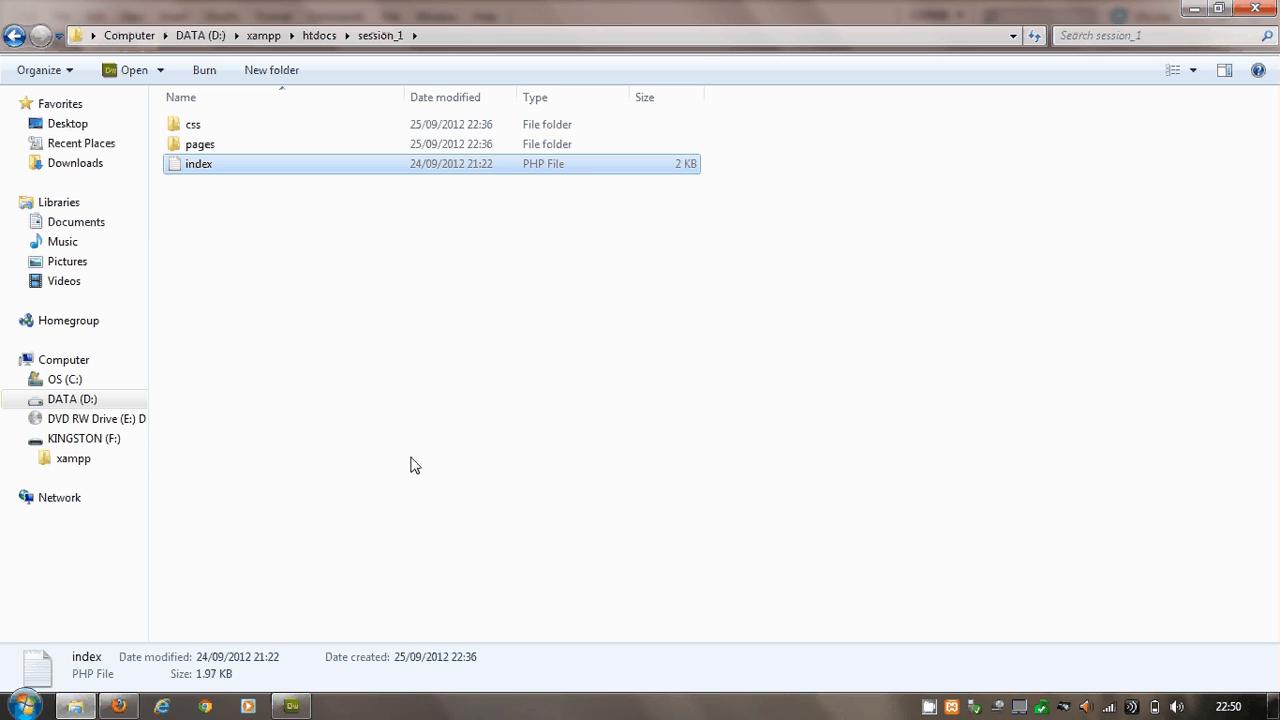
pyautogui.moveTo(192, 124)
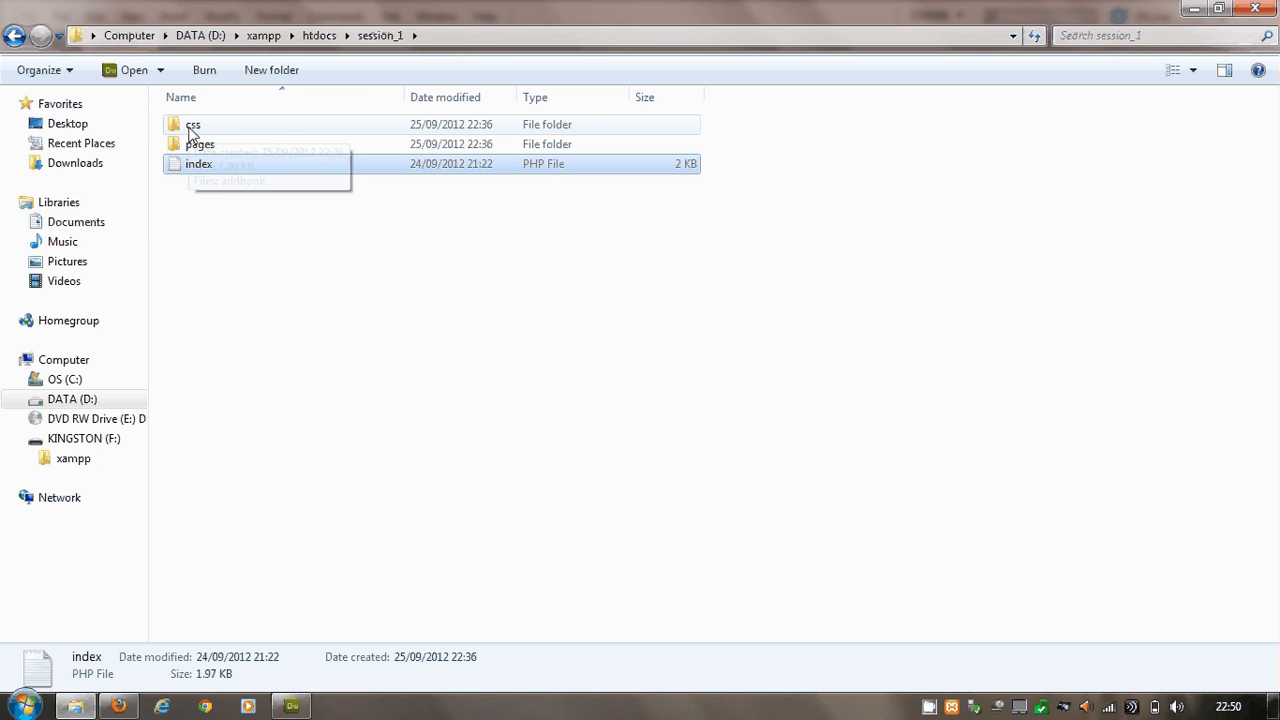
# In Explorer, enter session_1's pages folder and bring up the opening options for the add file
pyautogui.doubleClick(192, 124)
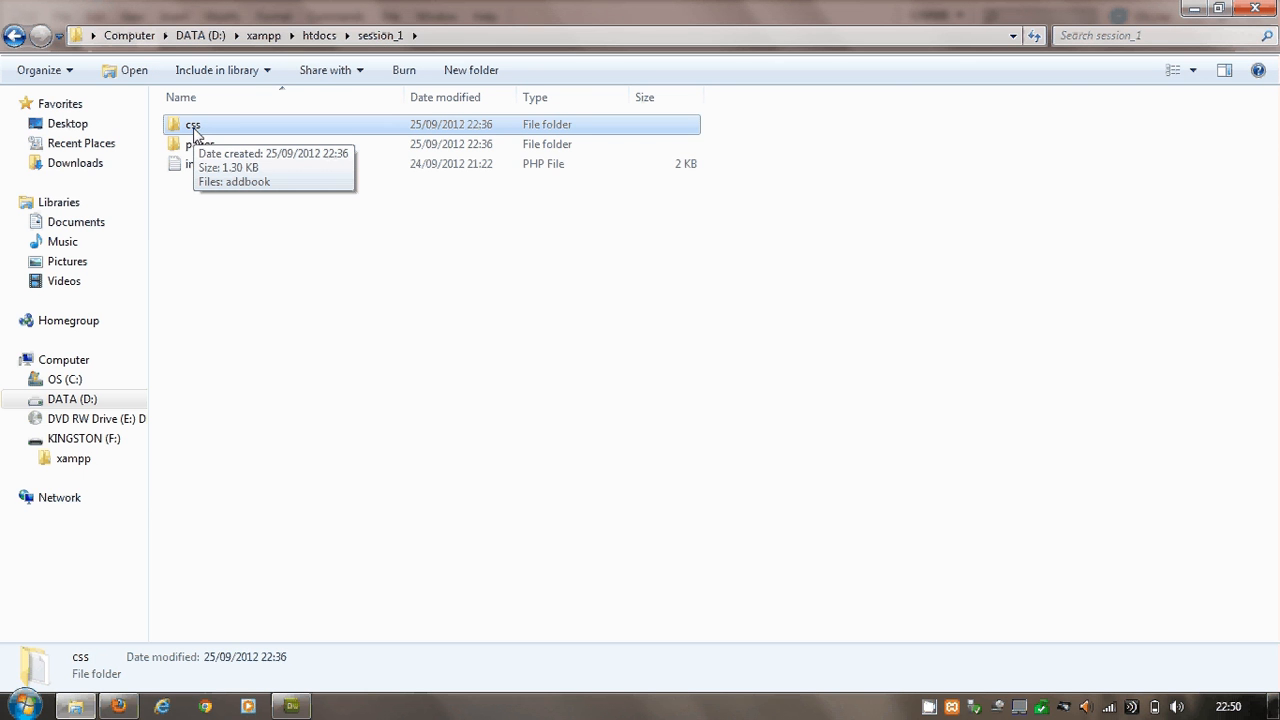
pyautogui.moveTo(196, 136)
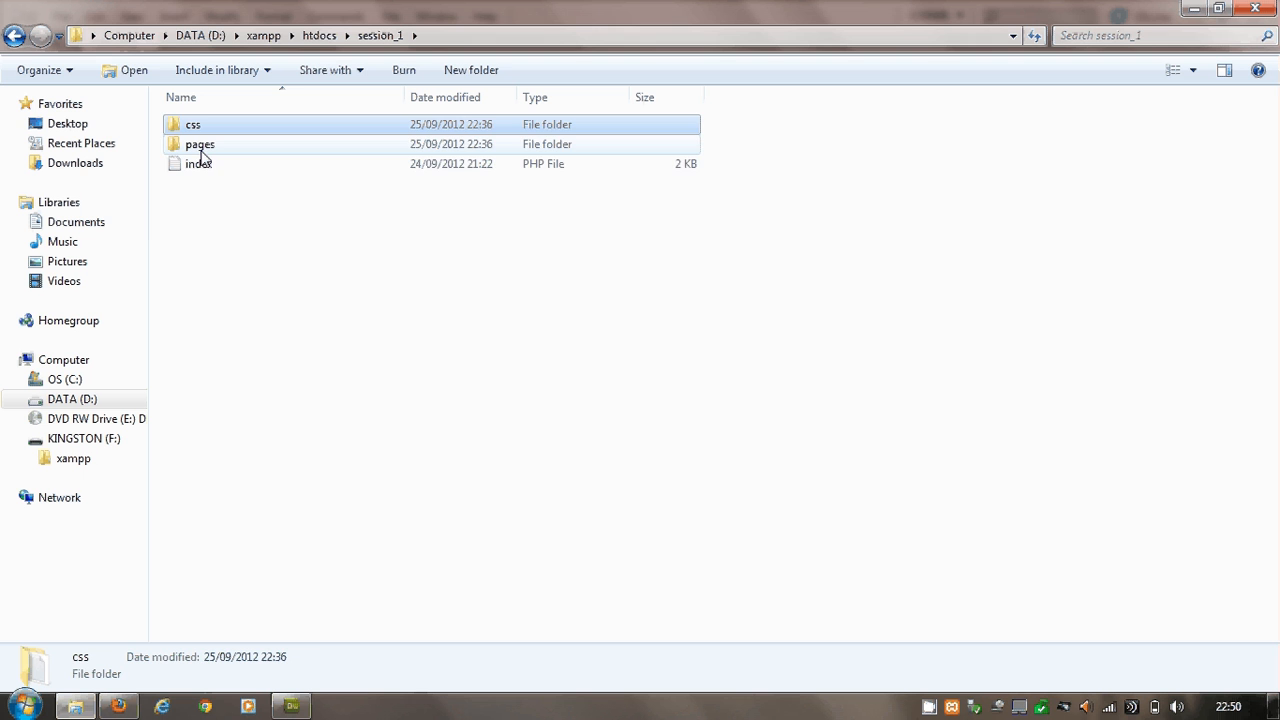
pyautogui.doubleClick(200, 144)
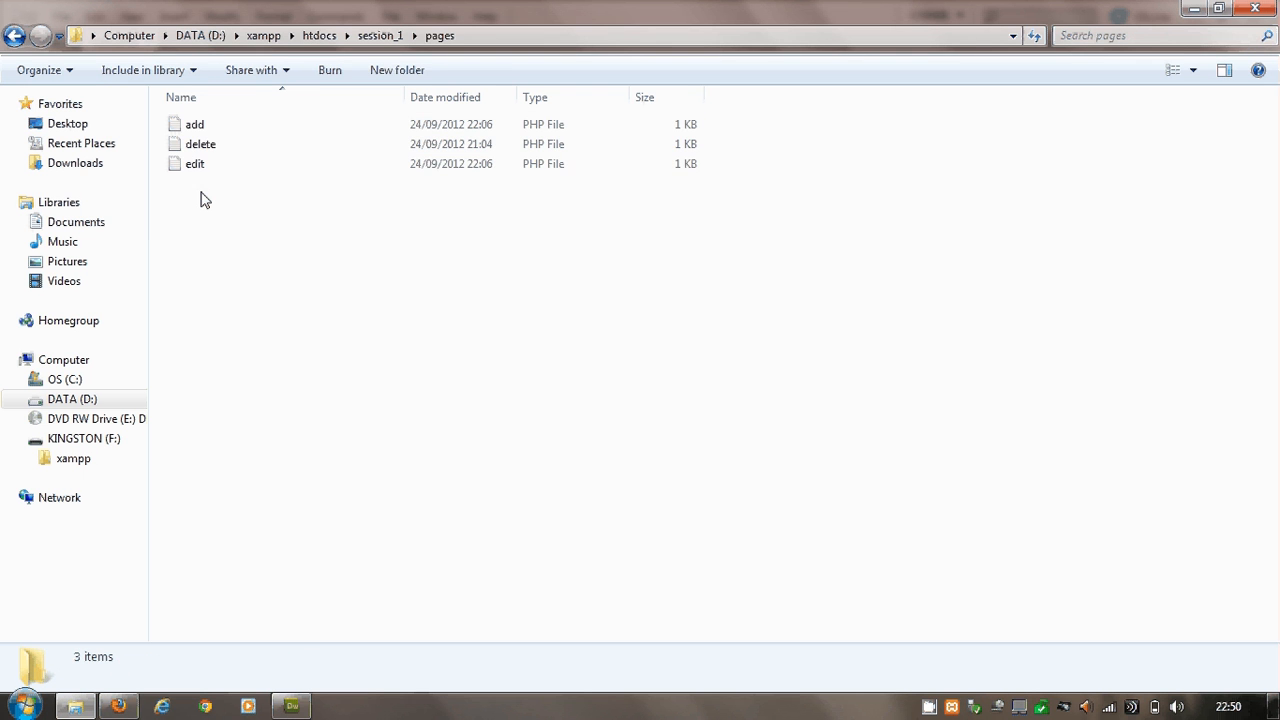
pyautogui.rightClick(200, 136)
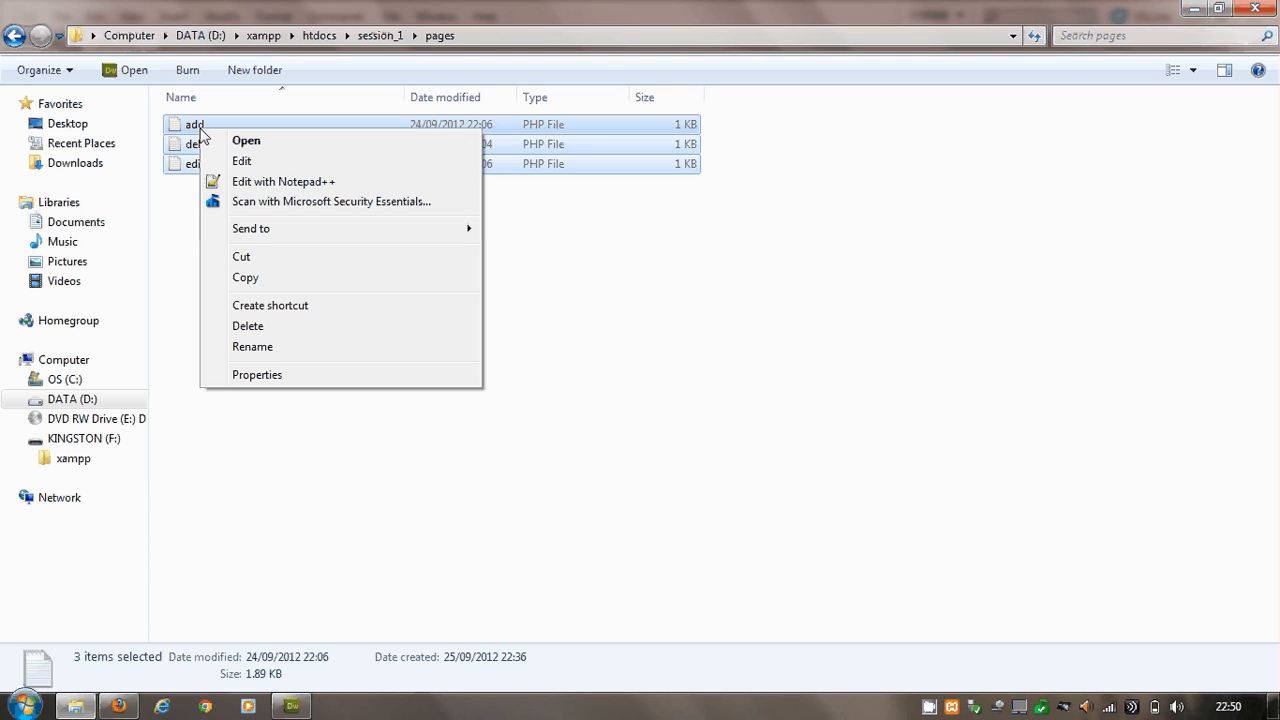
pyautogui.click(220, 164)
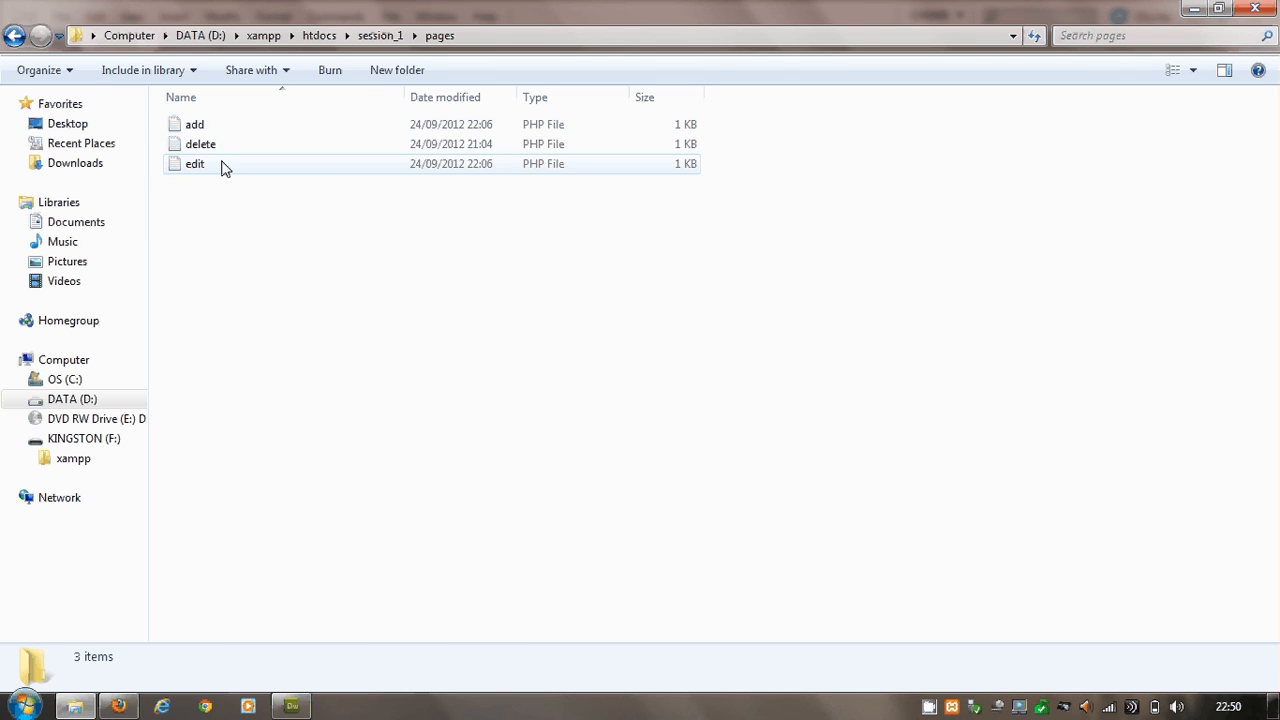
pyautogui.rightClick(194, 124)
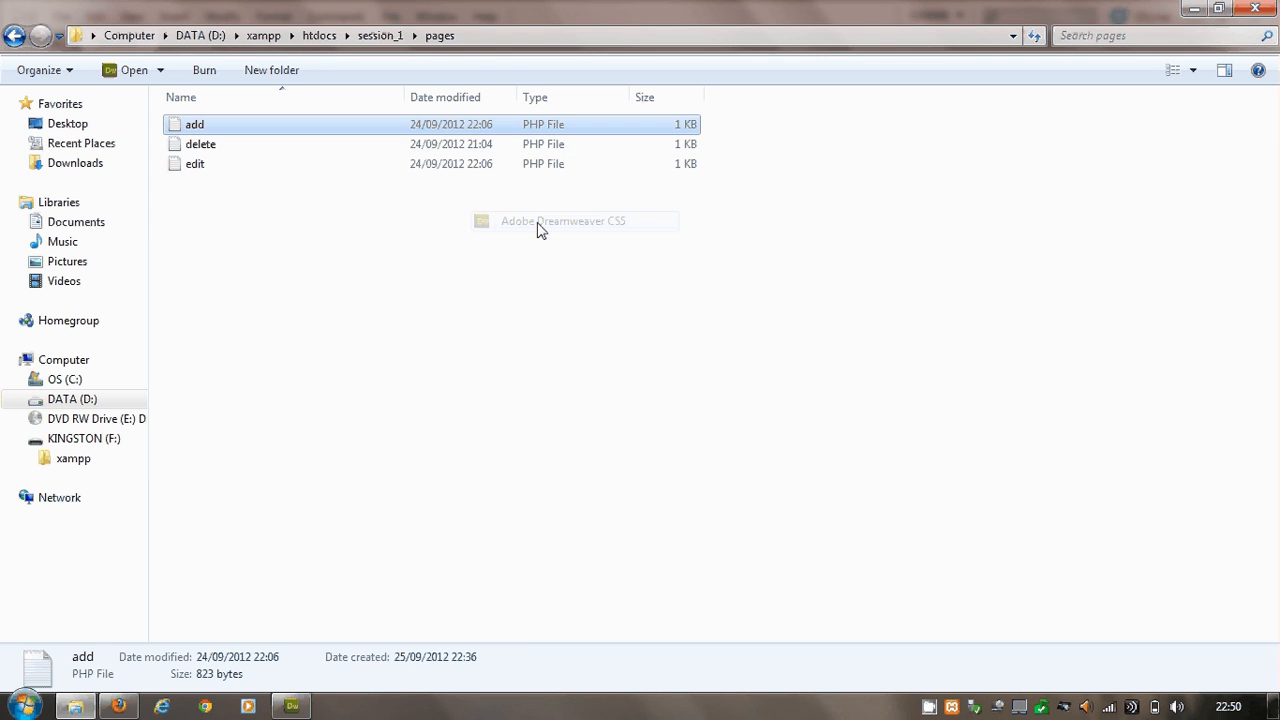
# Open the add and edit page files from the pages folder in Dreamweaver
pyautogui.doubleClick(194, 124)
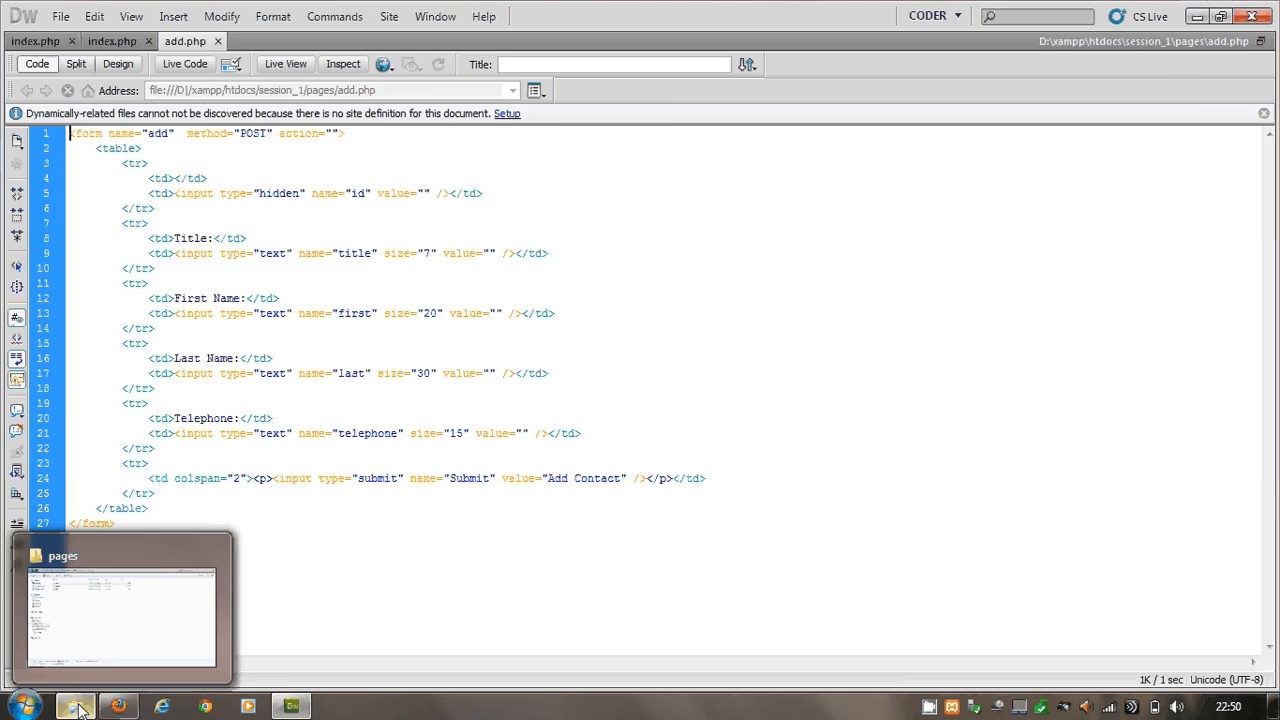
pyautogui.rightClick(200, 144)
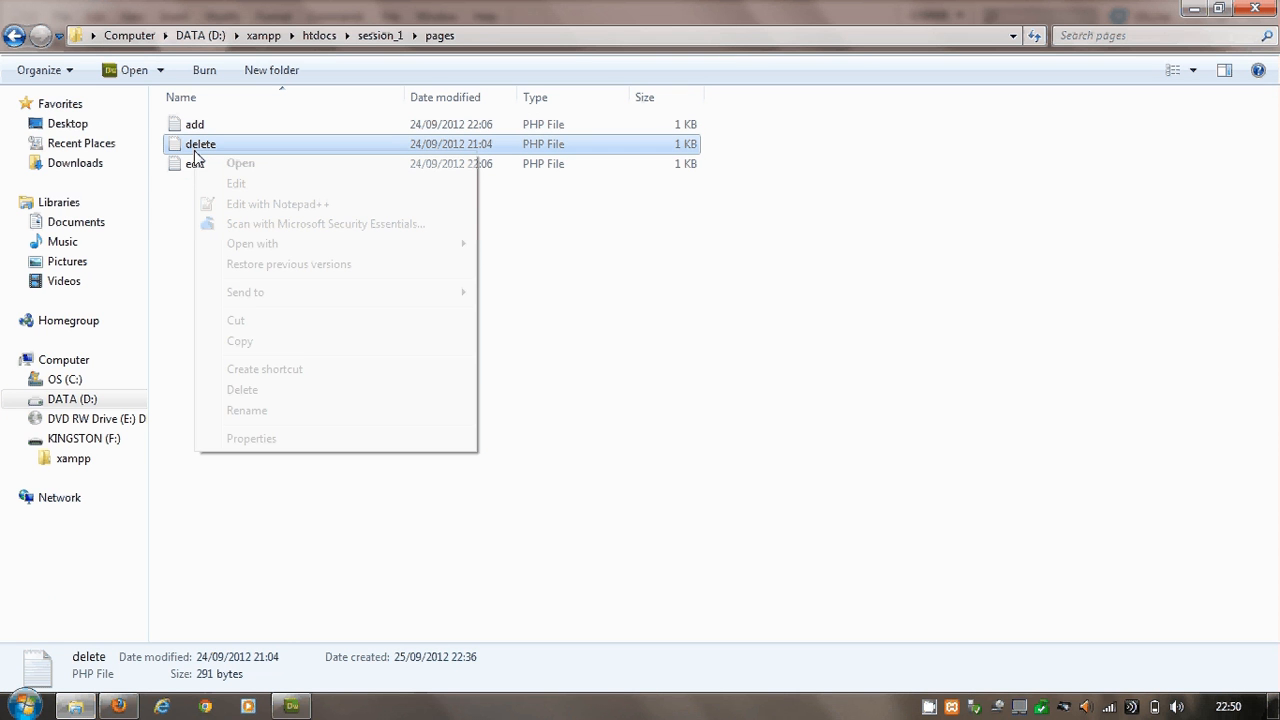
pyautogui.rightClick(196, 164)
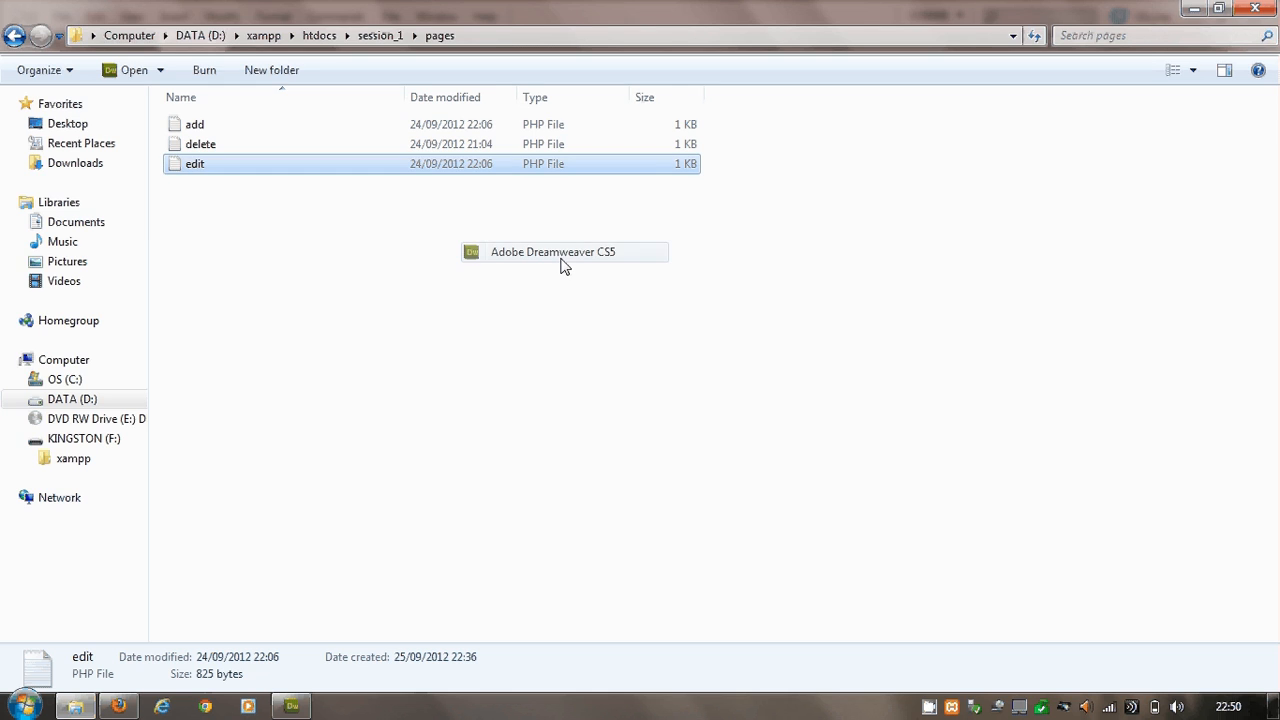
pyautogui.doubleClick(194, 164)
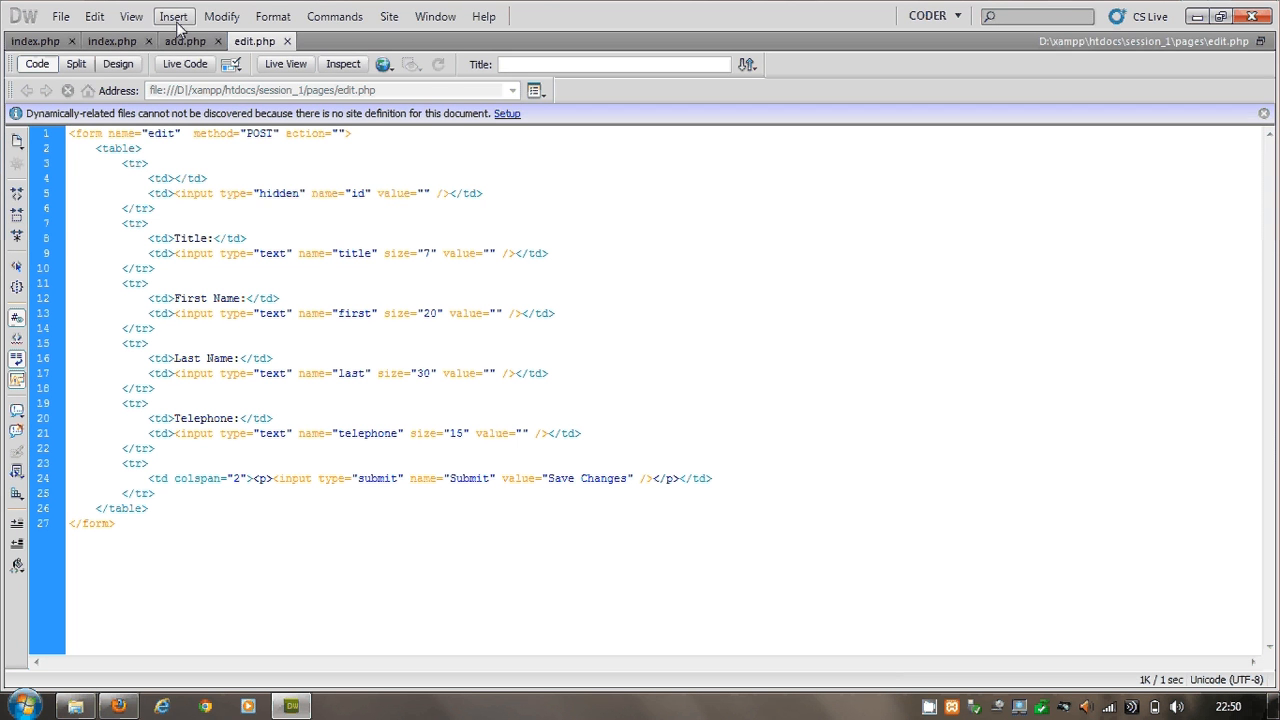
# Flip between the add.php and edit.php documents to compare their contact form code
pyautogui.click(184, 40)
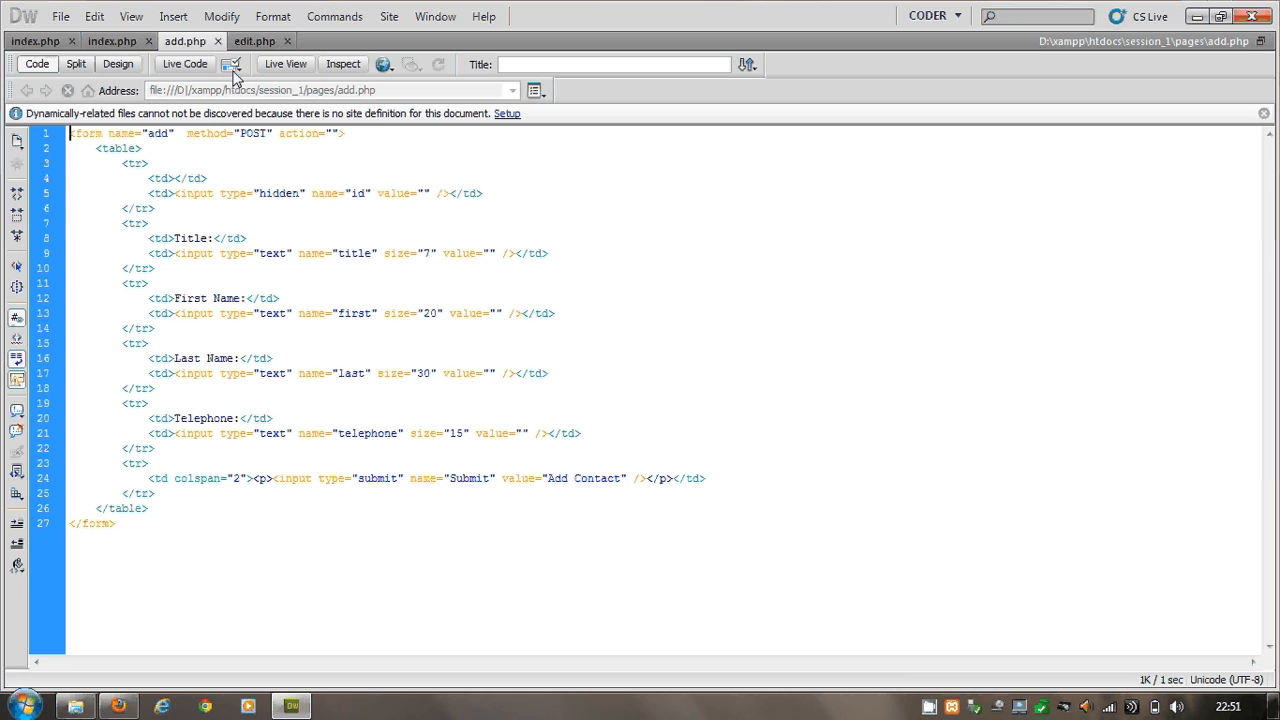
pyautogui.click(254, 40)
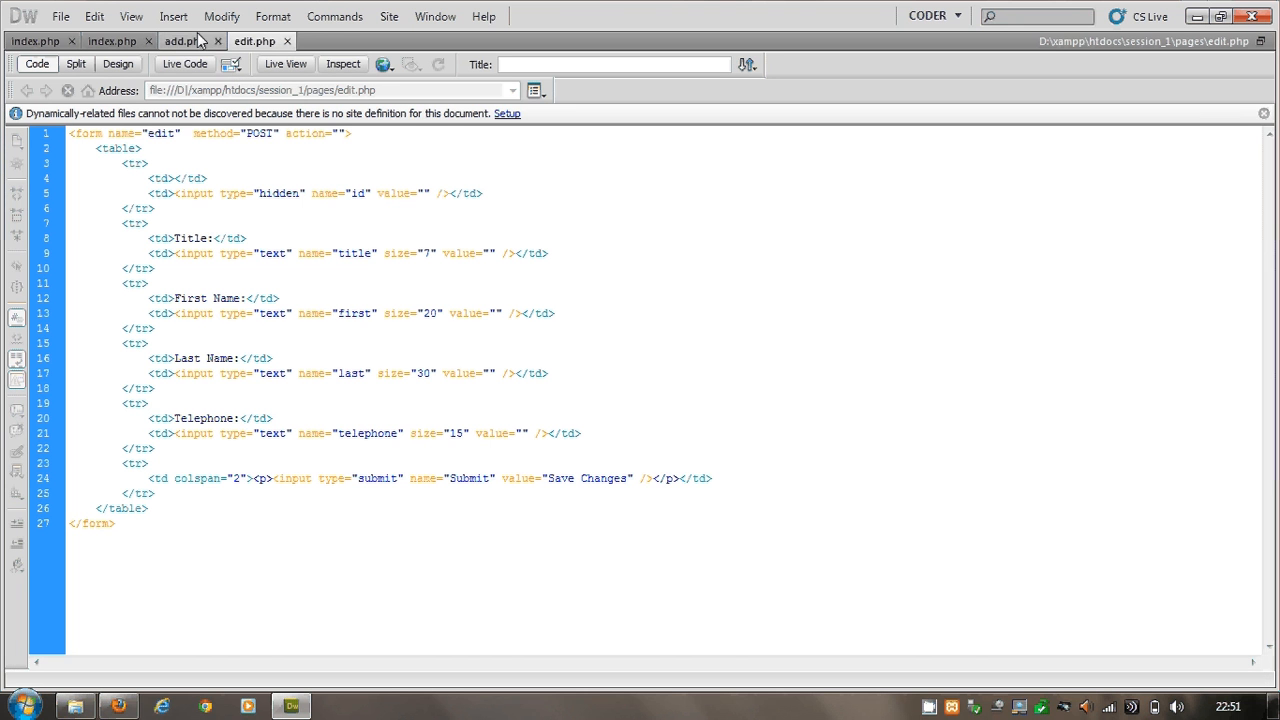
pyautogui.click(184, 40)
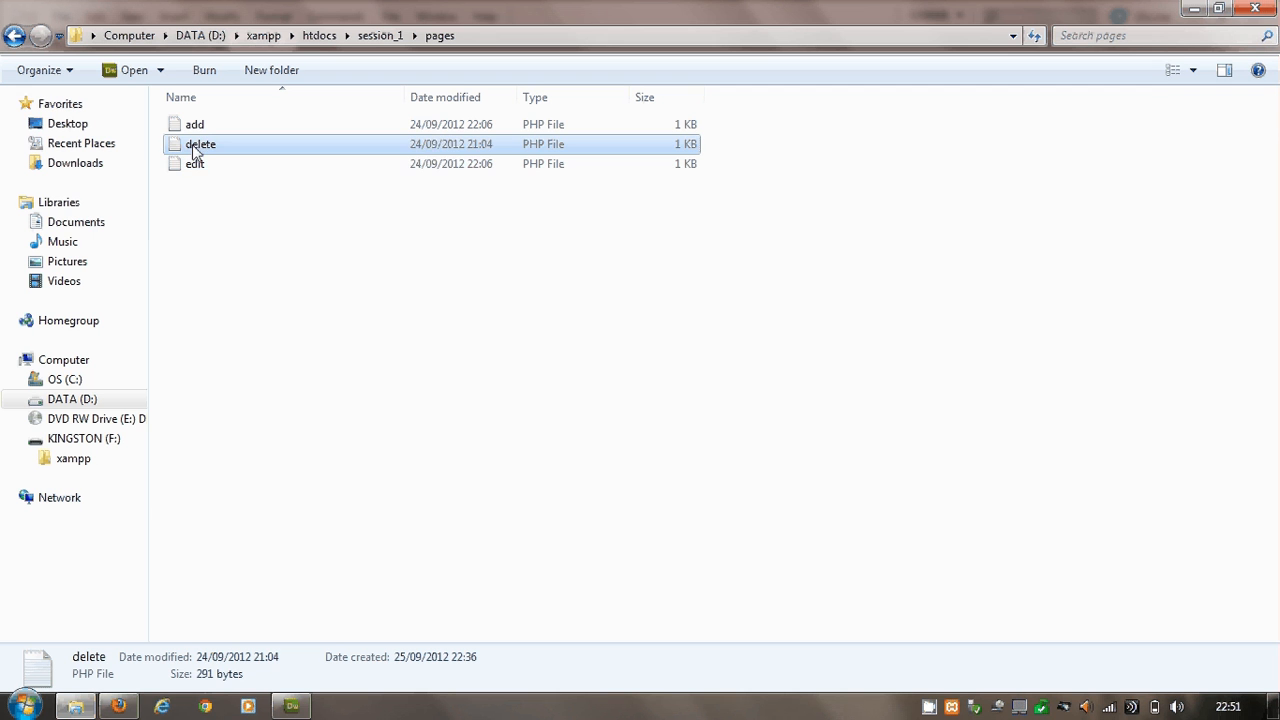
# Open delete.php in Dreamweaver, then switch to the contact book in Firefox
pyautogui.rightClick(200, 144)
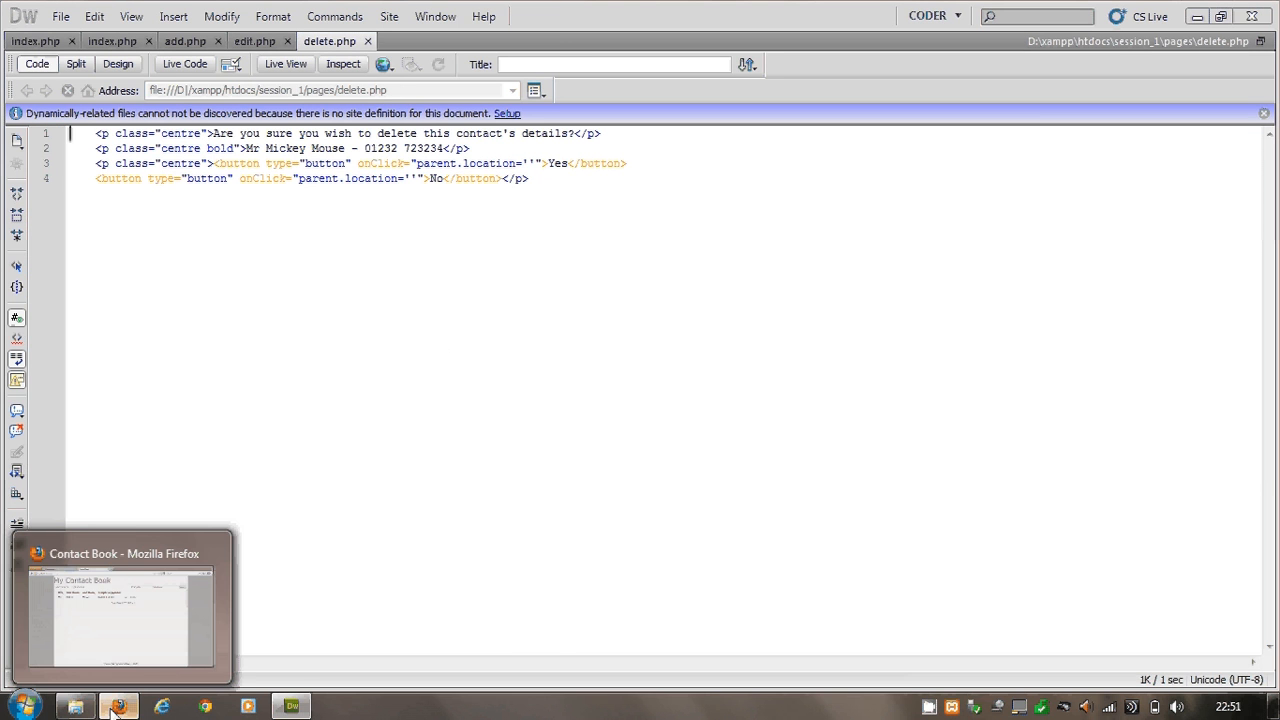
pyautogui.click(120, 708)
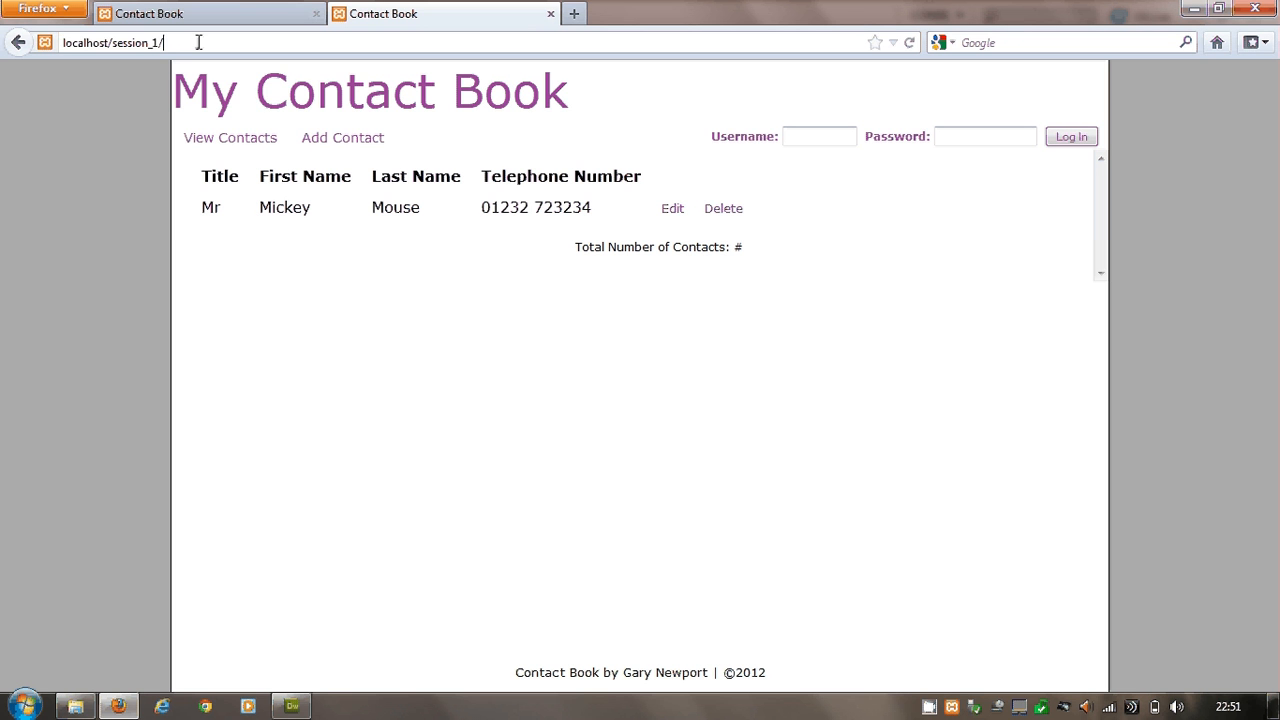
# Load localhost/session_1/pages/add.php and then delete.php in Firefox, then return to the test contact book tab
pyautogui.write('pages')
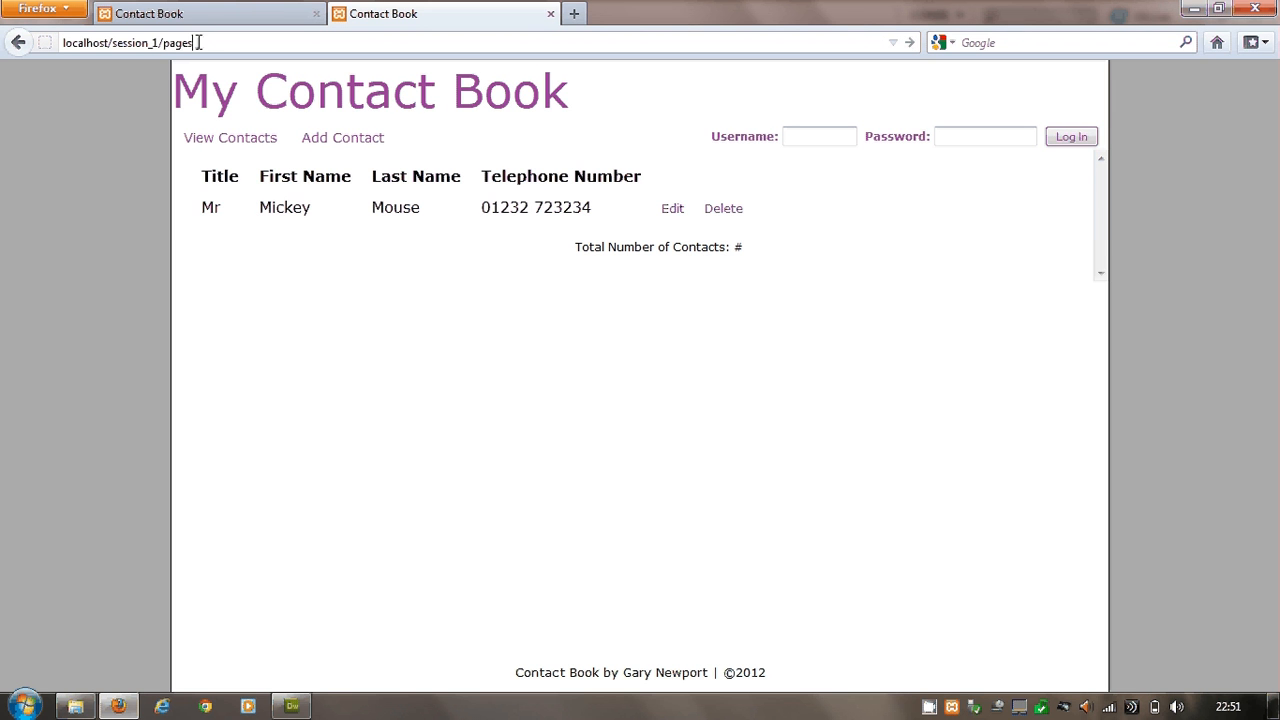
pyautogui.write('/add.php')
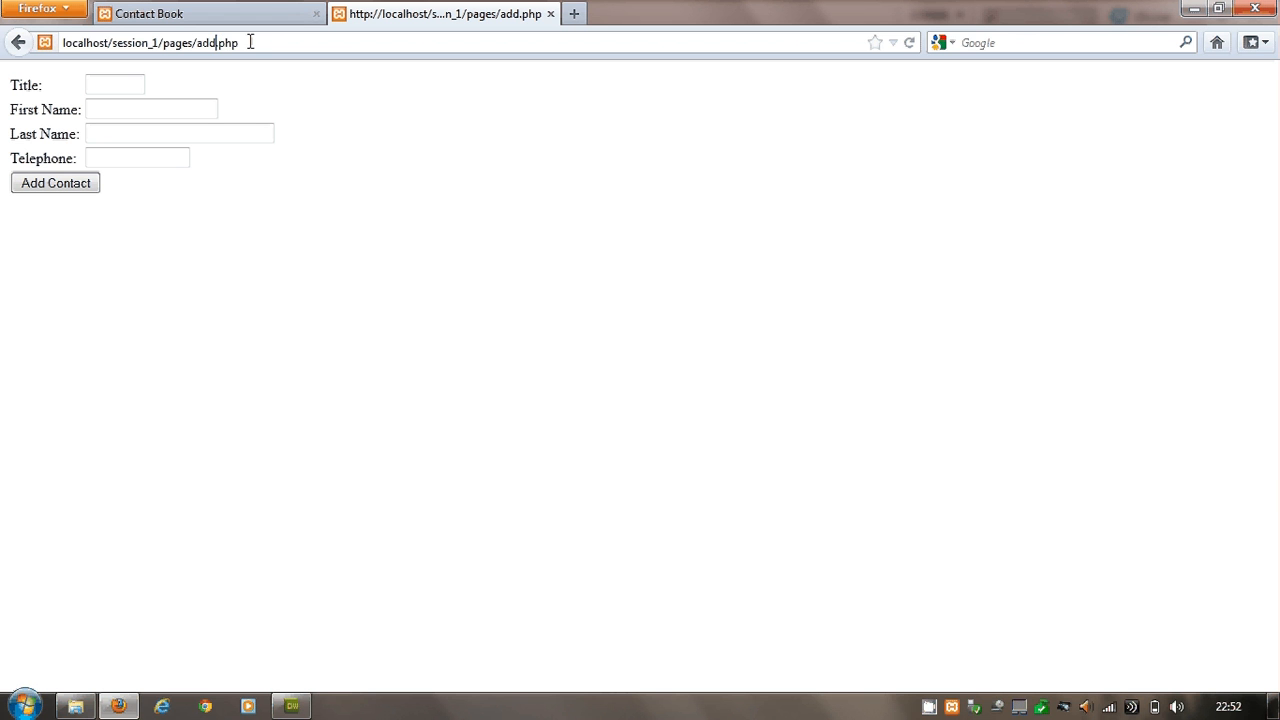
pyautogui.press('BackSpace')
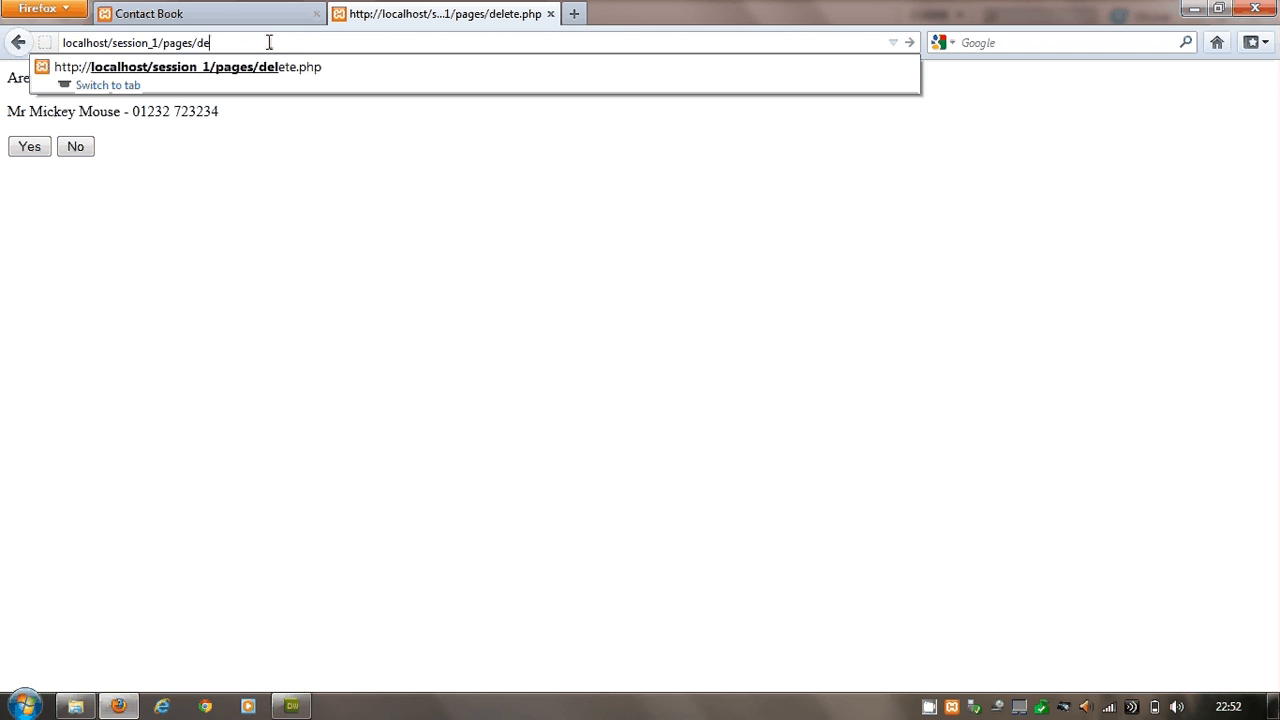
pyautogui.press('BackSpace')
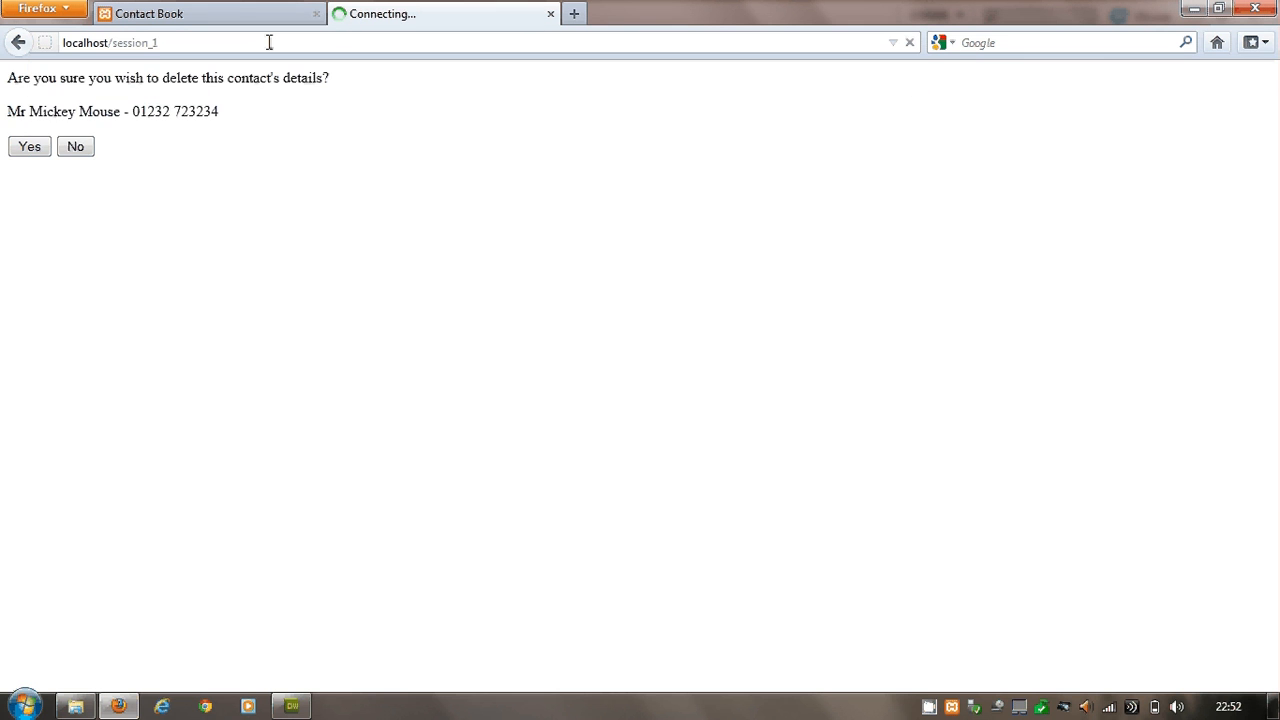
pyautogui.click(76, 146)
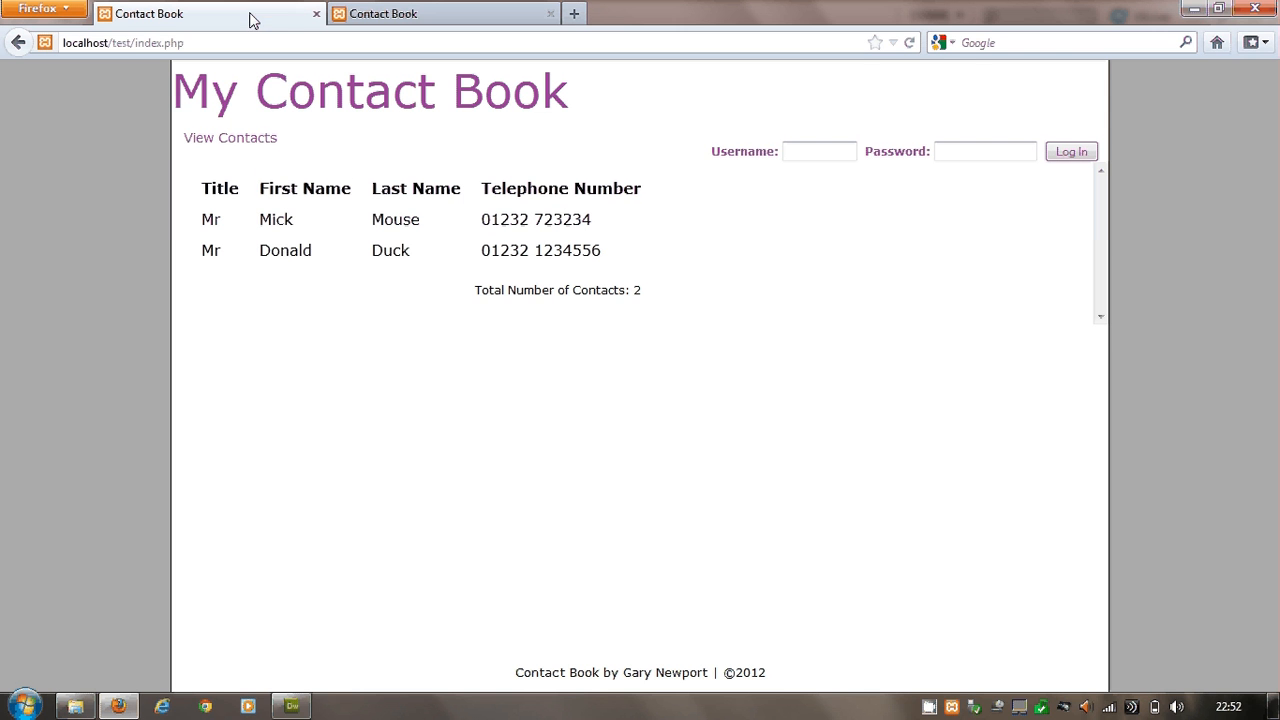
pyautogui.moveTo(884, 136)
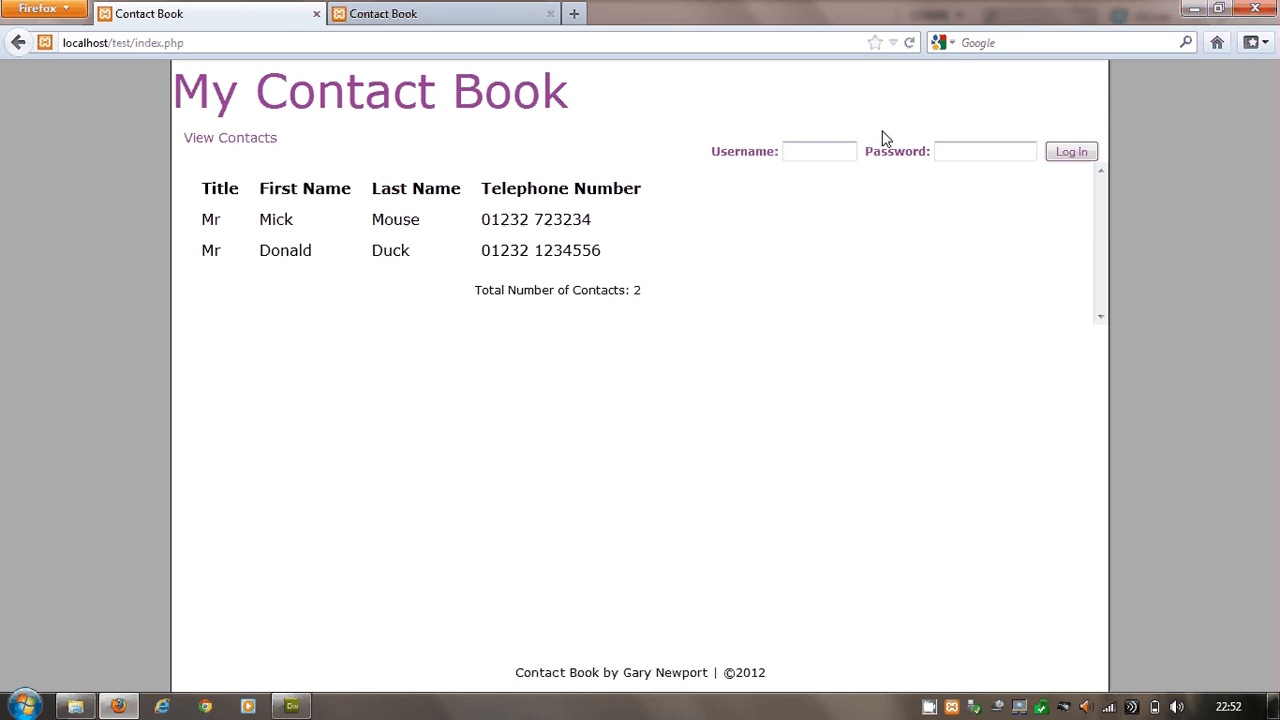
pyautogui.moveTo(436, 196)
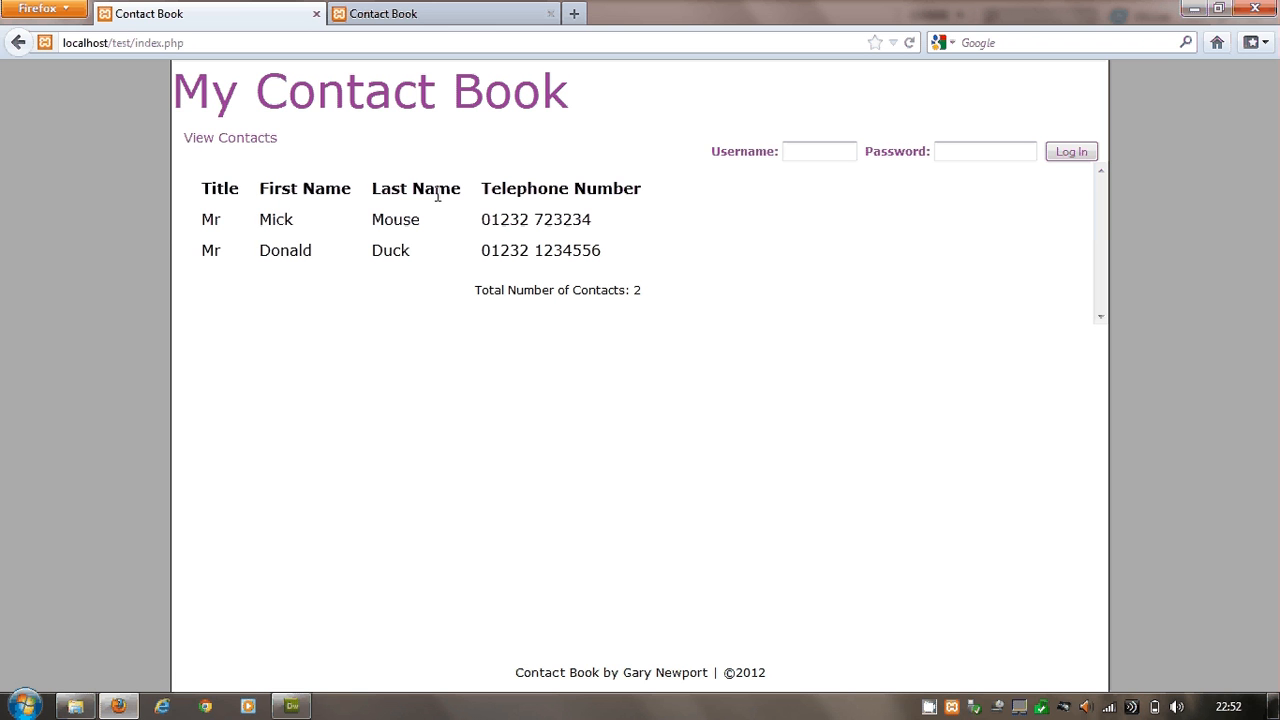
pyautogui.moveTo(488, 240)
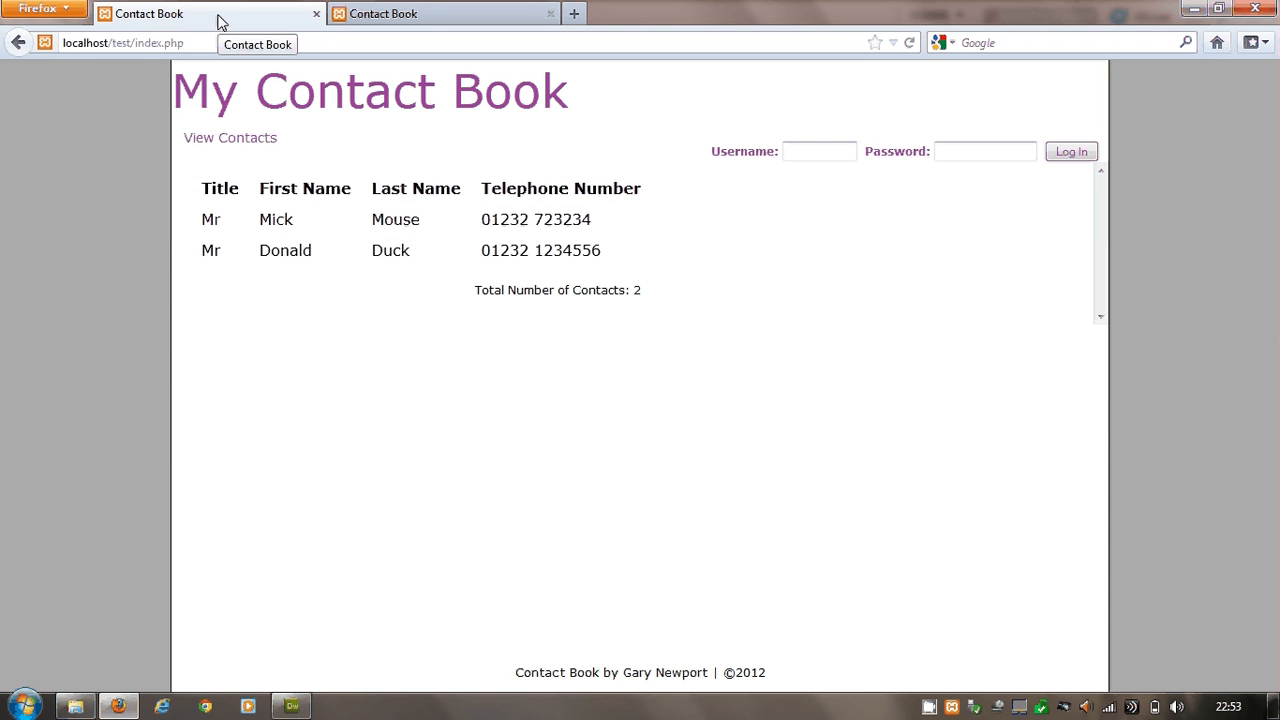
# Switch to the second Contact Book tab showing the test site's Mick Mouse and Donald Duck listing
pyautogui.click(440, 12)
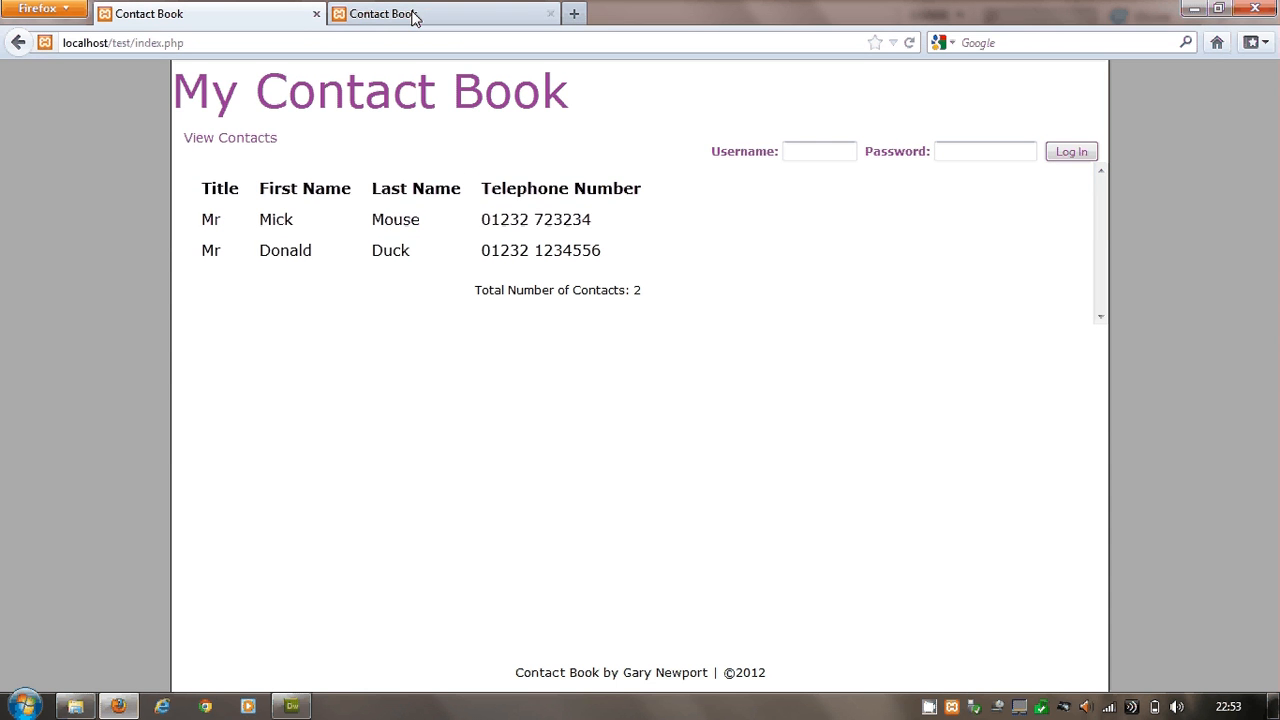